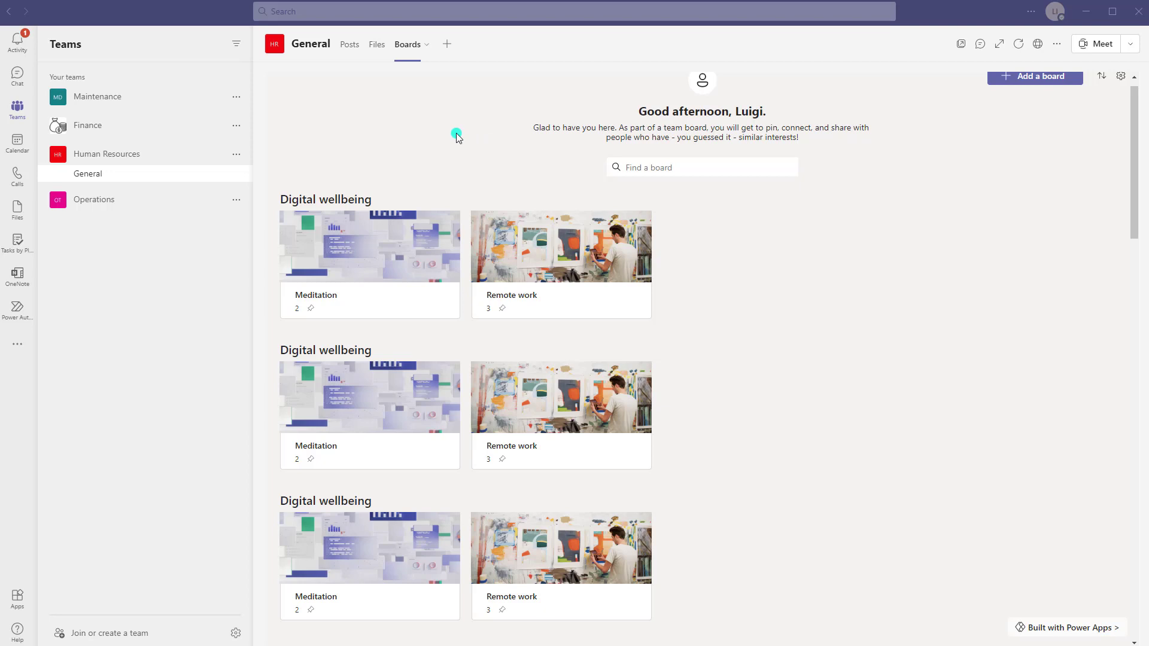
mouse_move(441, 46)
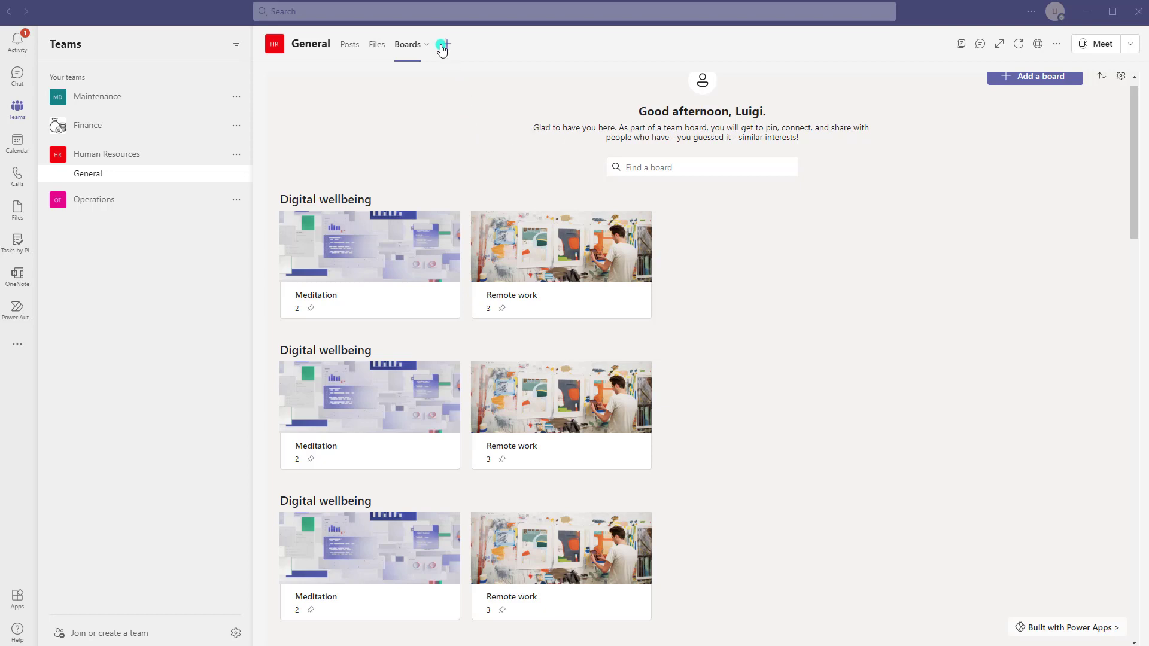
mouse_move(449, 51)
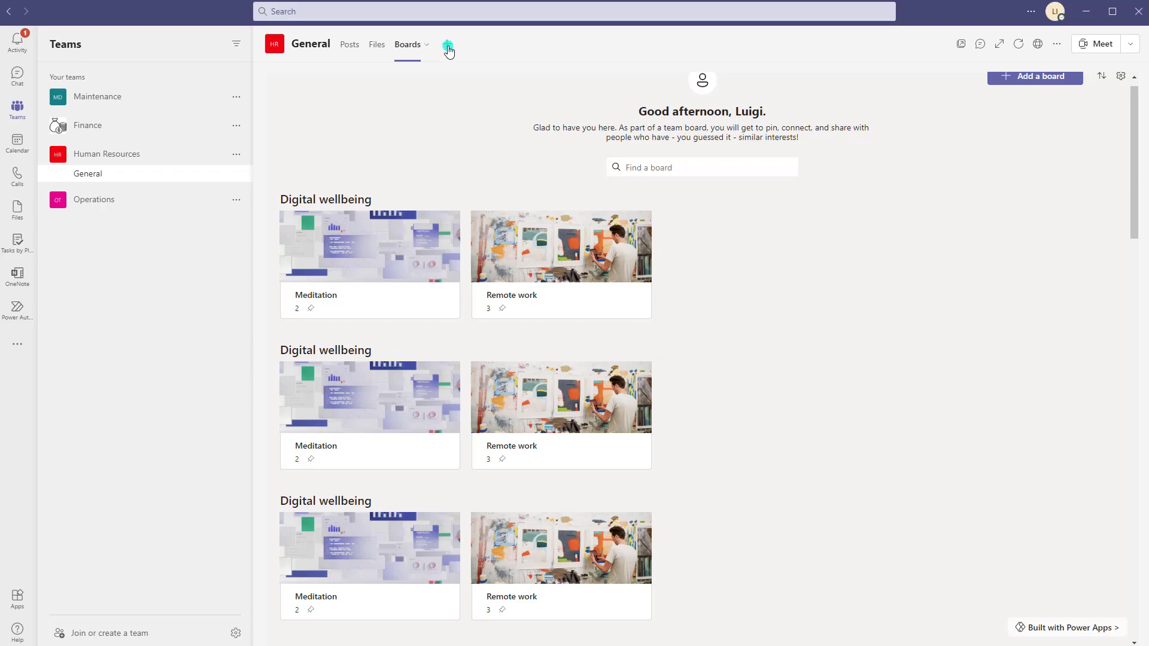
Bring up the Add a tab app picker for the General channel
left_click(447, 46)
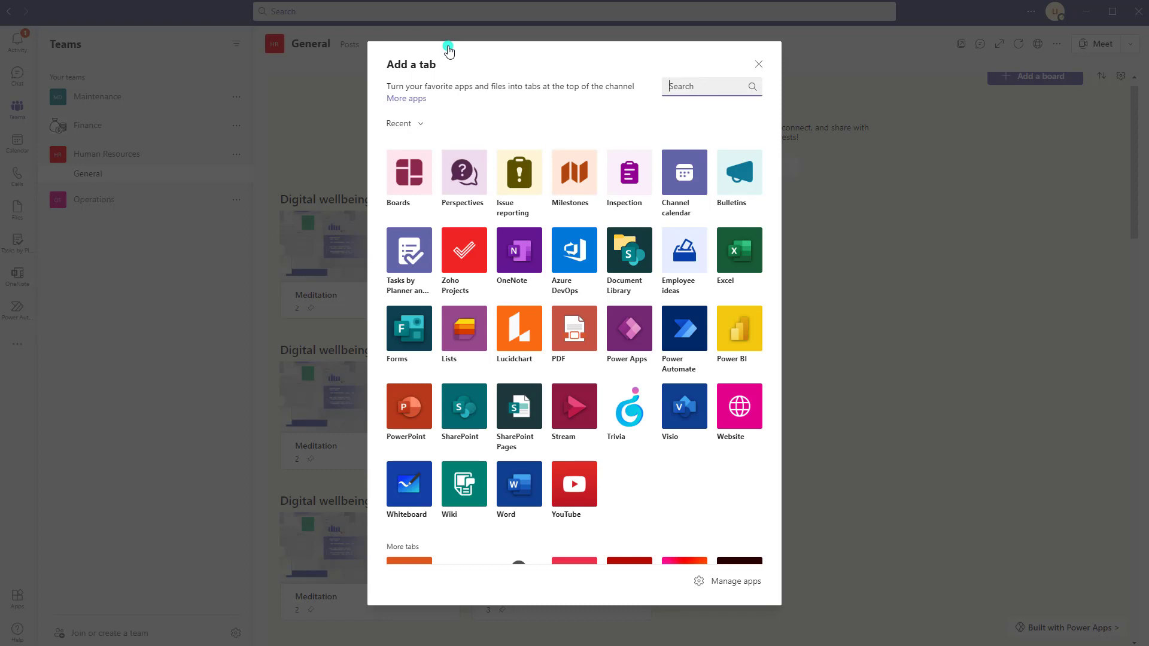
left_click(701, 86)
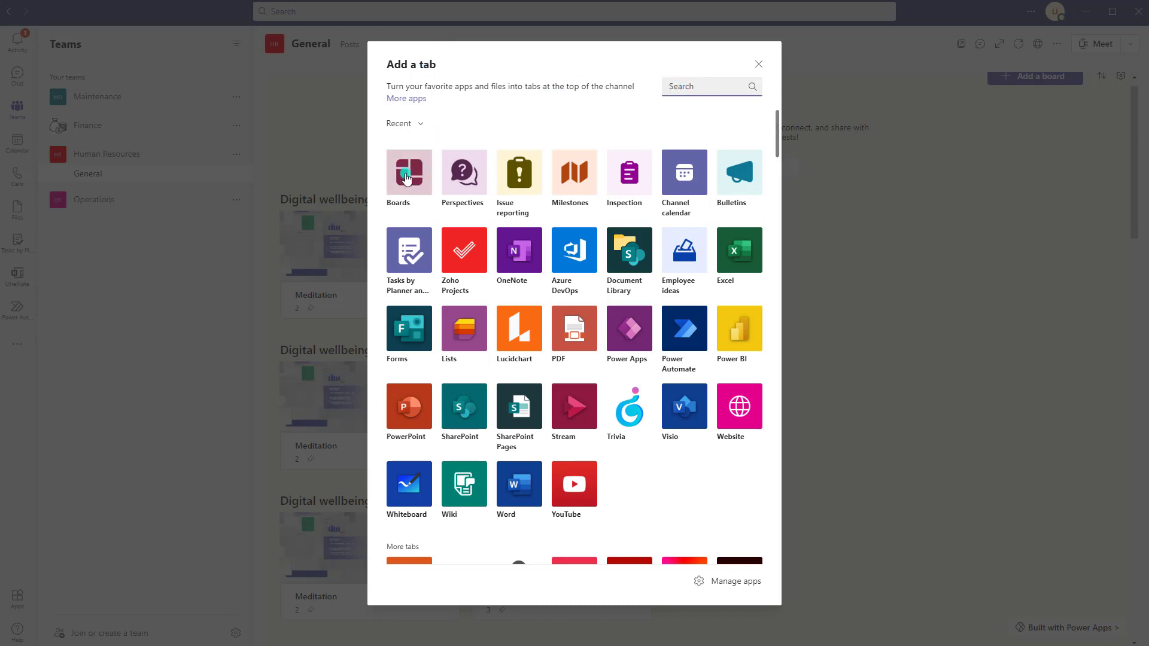
mouse_move(419, 169)
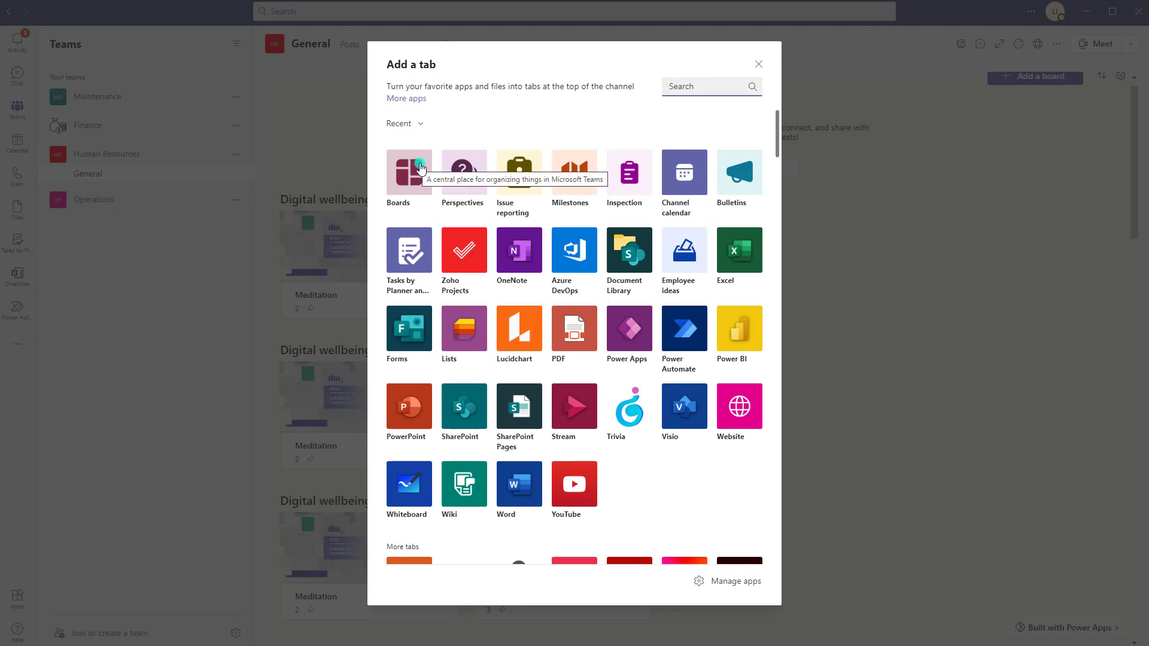
mouse_move(757, 62)
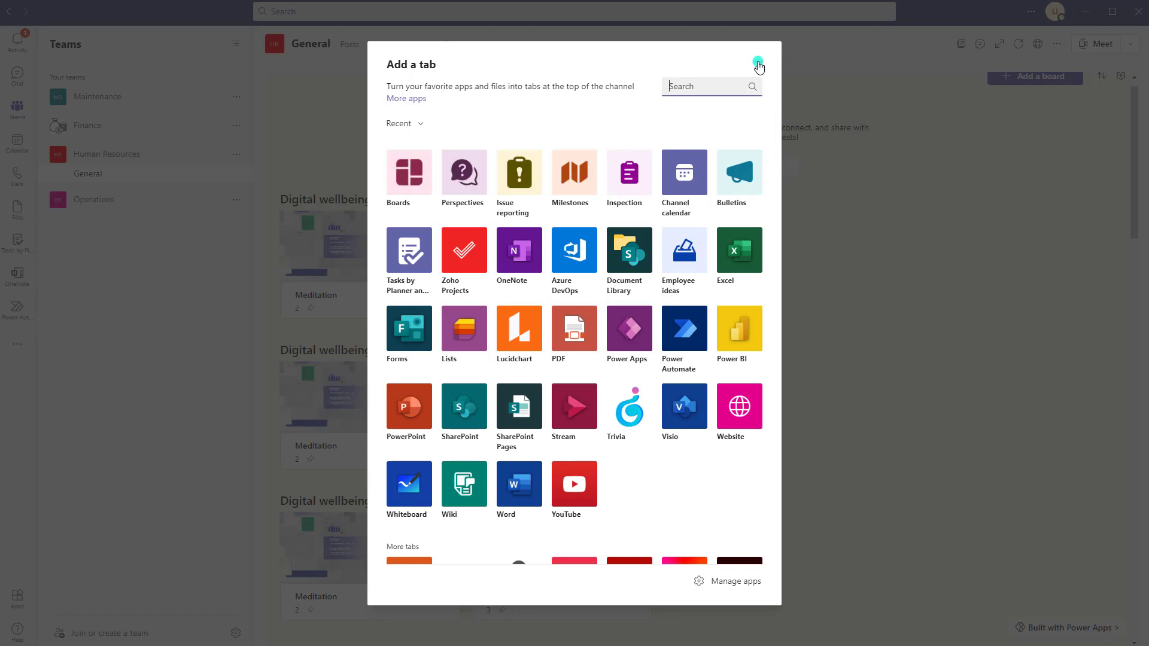
Dismiss the Add a tab picker without adding anything
left_click(757, 62)
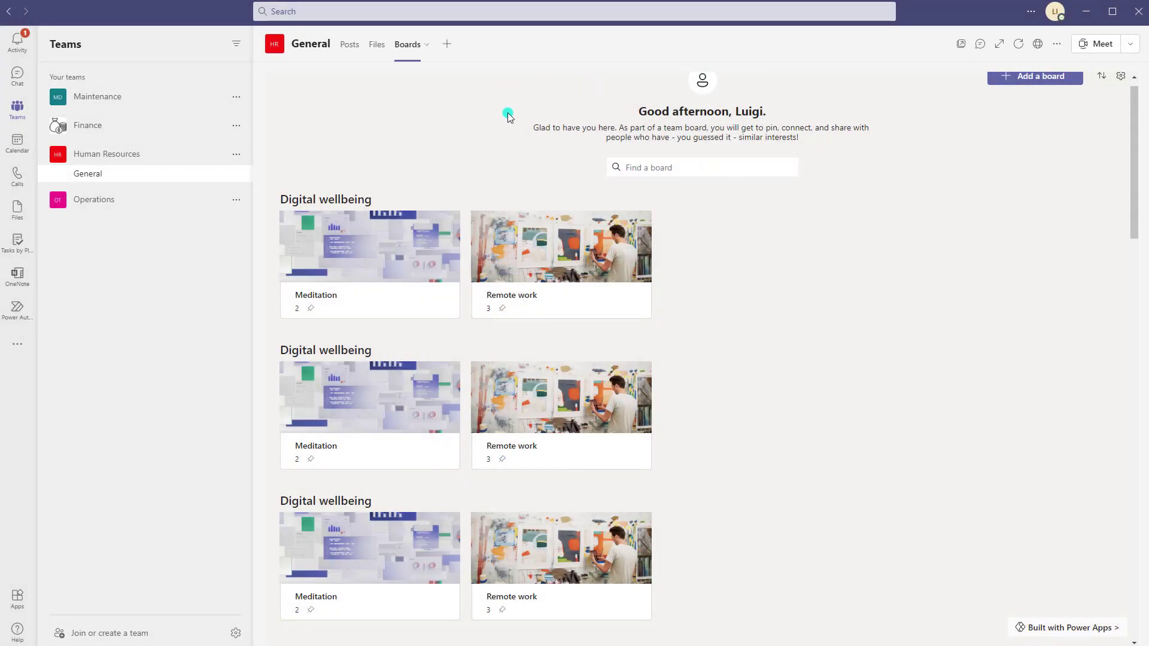
mouse_move(483, 119)
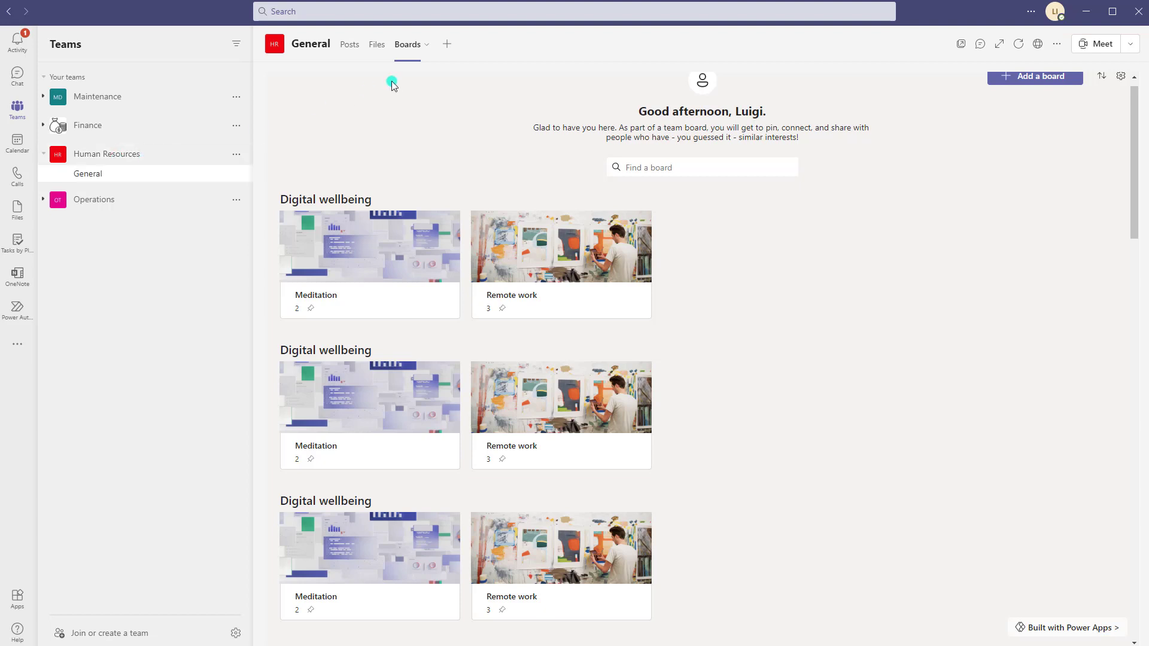
mouse_move(16, 212)
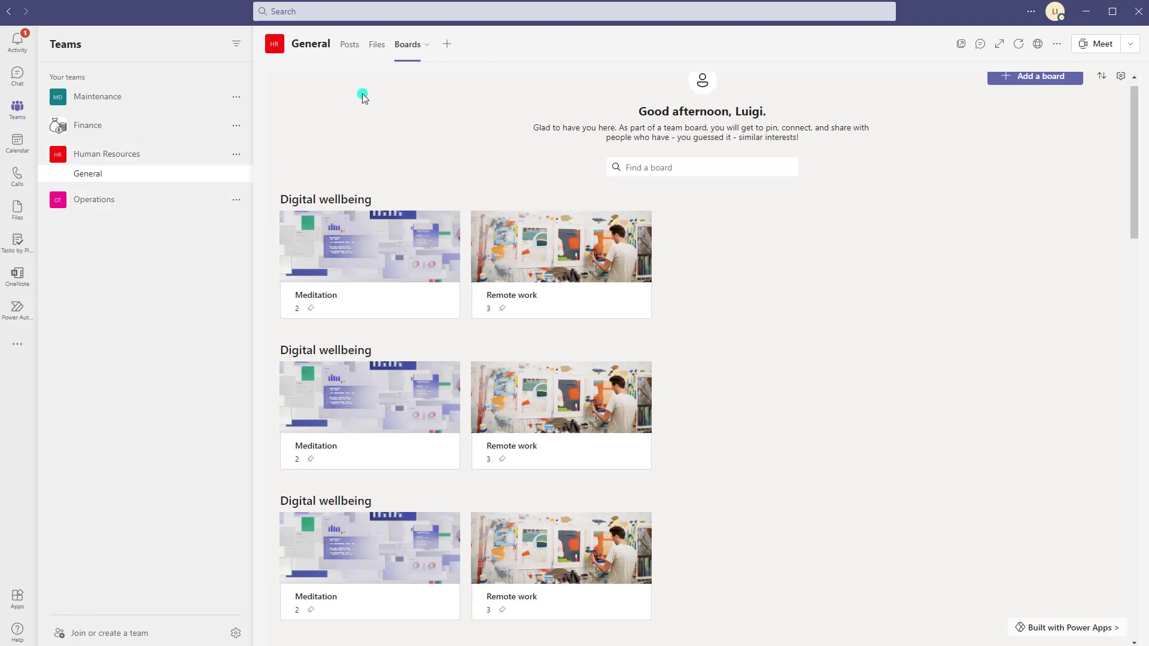
mouse_move(673, 248)
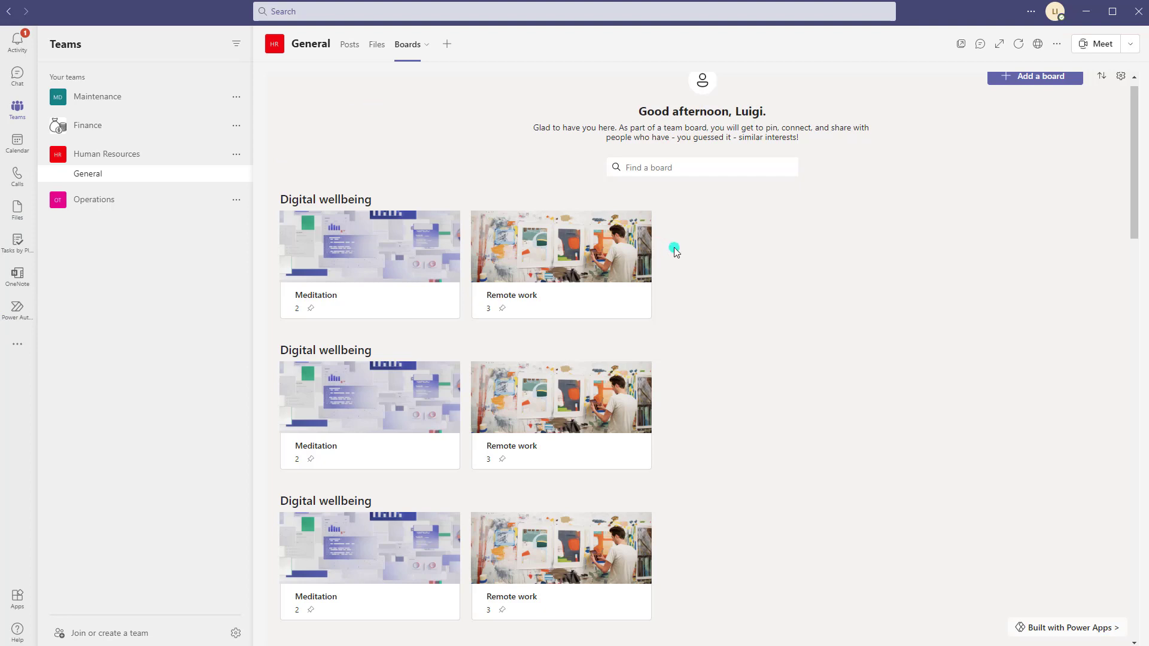
mouse_move(532, 122)
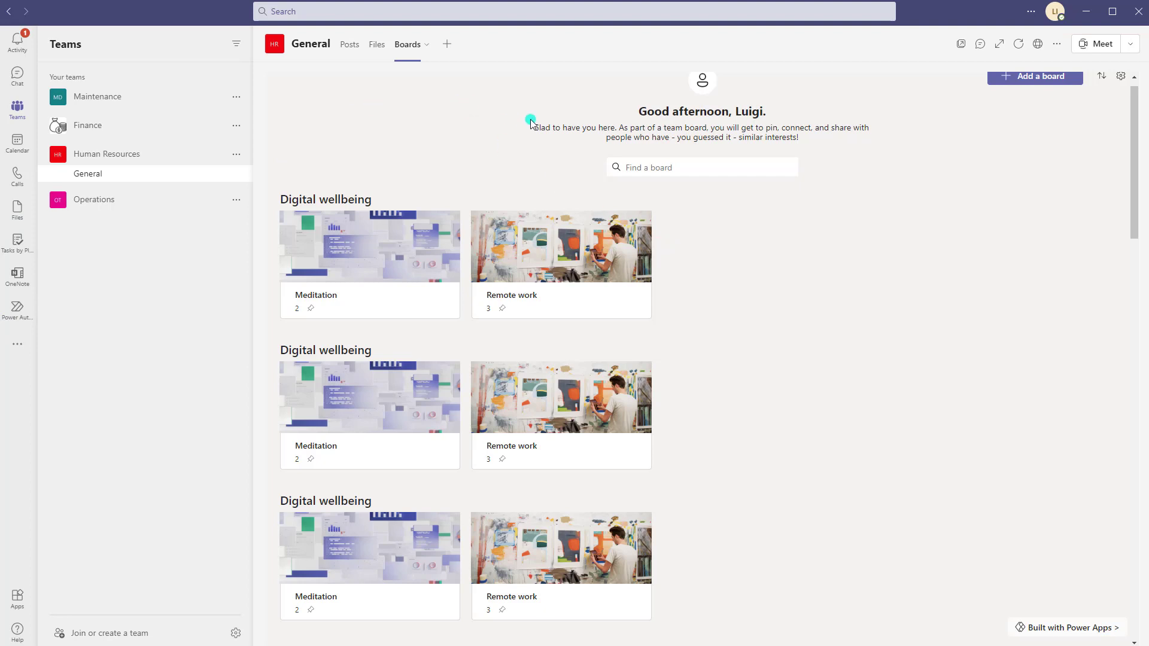
mouse_move(472, 134)
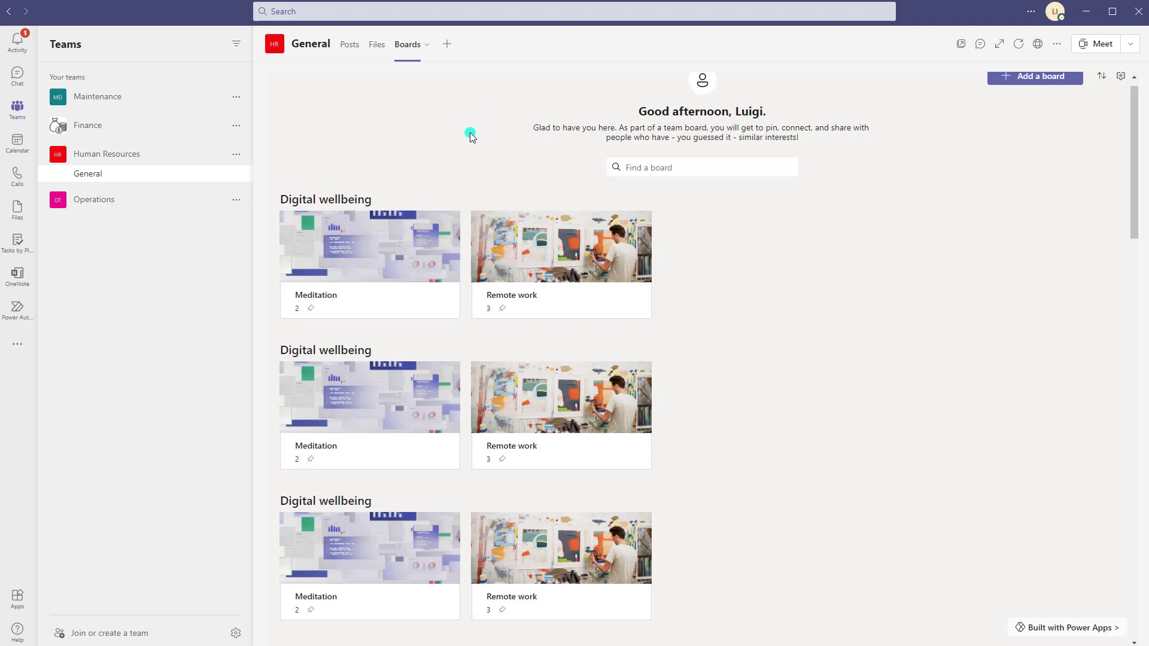
mouse_move(503, 266)
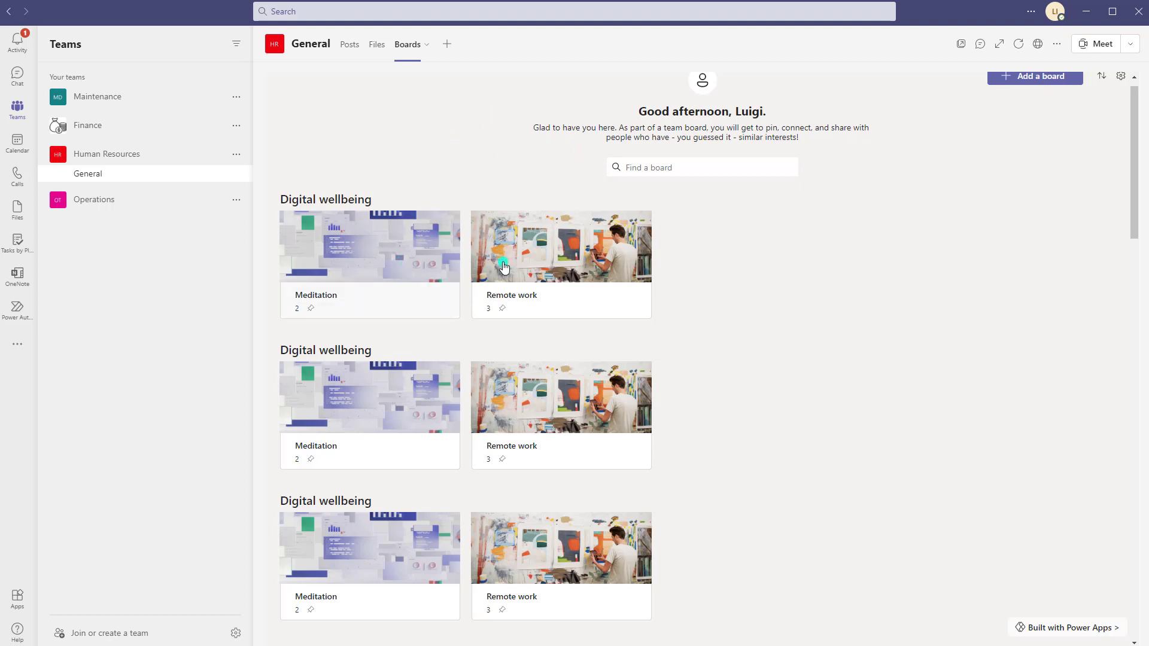
mouse_move(363, 287)
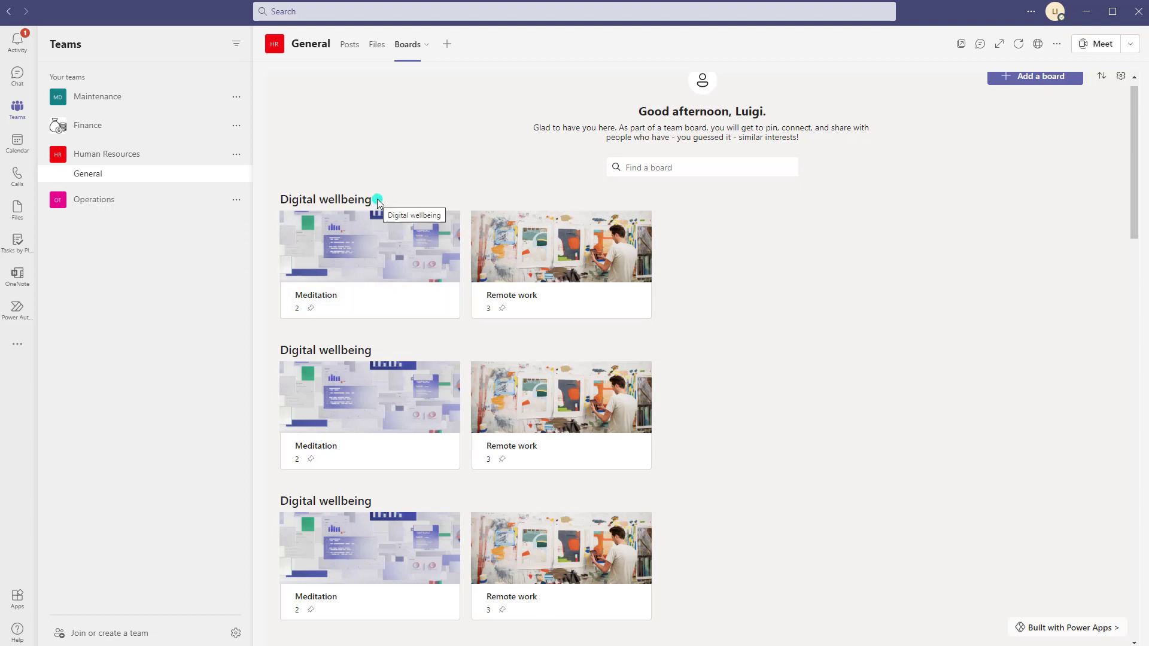
Open the Remote work board from the Digital wellbeing category
double_click(325, 199)
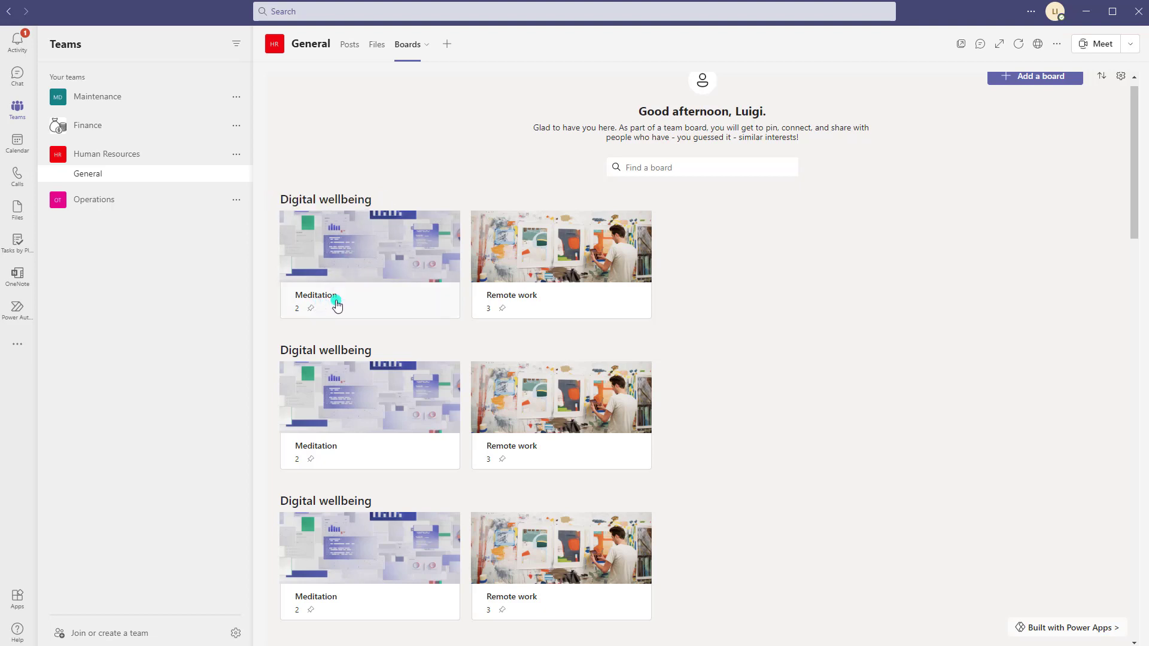
mouse_move(508, 305)
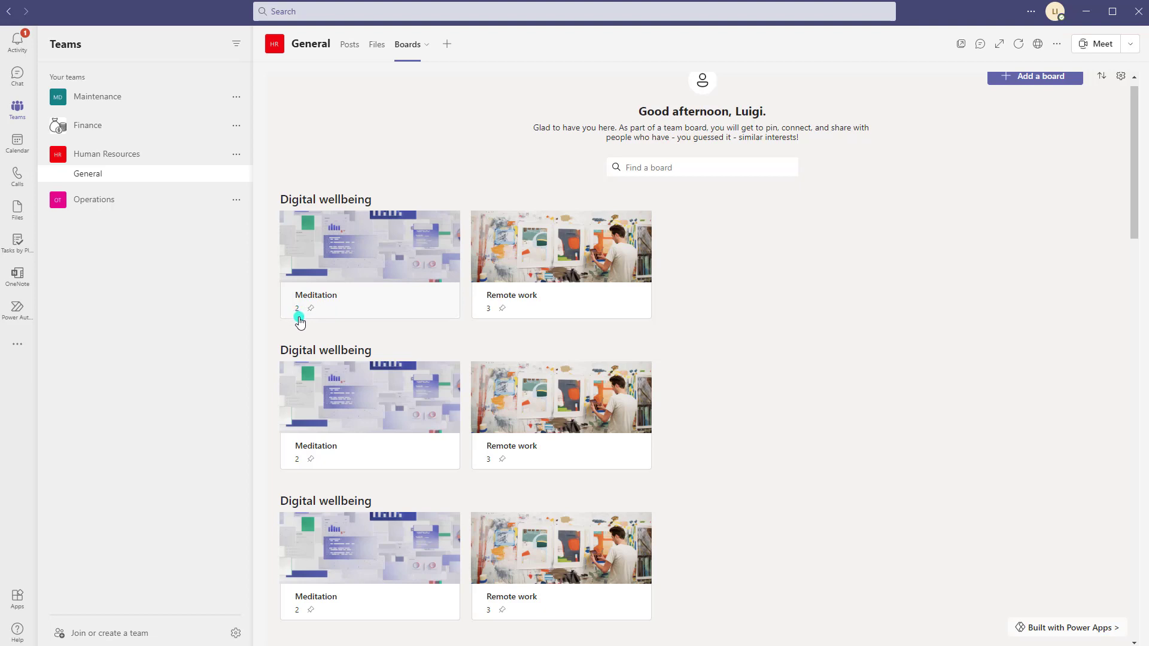
mouse_move(514, 307)
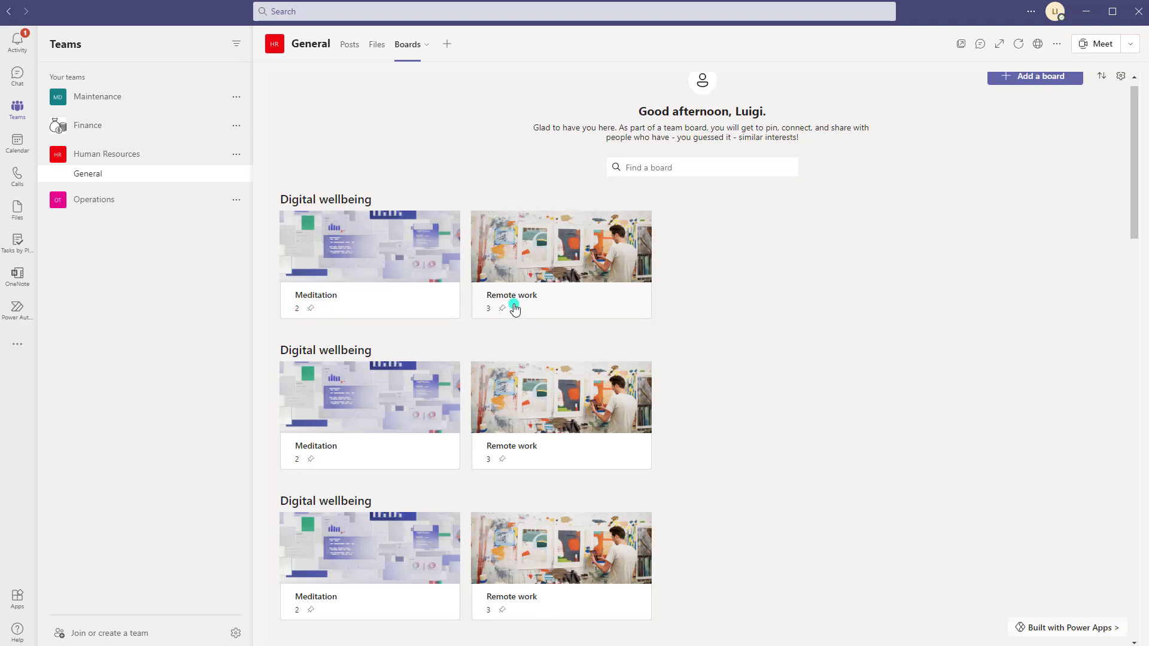
mouse_move(510, 311)
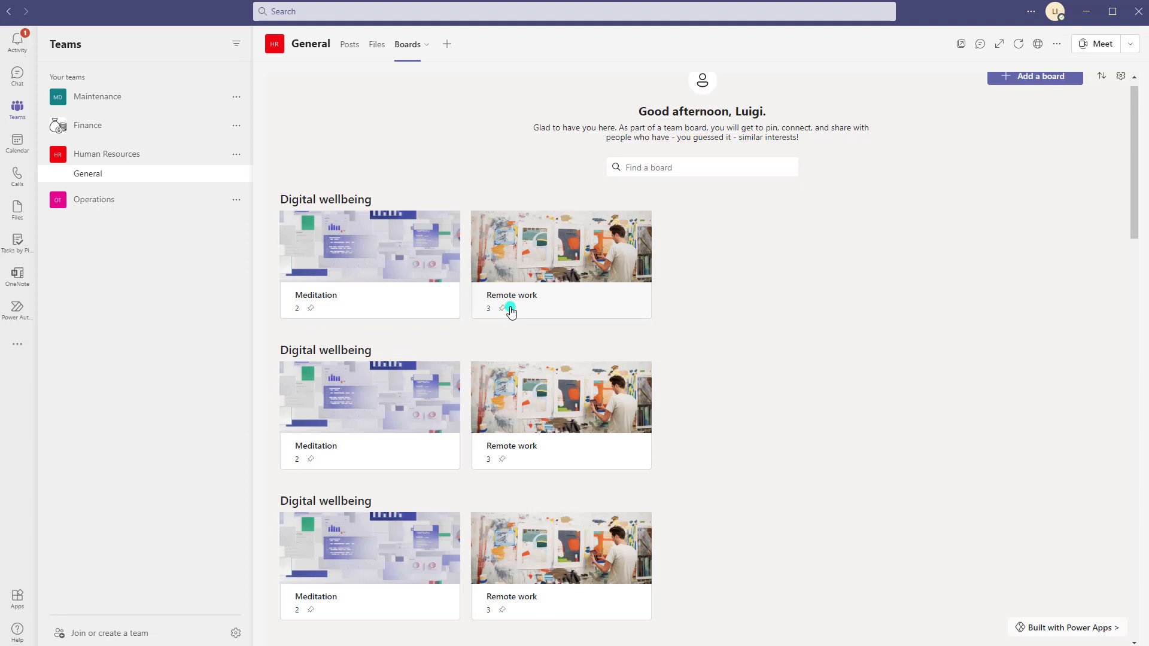
mouse_move(550, 296)
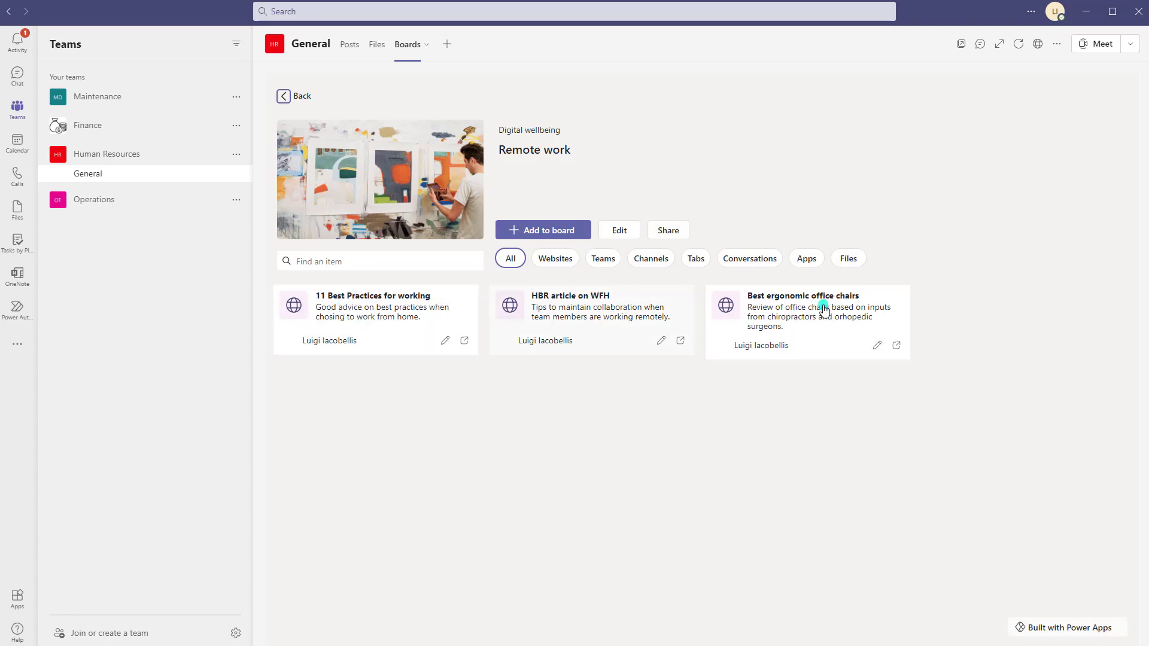
mouse_move(725, 305)
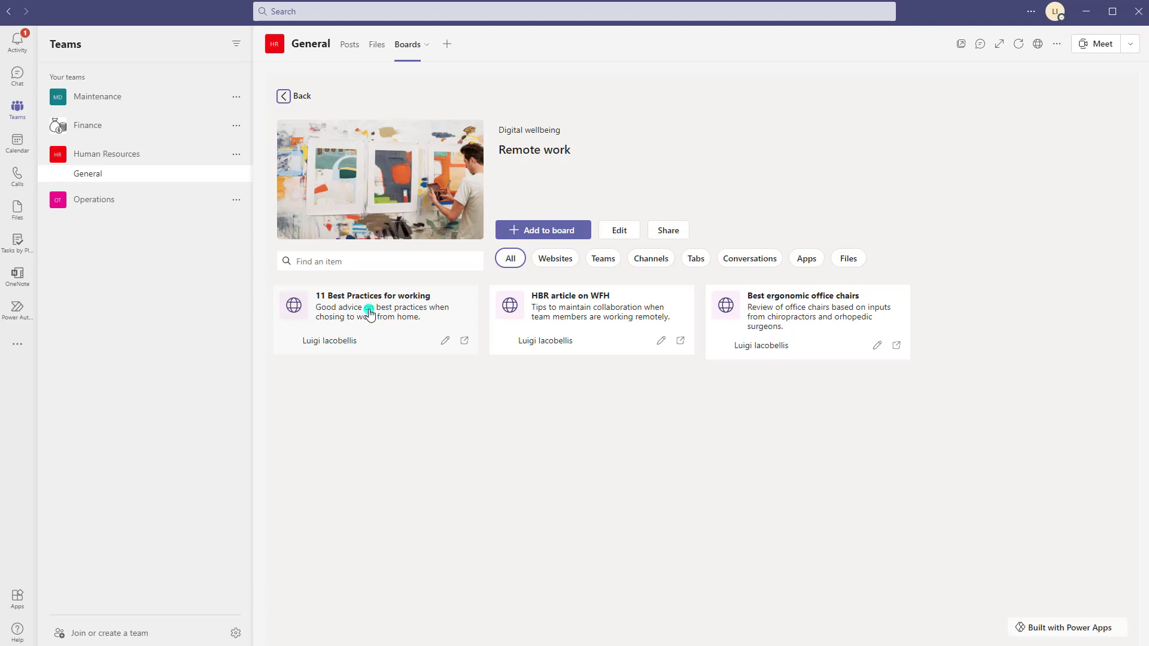
mouse_move(368, 311)
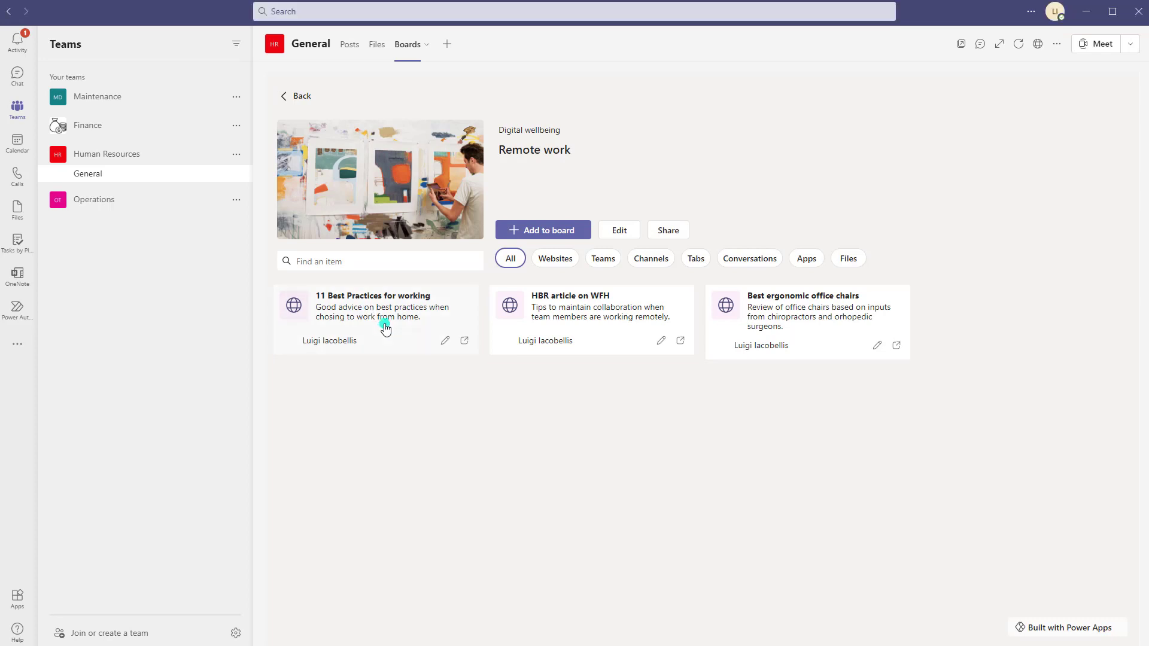
mouse_move(371, 308)
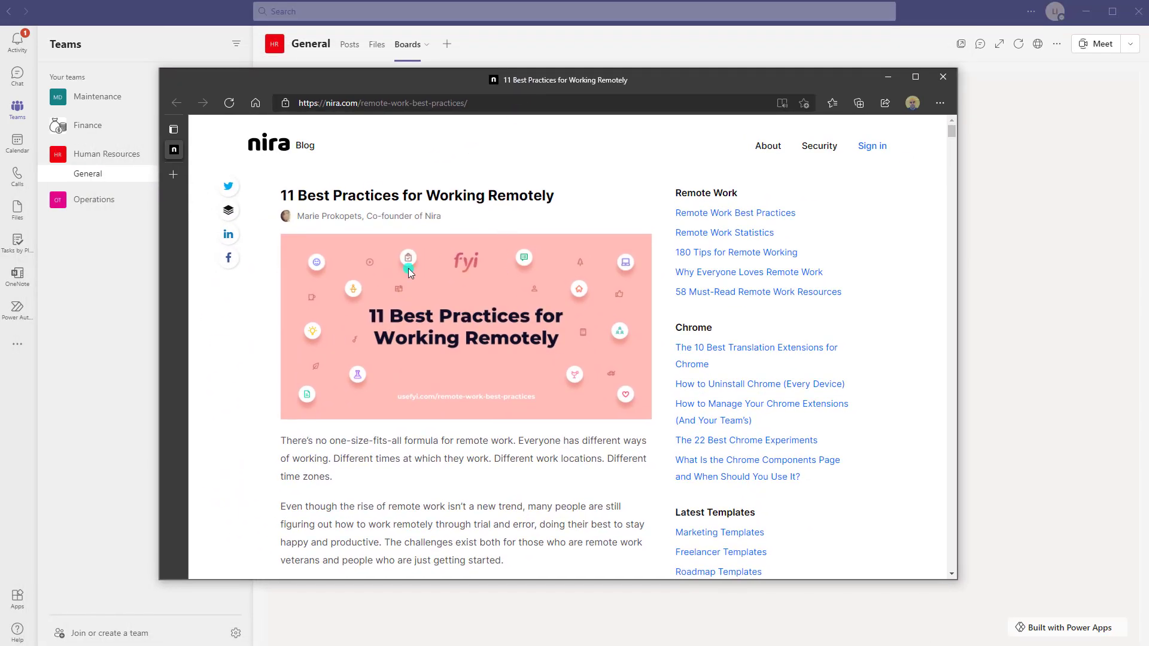
View the 11 Best Practices for Working Remotely article in Edge
left_click(943, 77)
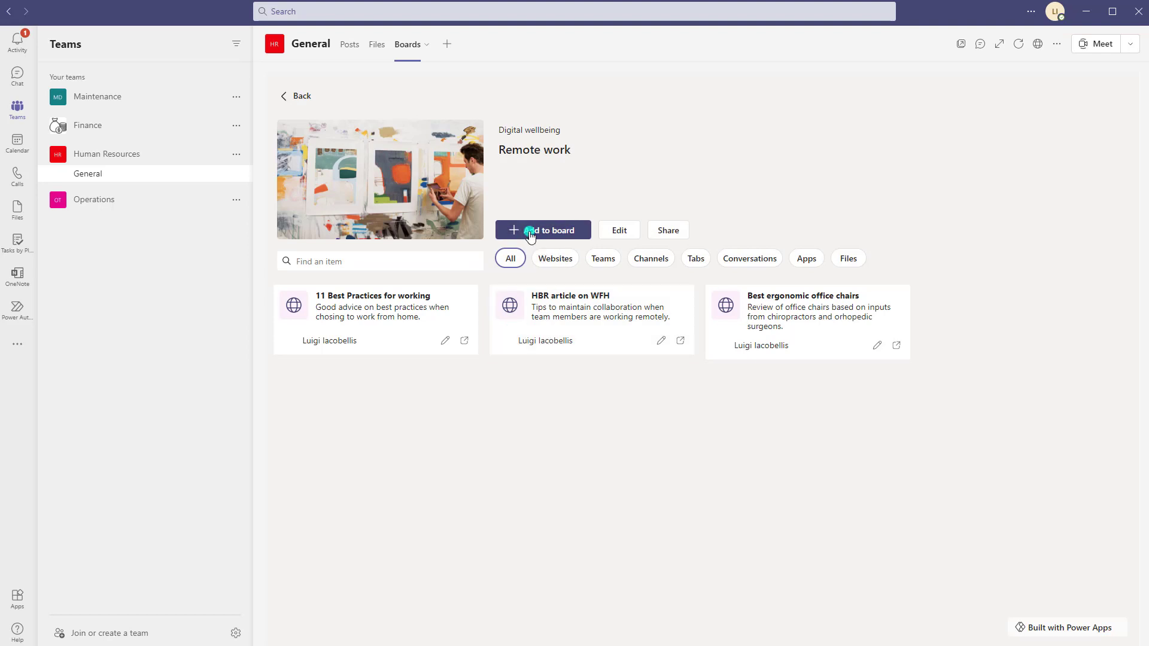
Start a new Remote work item, trying Teams channel, Channel tab and Conversation before settling on File
left_click(543, 229)
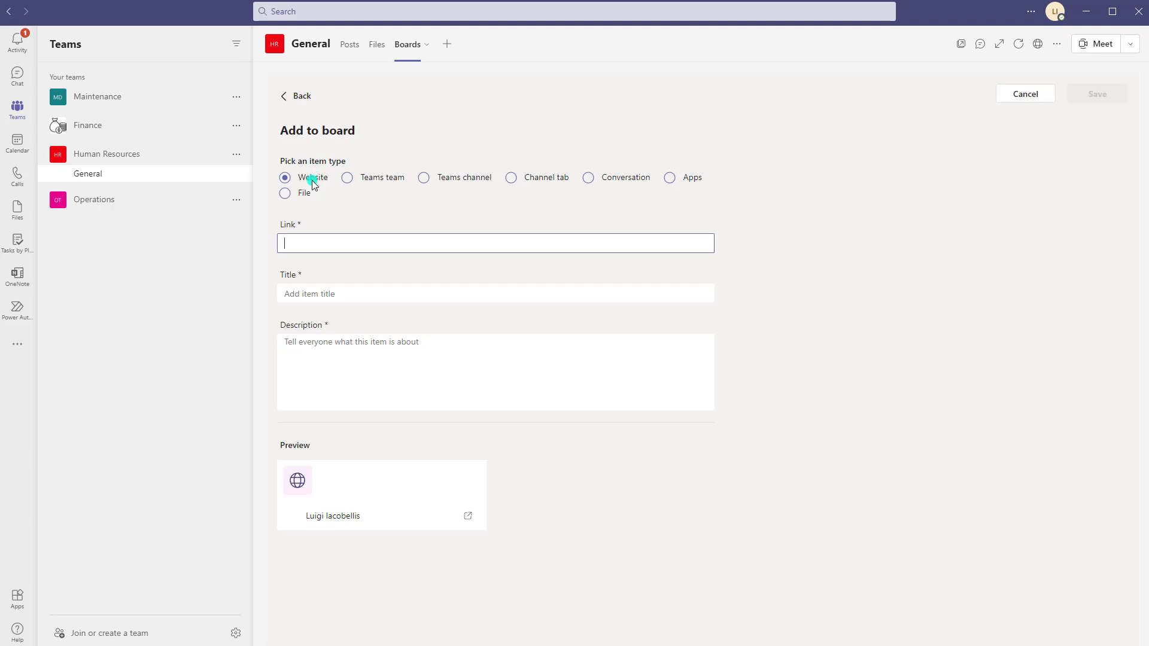
mouse_move(364, 181)
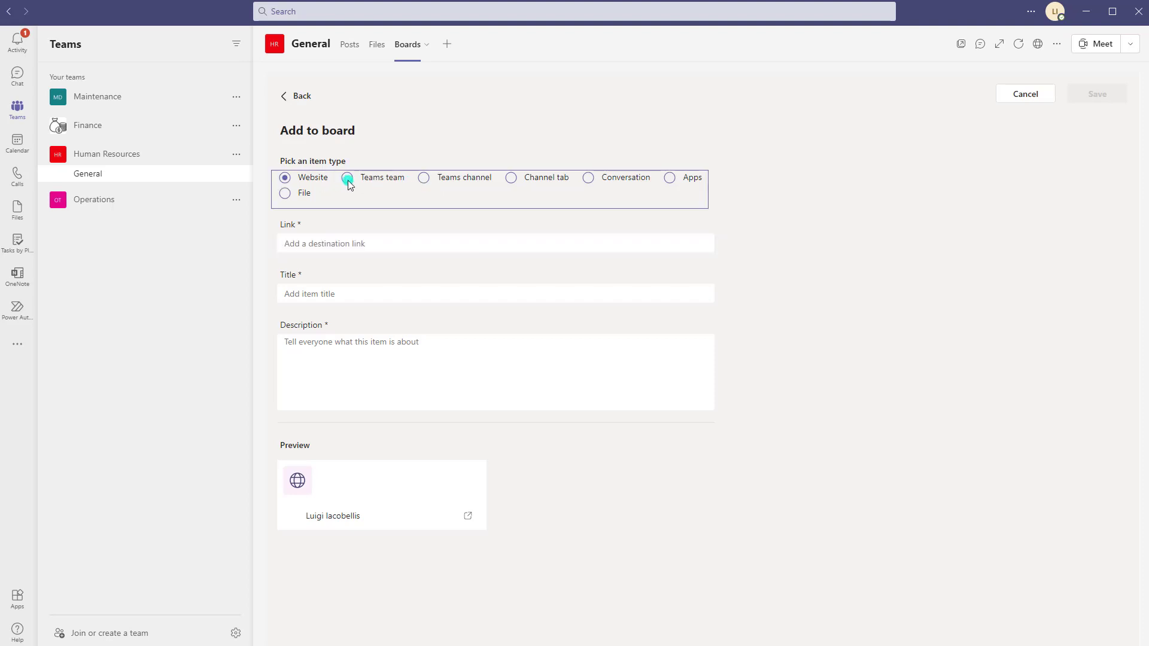
mouse_move(424, 182)
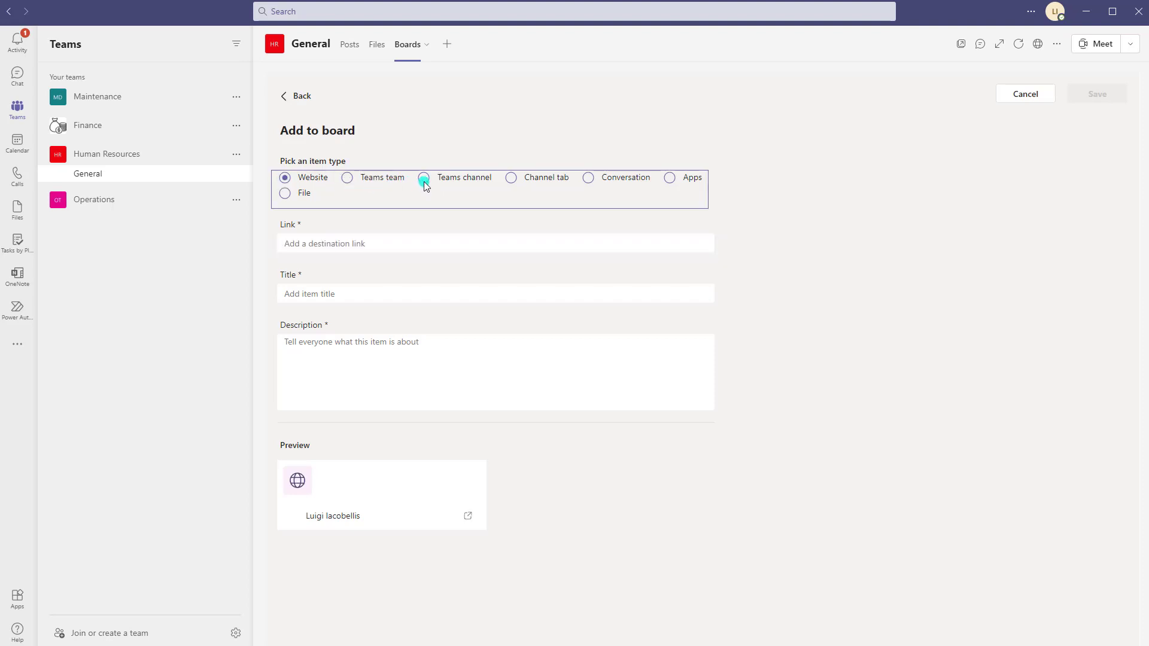
left_click(424, 177)
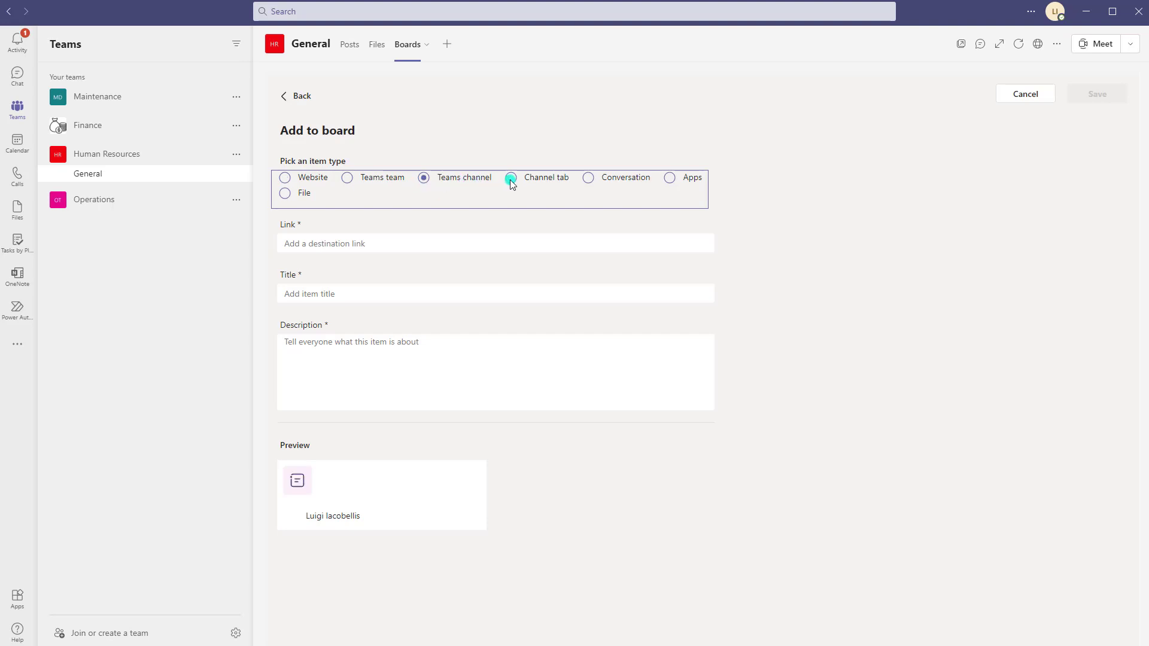
left_click(511, 177)
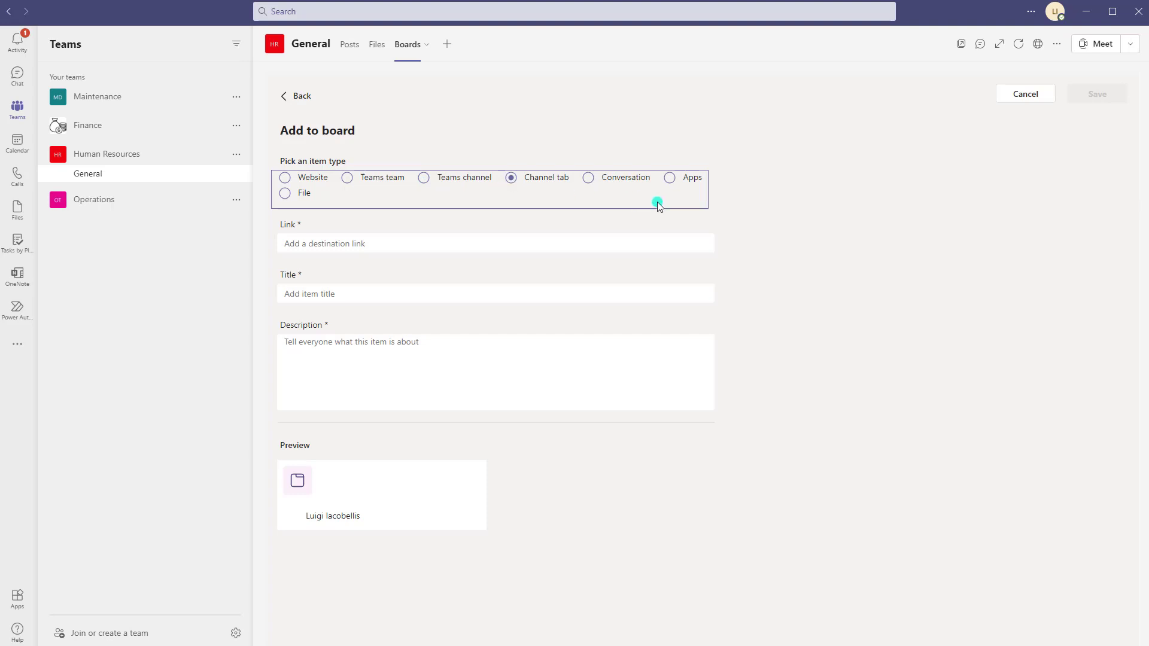
left_click(587, 178)
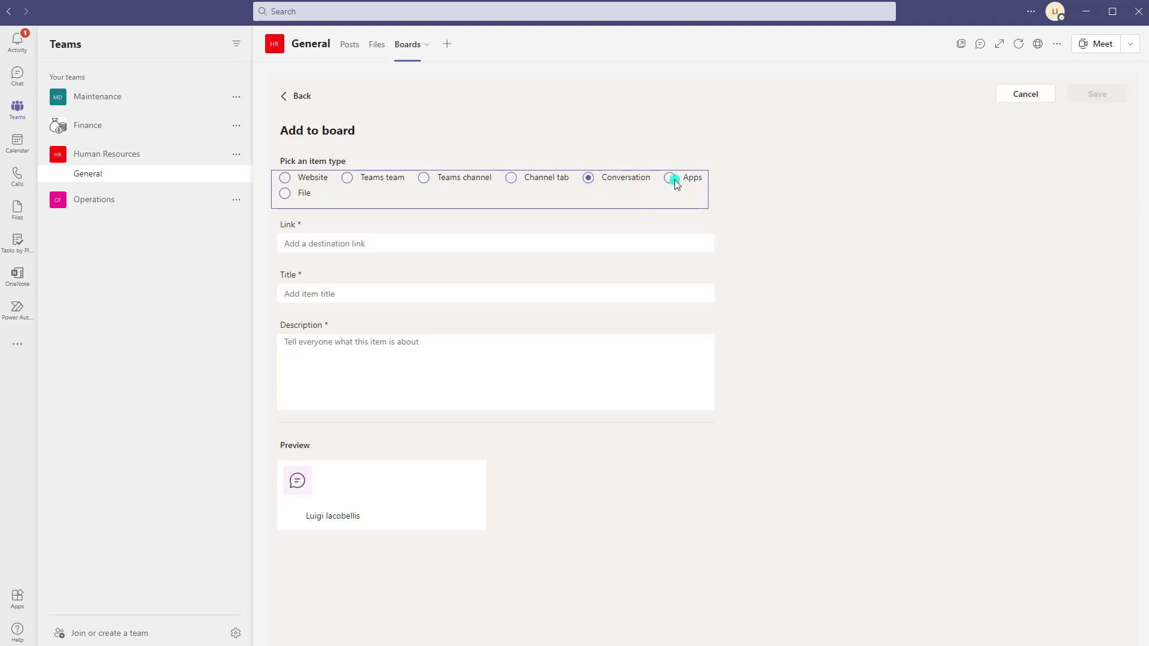
left_click(285, 194)
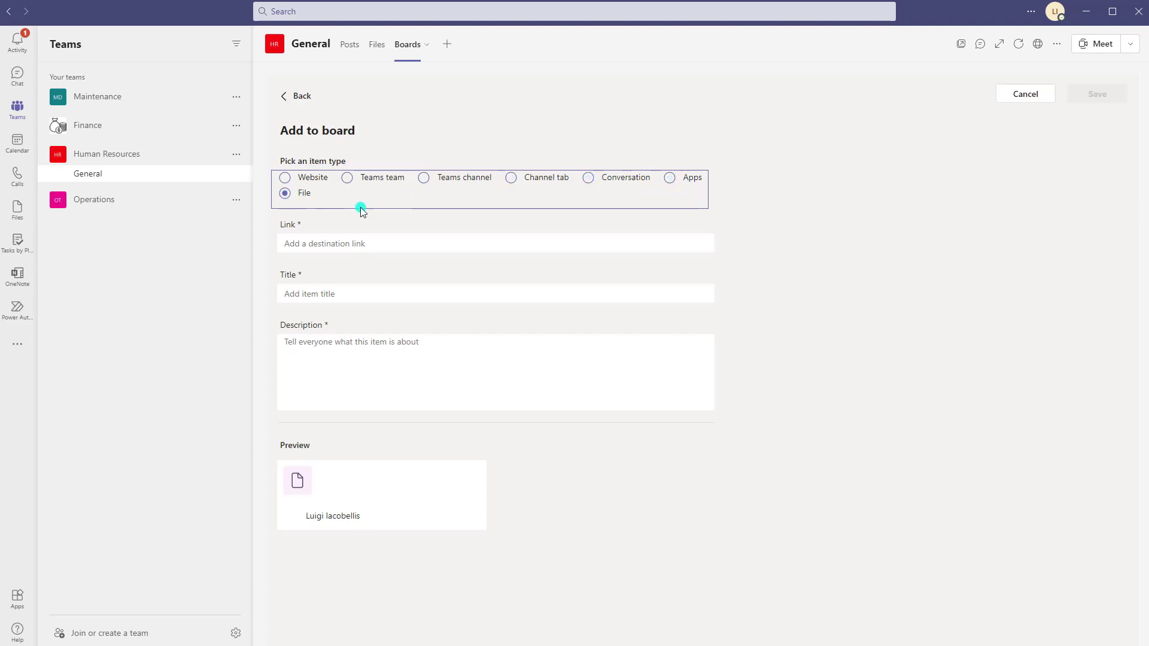
mouse_move(390, 189)
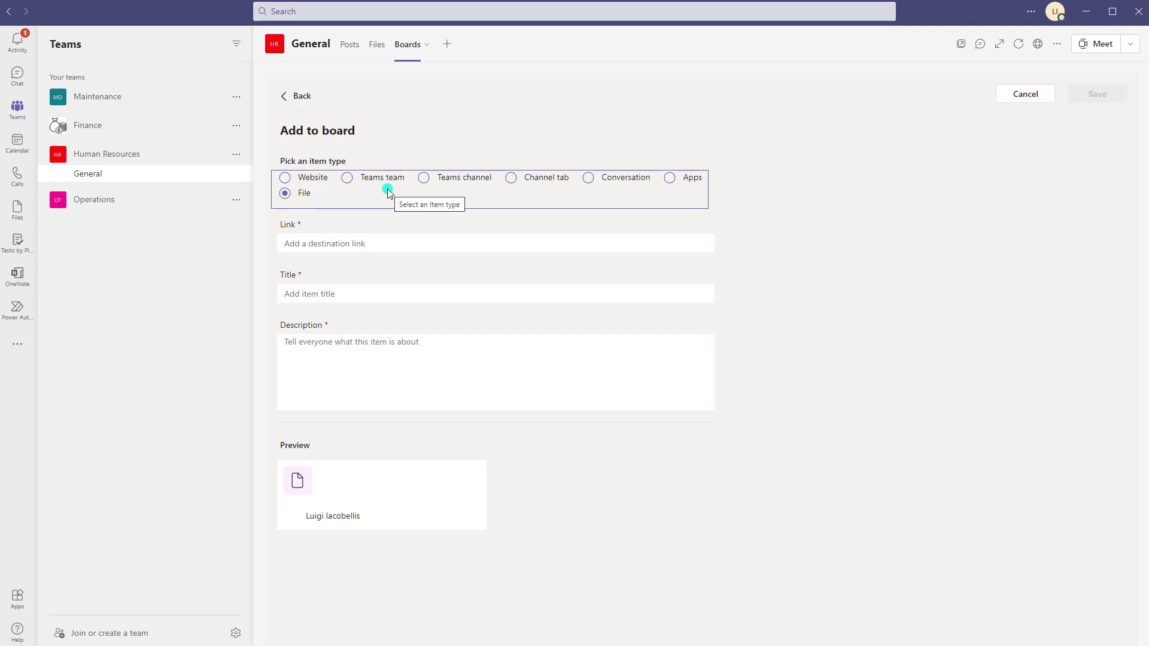
mouse_move(155, 333)
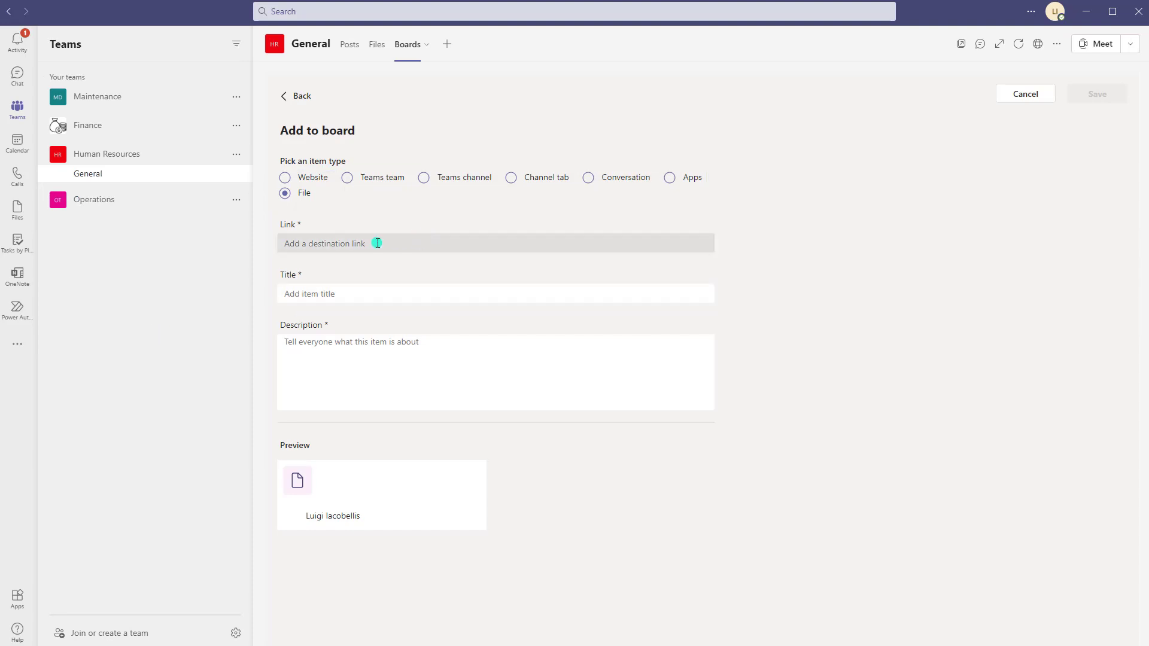
left_click(378, 243)
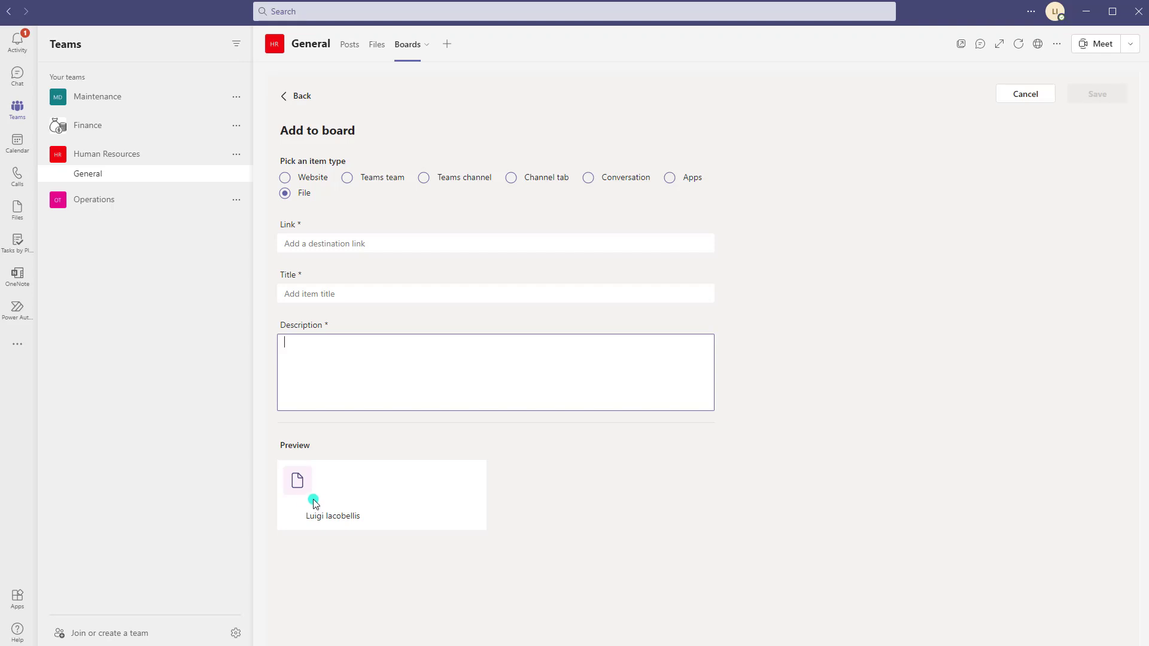
mouse_move(287, 103)
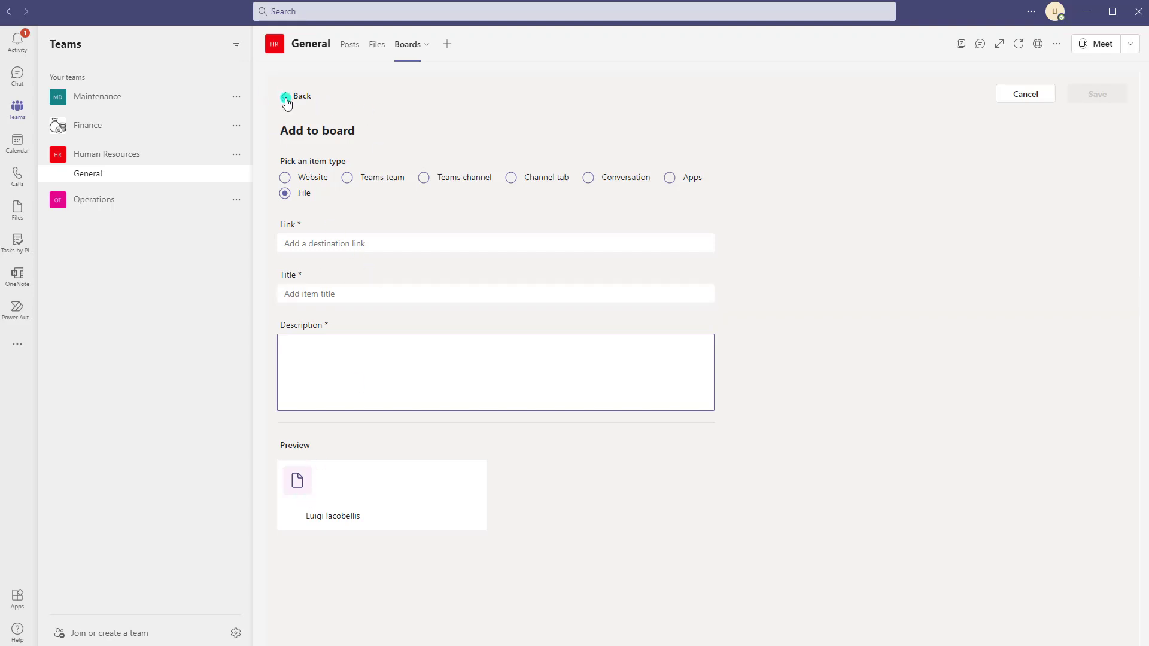
Leave the Add to board form unsaved, returning to the Remote work board
left_click(285, 97)
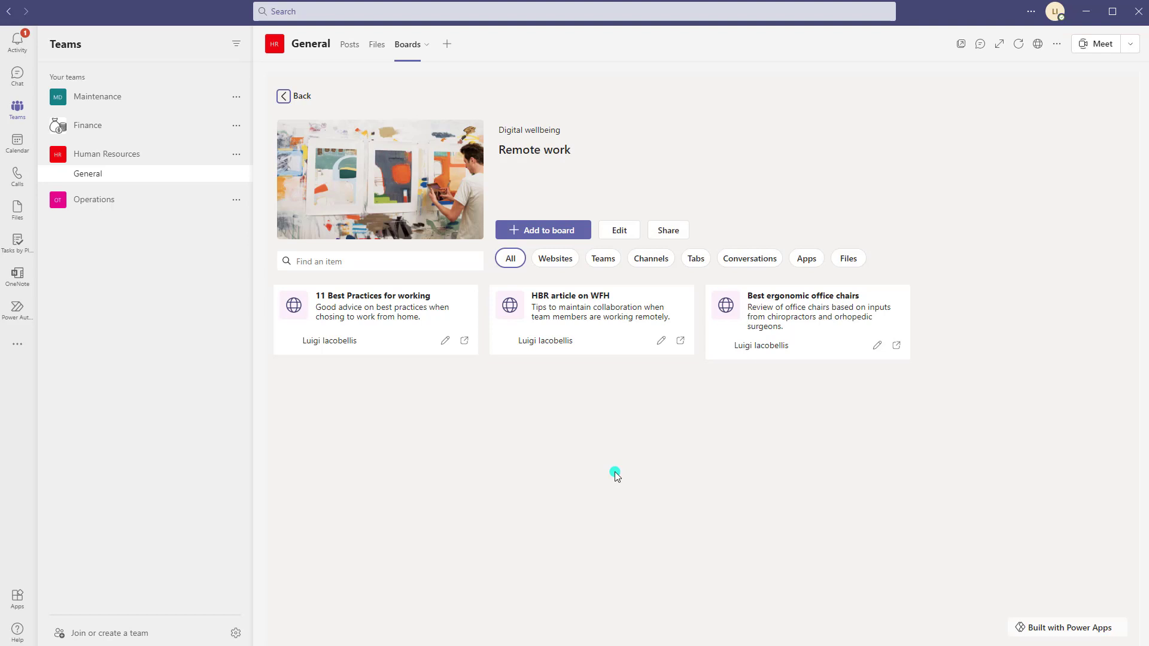
mouse_move(556, 441)
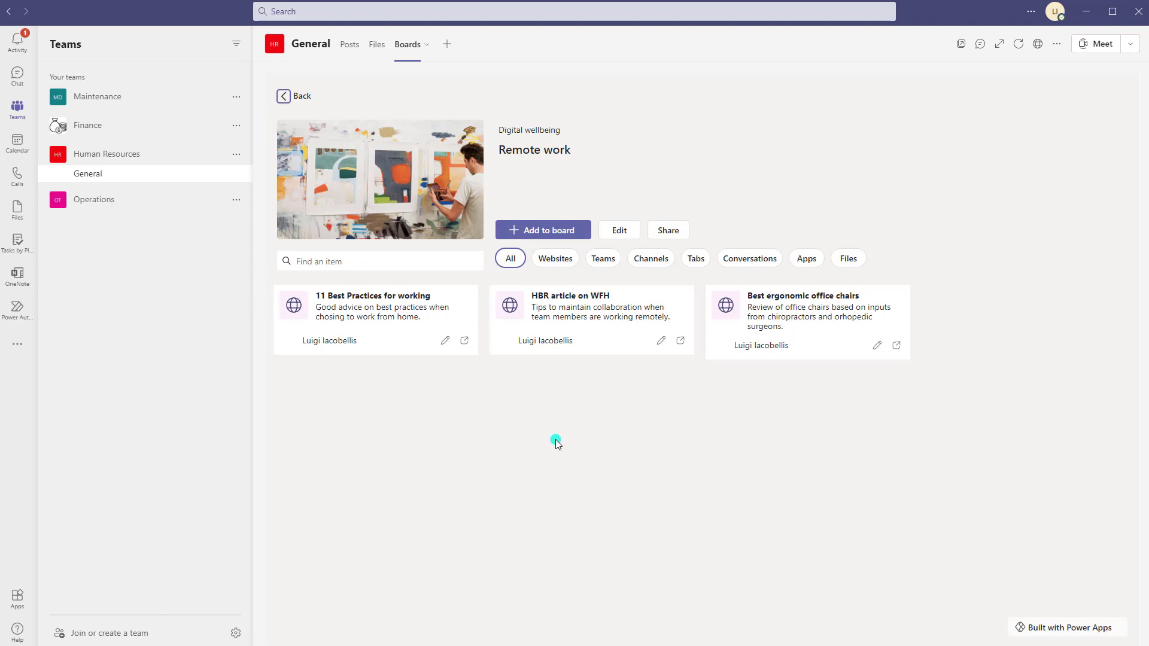
Filter the Remote work board to Websites and search its items for HBR
left_click(555, 259)
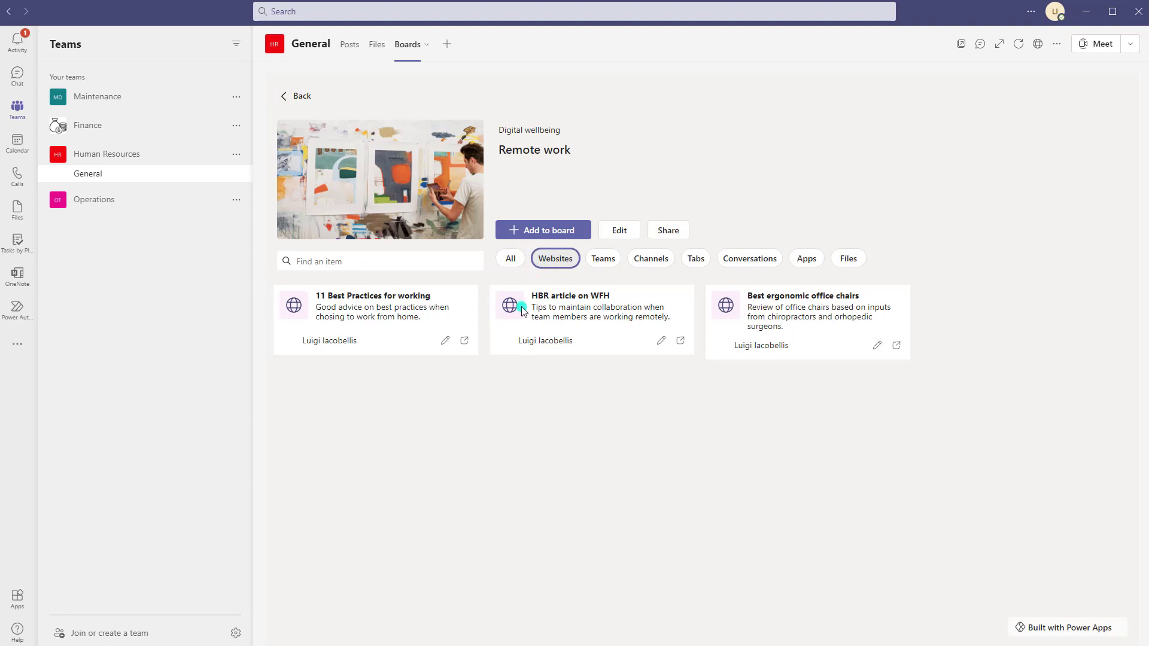
mouse_move(565, 370)
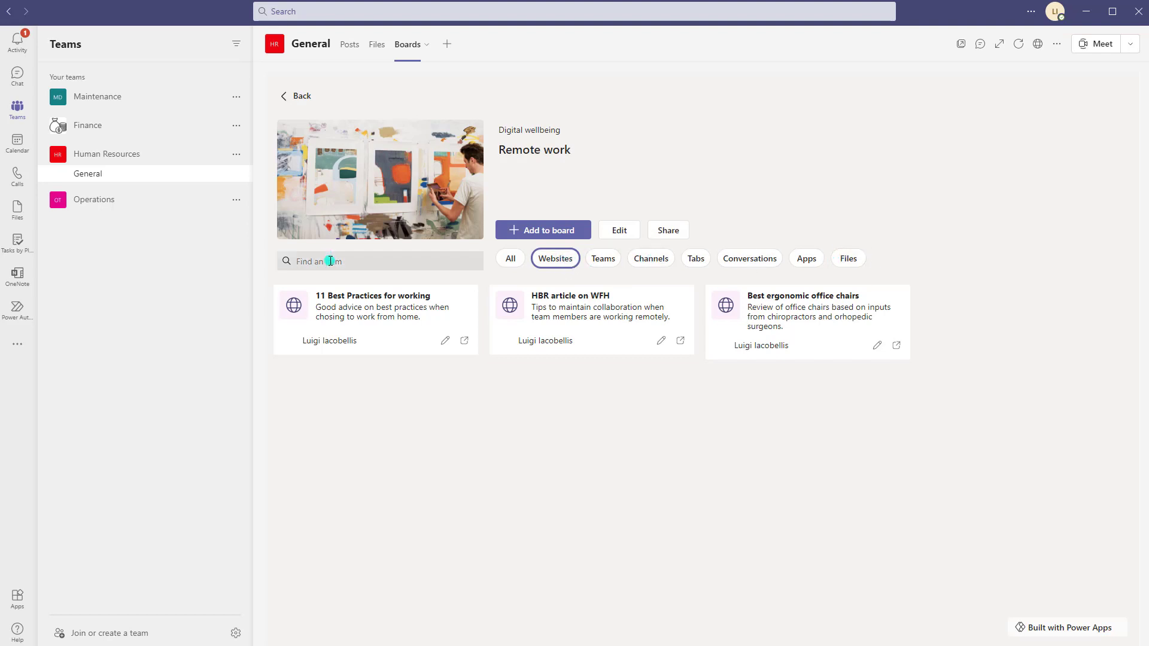
left_click(330, 261)
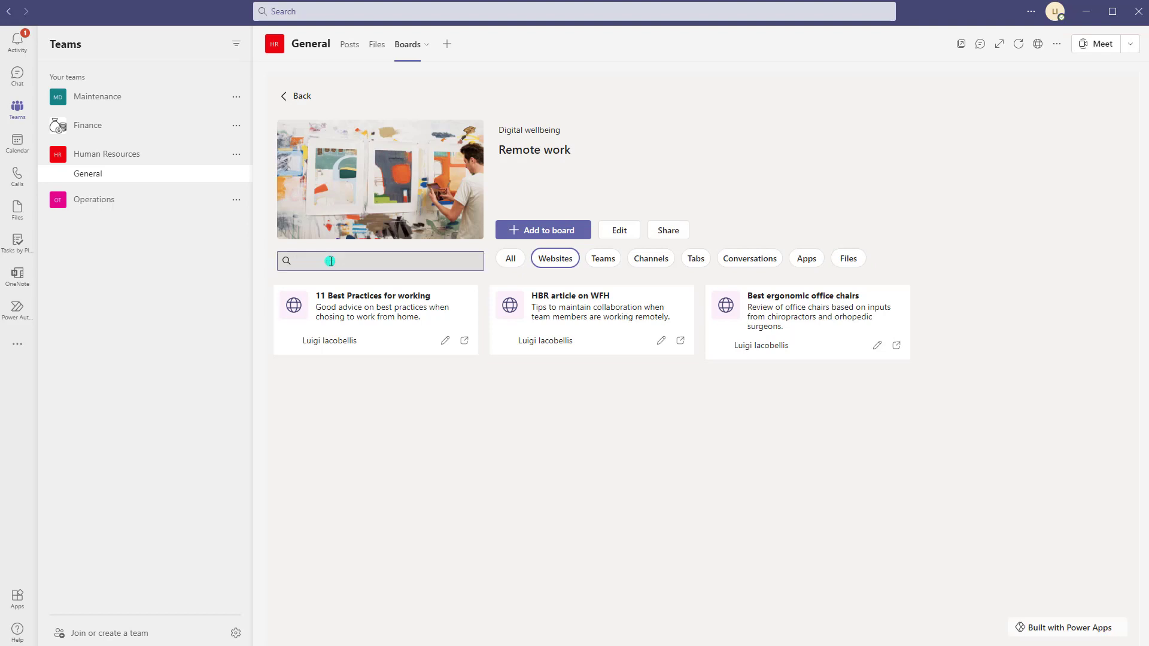
type("HBR")
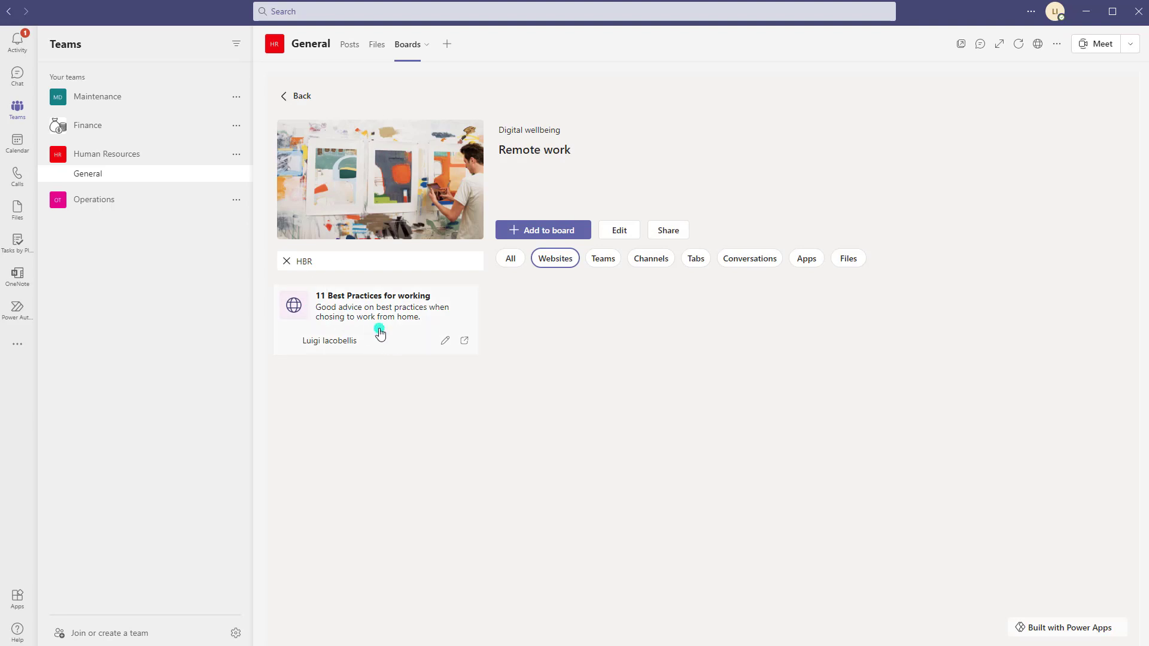
mouse_move(354, 330)
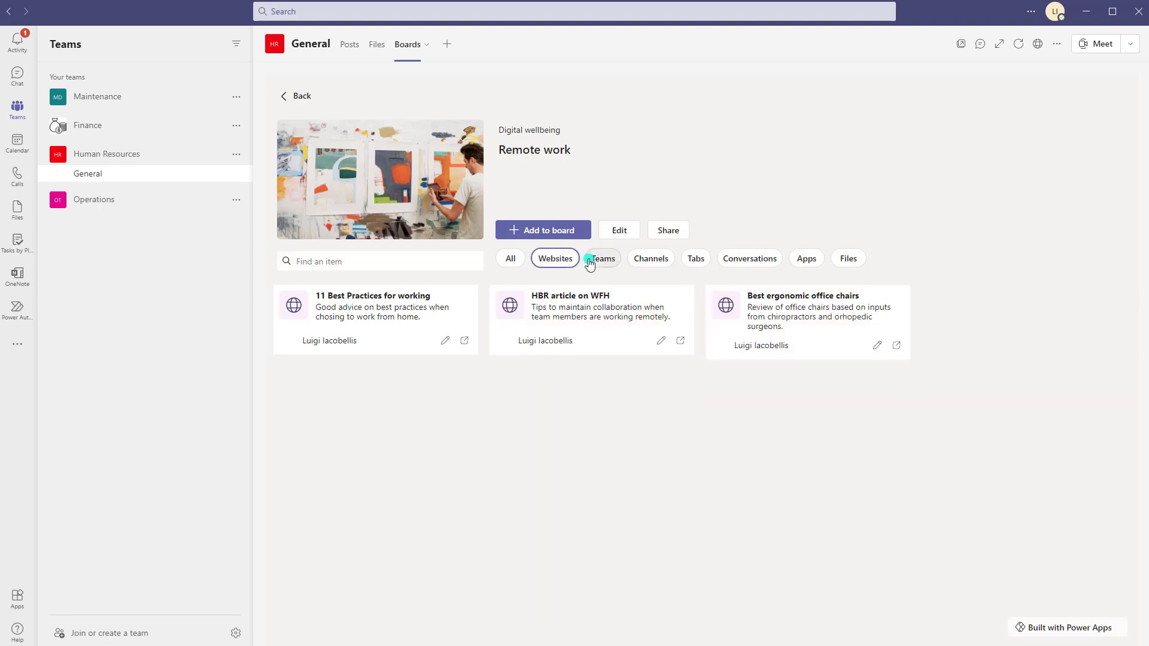
mouse_move(627, 234)
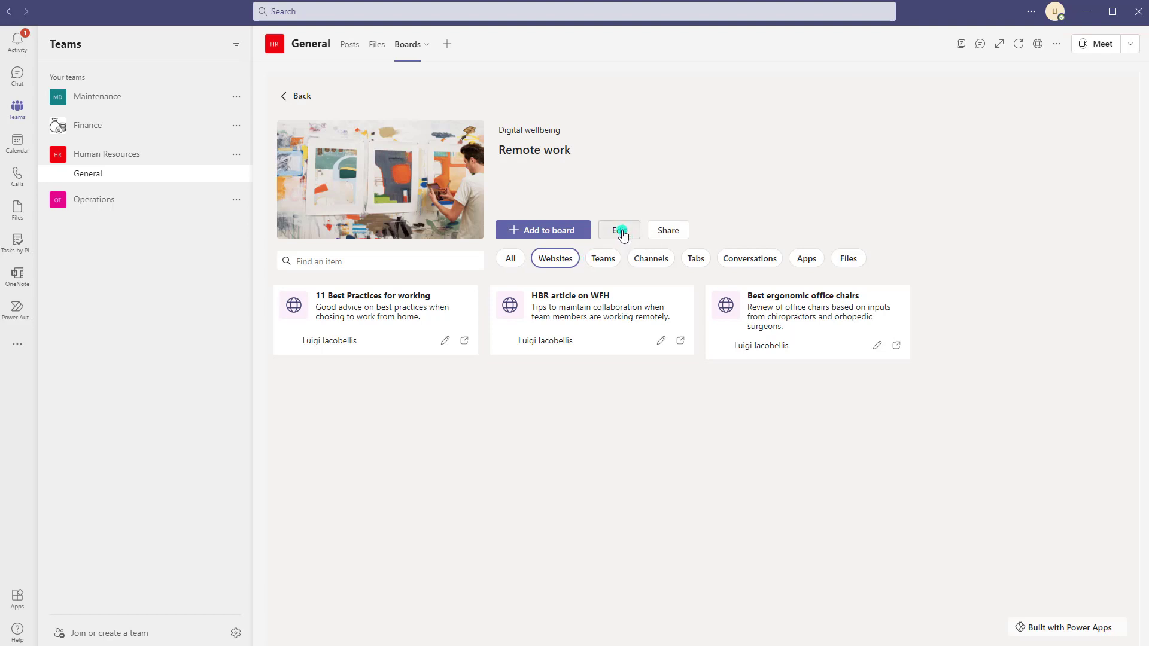
Review Remote work's edit settings and switch its cover from image to icon
left_click(620, 230)
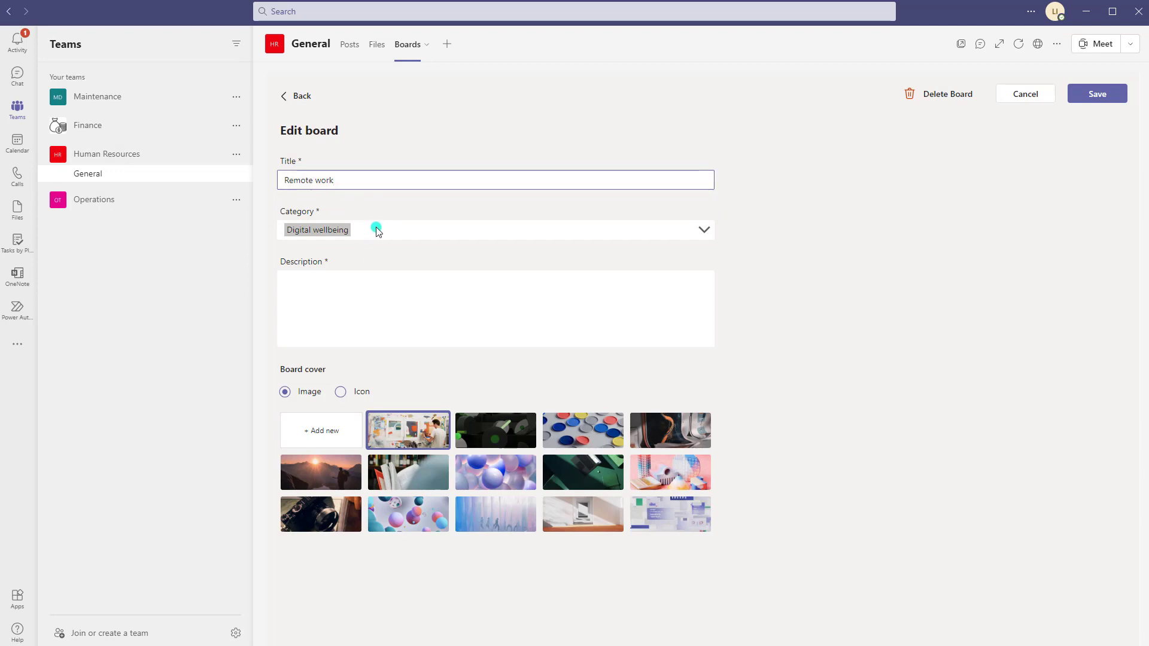
left_click(376, 230)
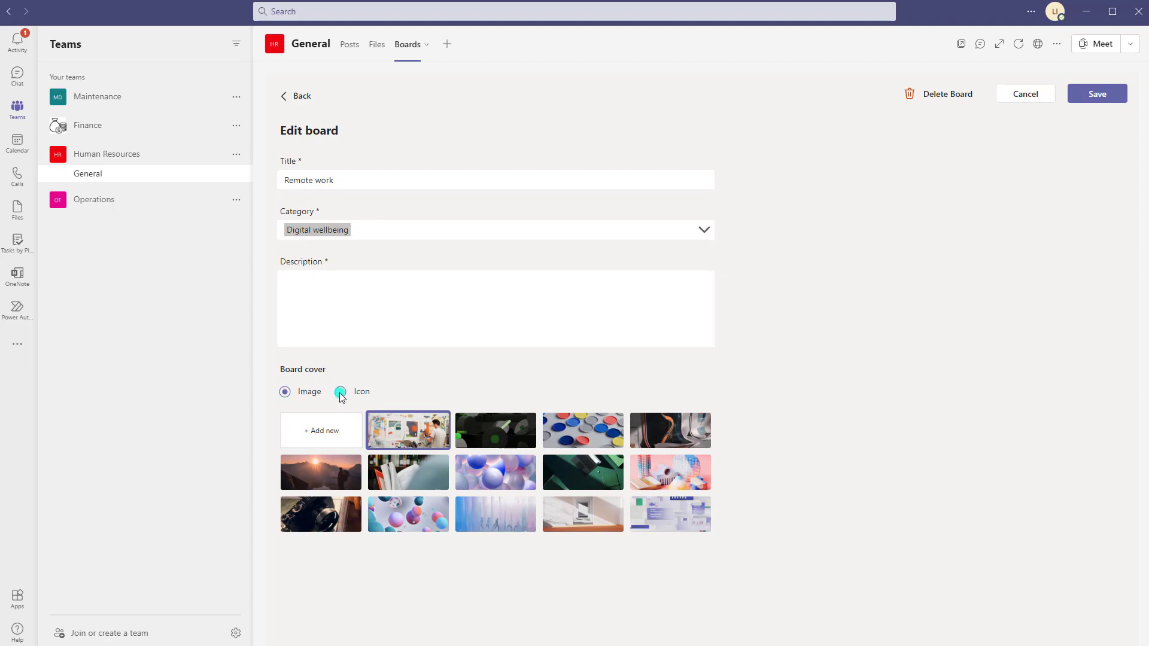
left_click(340, 392)
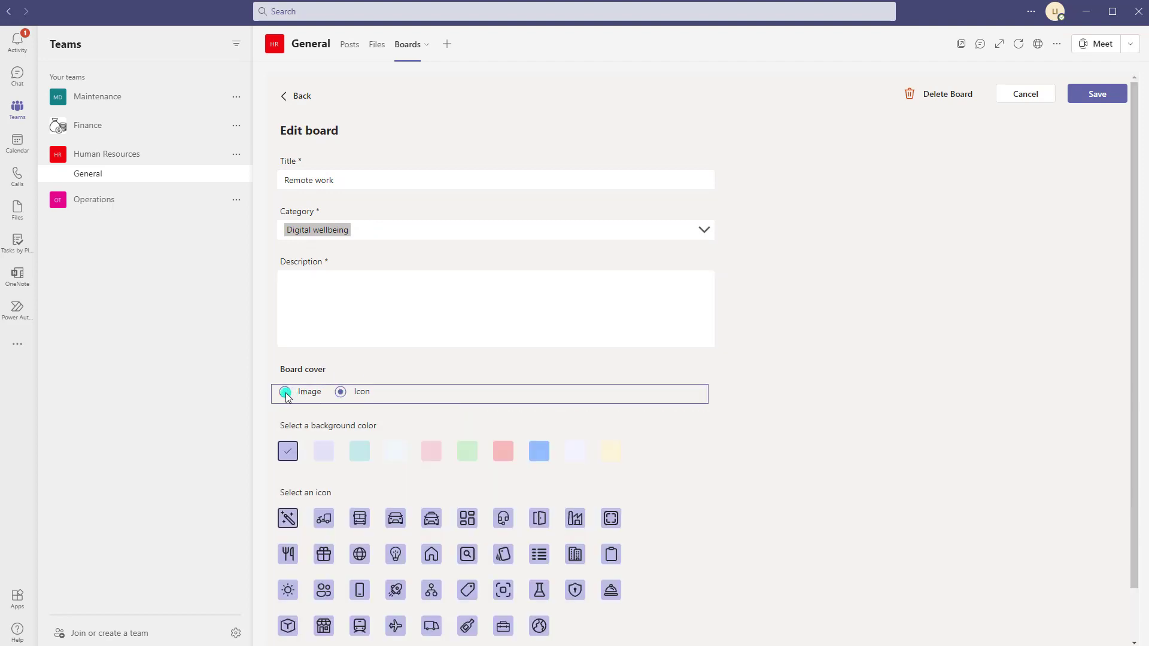
left_click(340, 391)
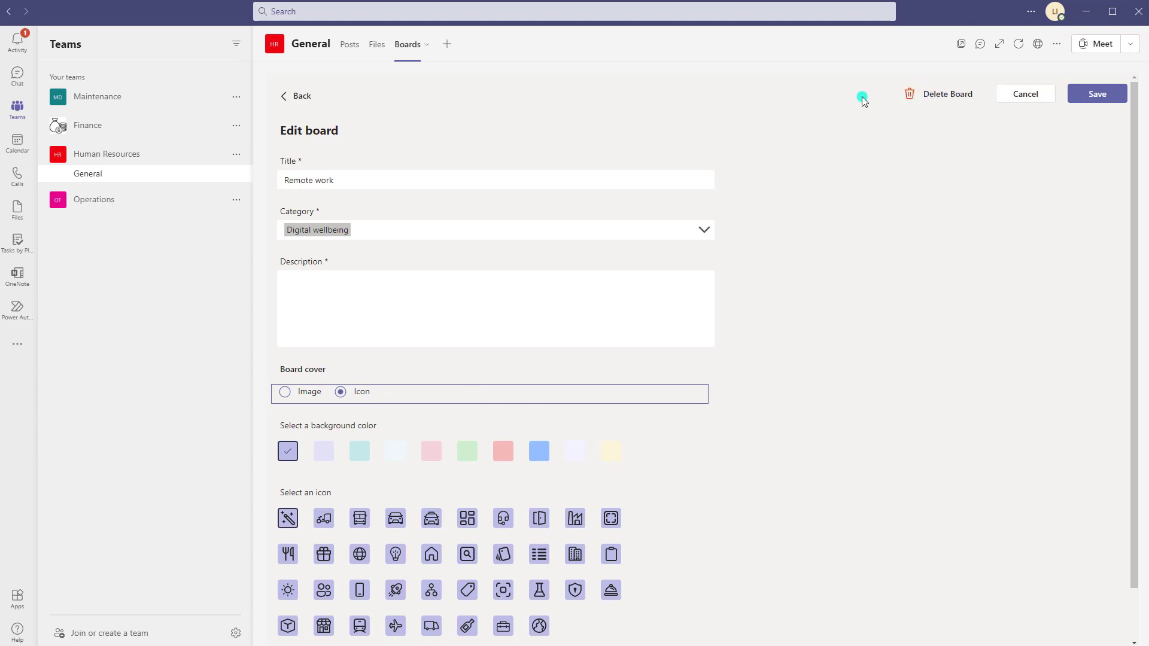
mouse_move(358, 136)
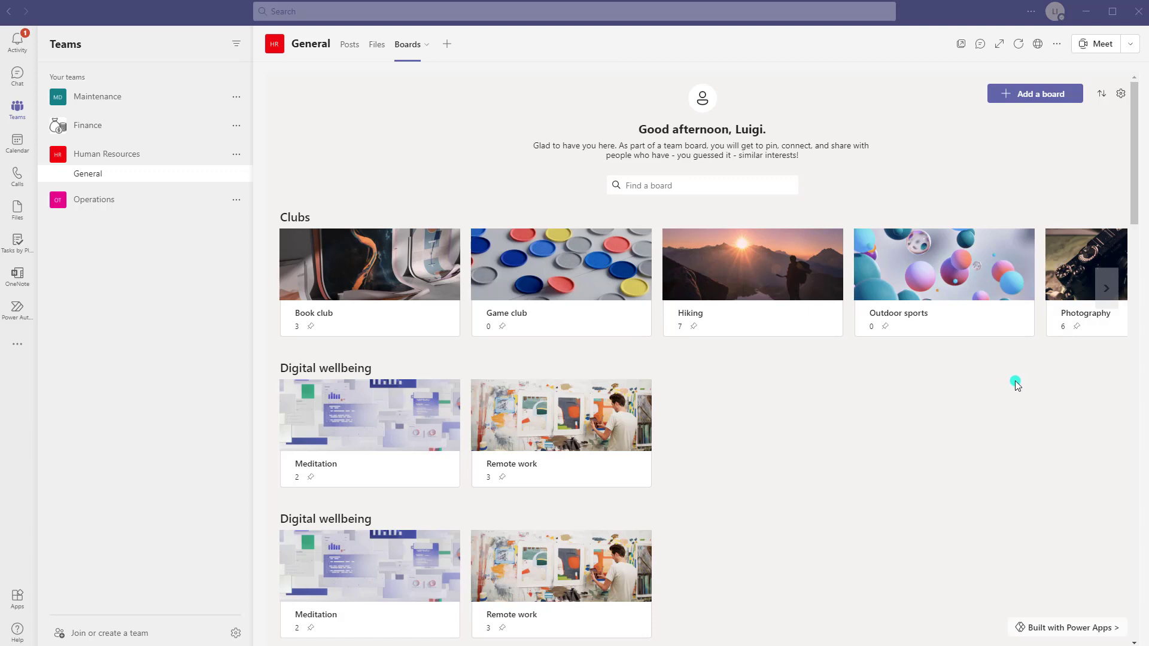
mouse_move(1010, 98)
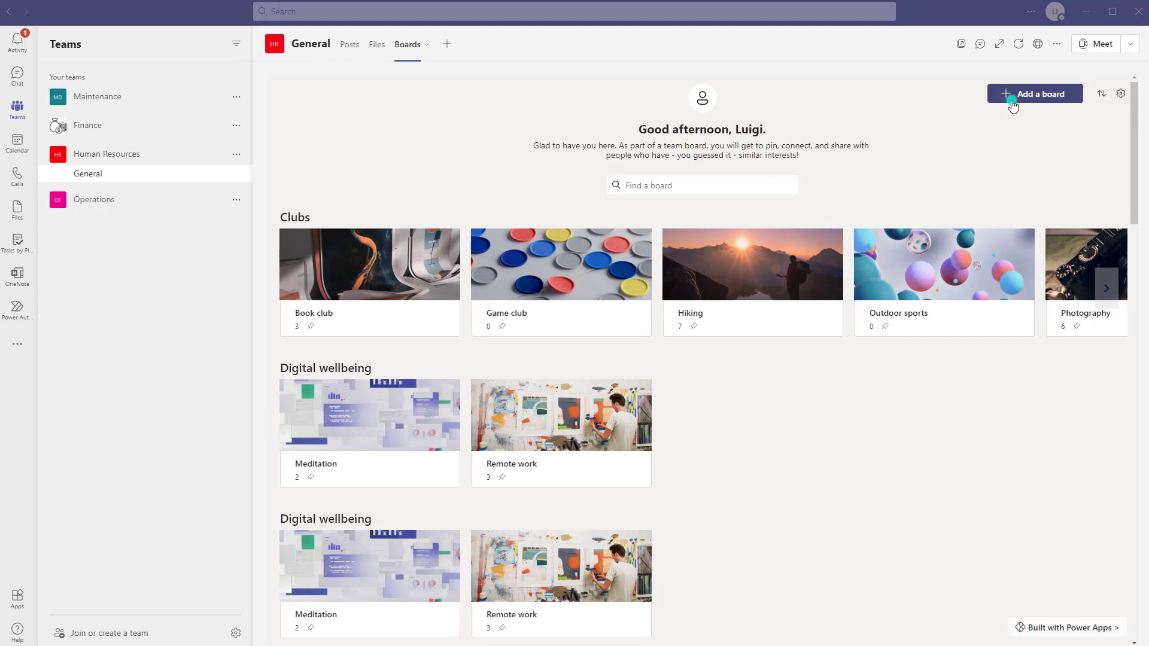
Start a new board titled Microsoft Teams Tutorials in the Microsoft category
left_click(1035, 93)
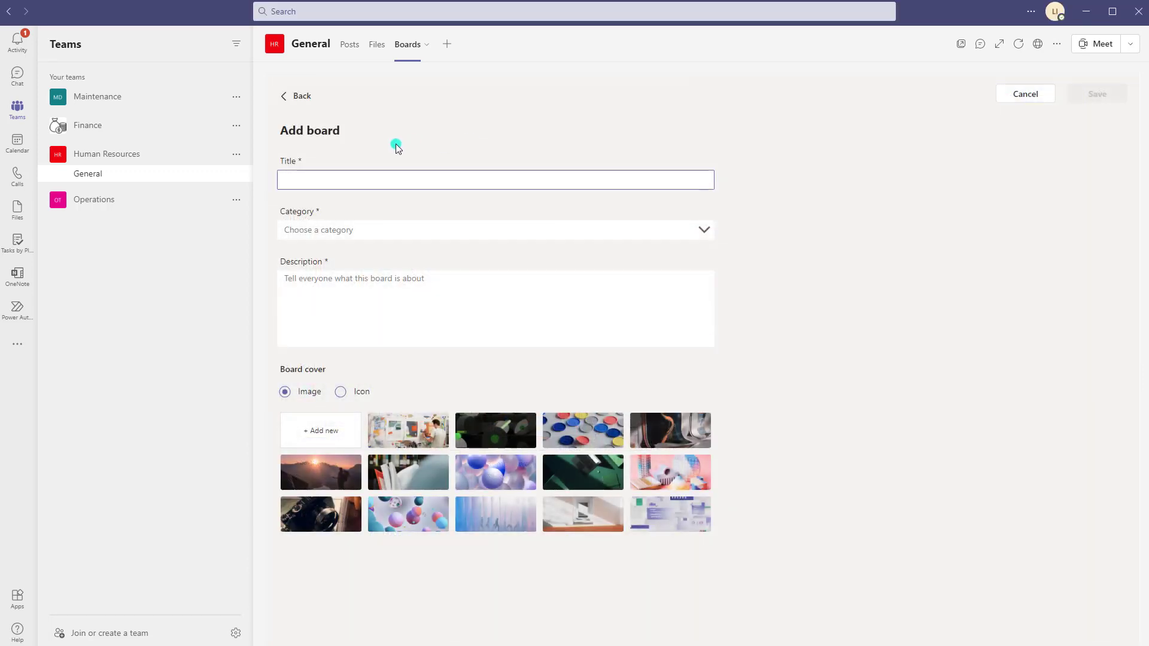
type("Microsoft Teams")
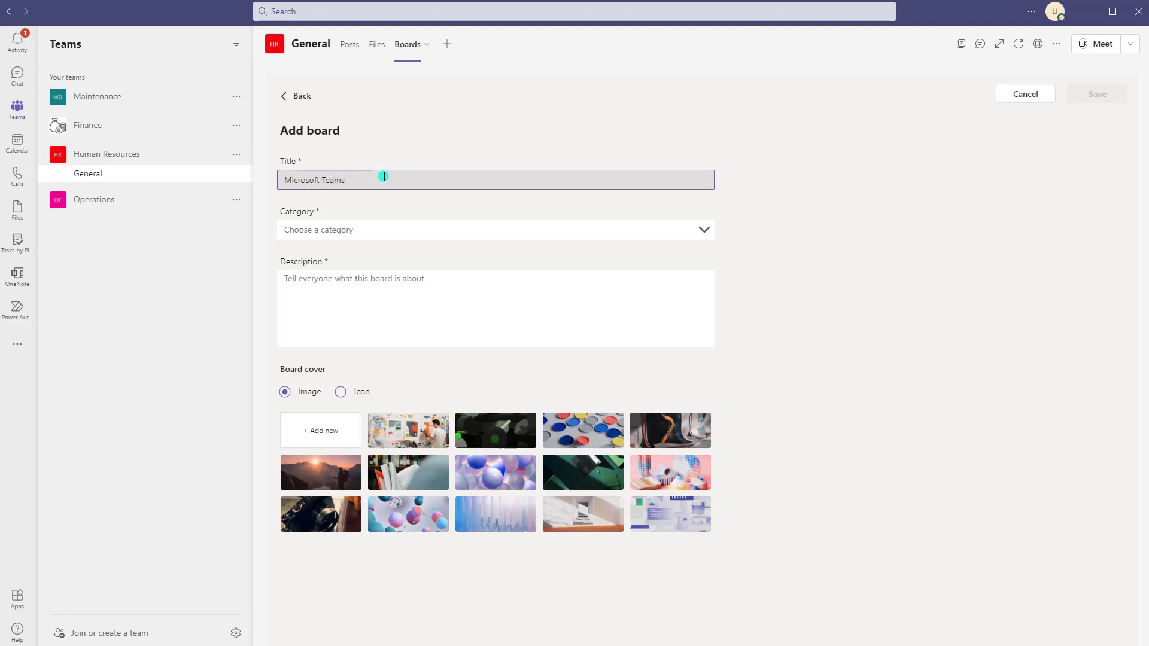
type("Tutorials")
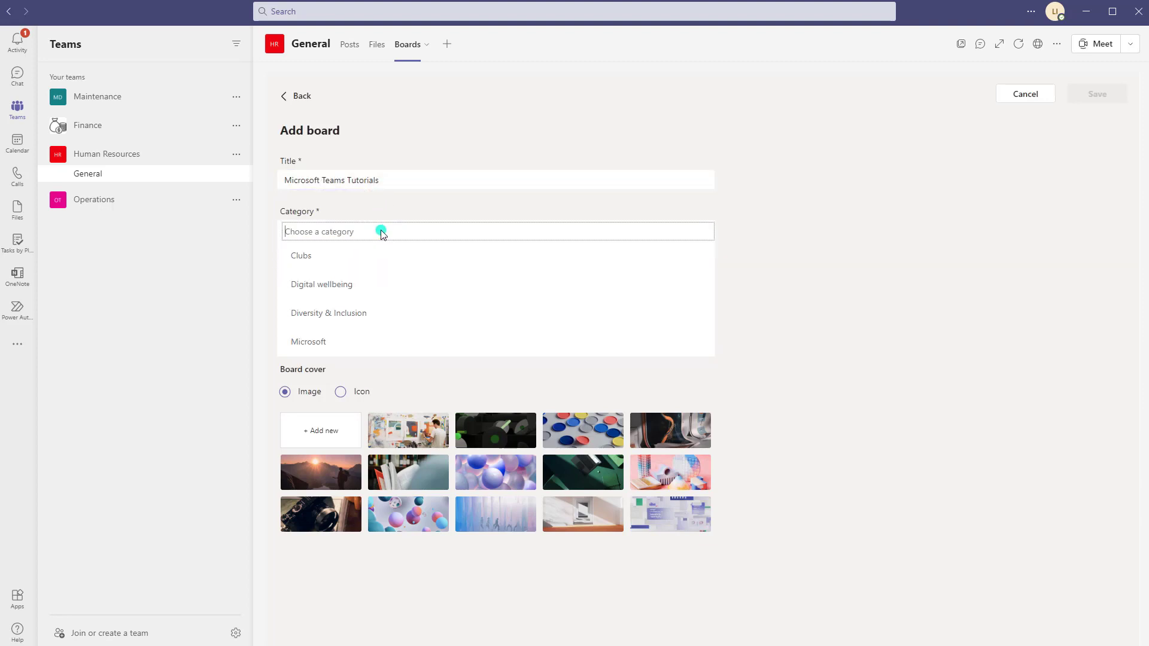
mouse_move(322, 345)
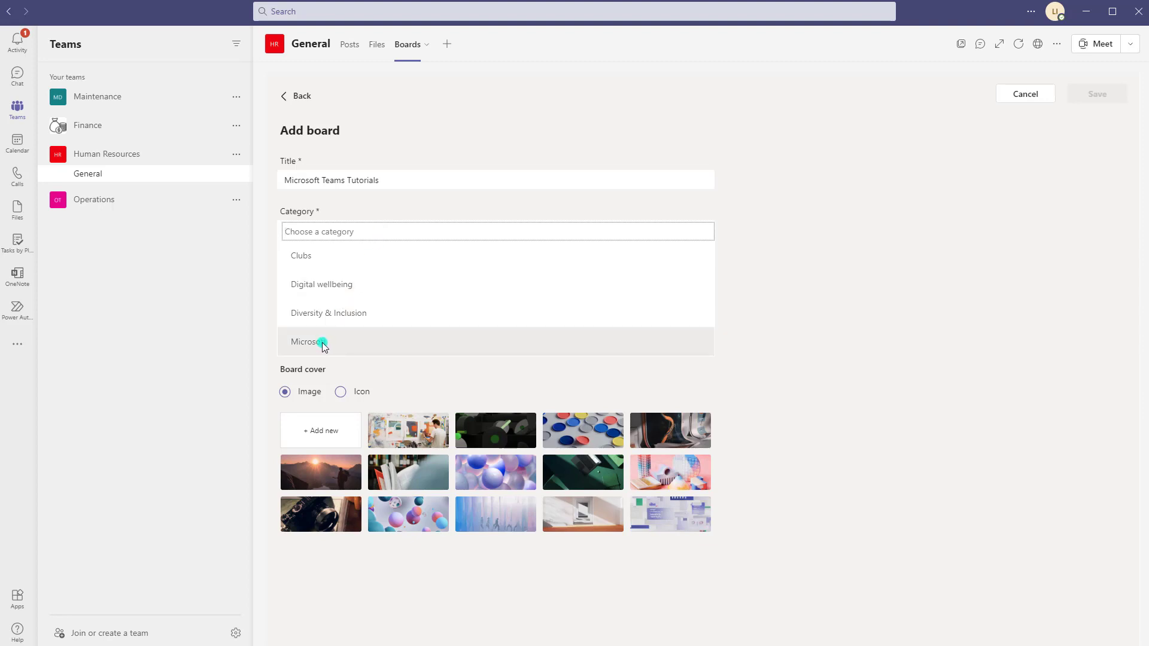
left_click(321, 343)
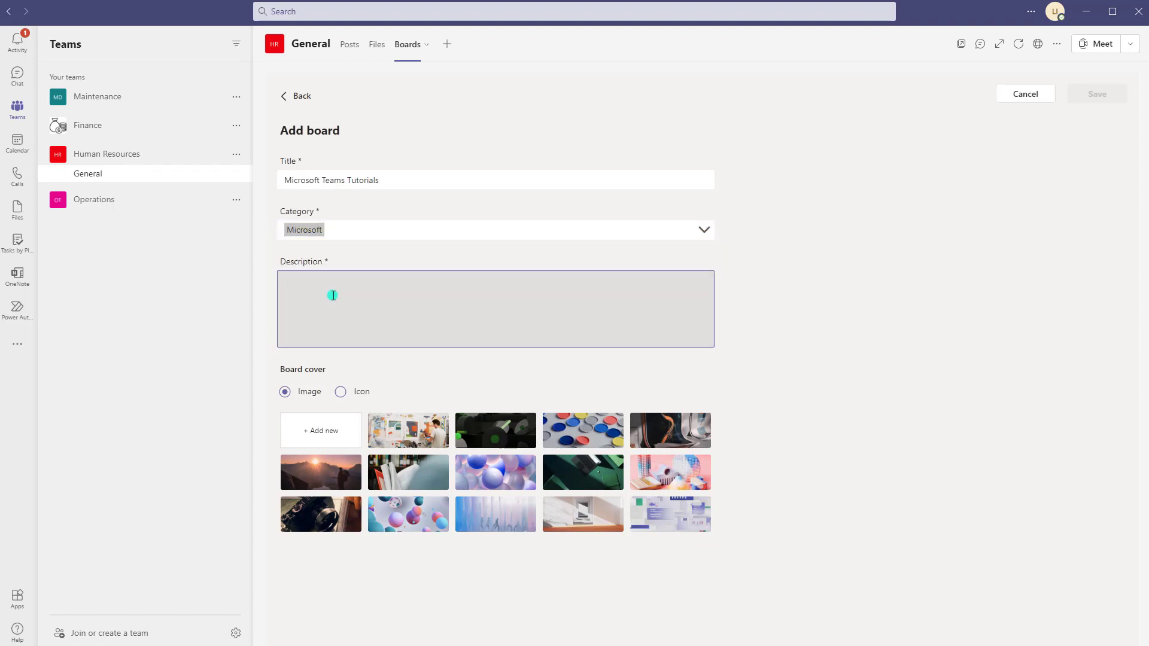
Describe it as Best Microsoft Teams Tutorials and add a custom cover image
type("Best")
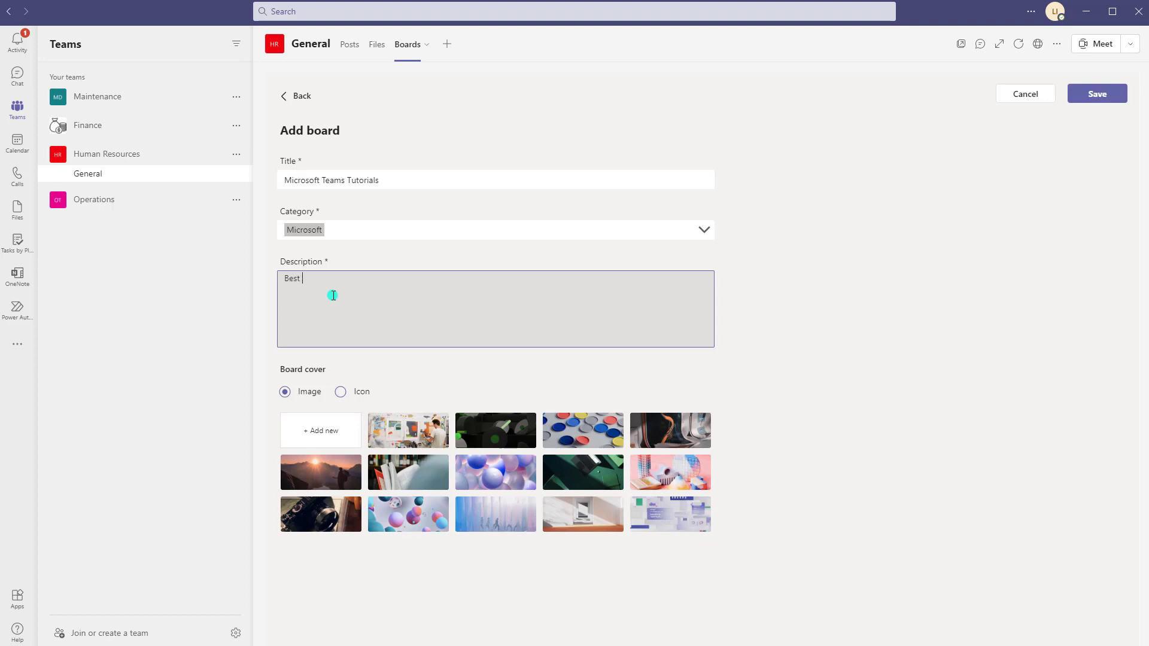
type("Microsoft Teams Tutorials")
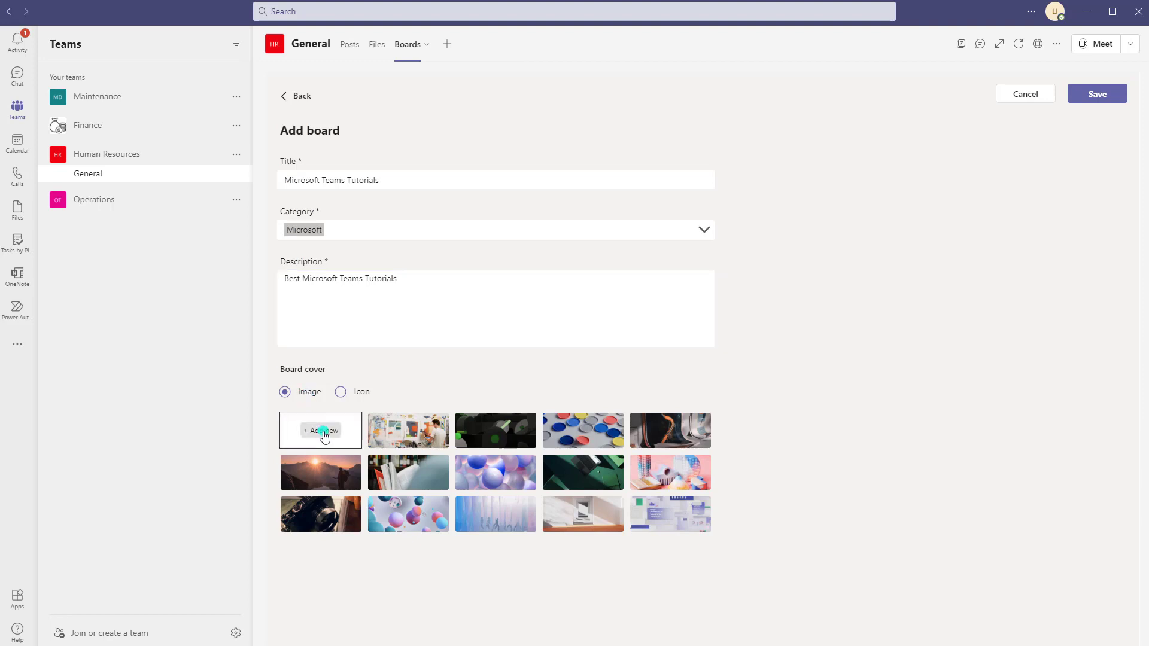
left_click(321, 430)
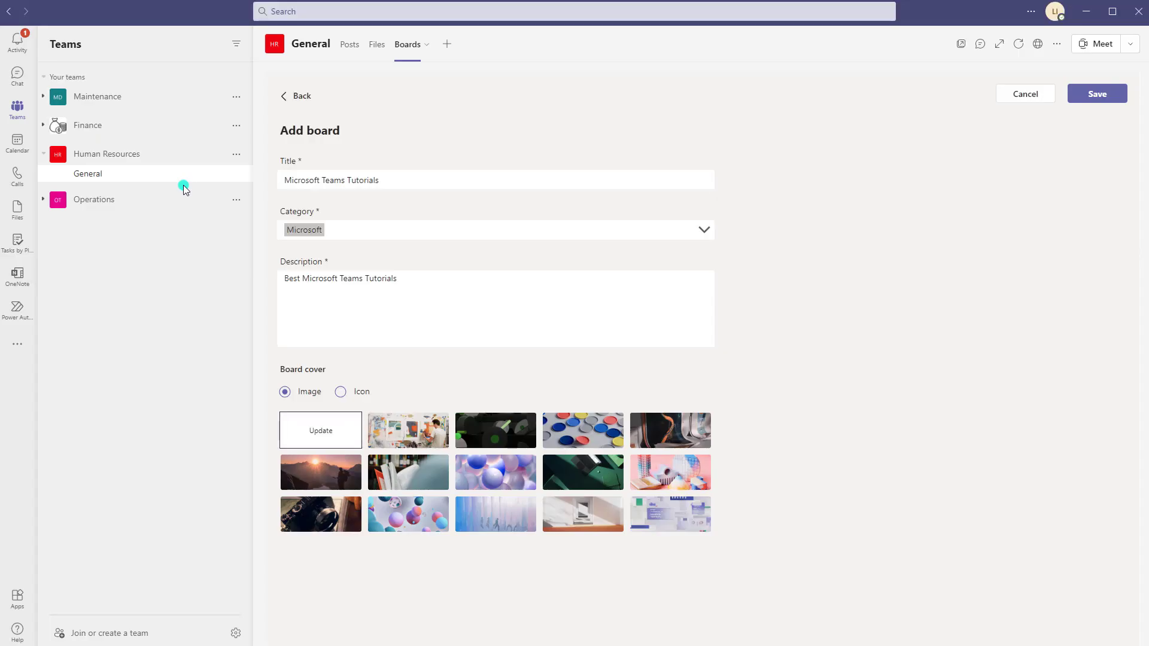
left_click(1097, 94)
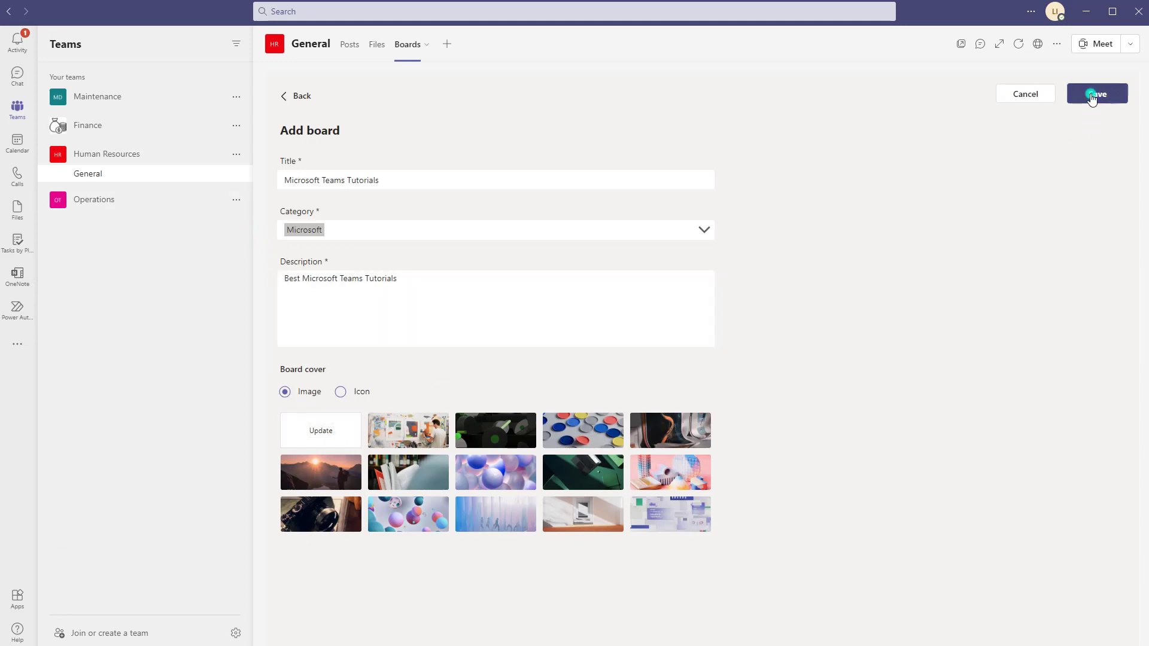
Save the board and open Microsoft Teams Tutorials from the Microsoft category
left_click(1092, 94)
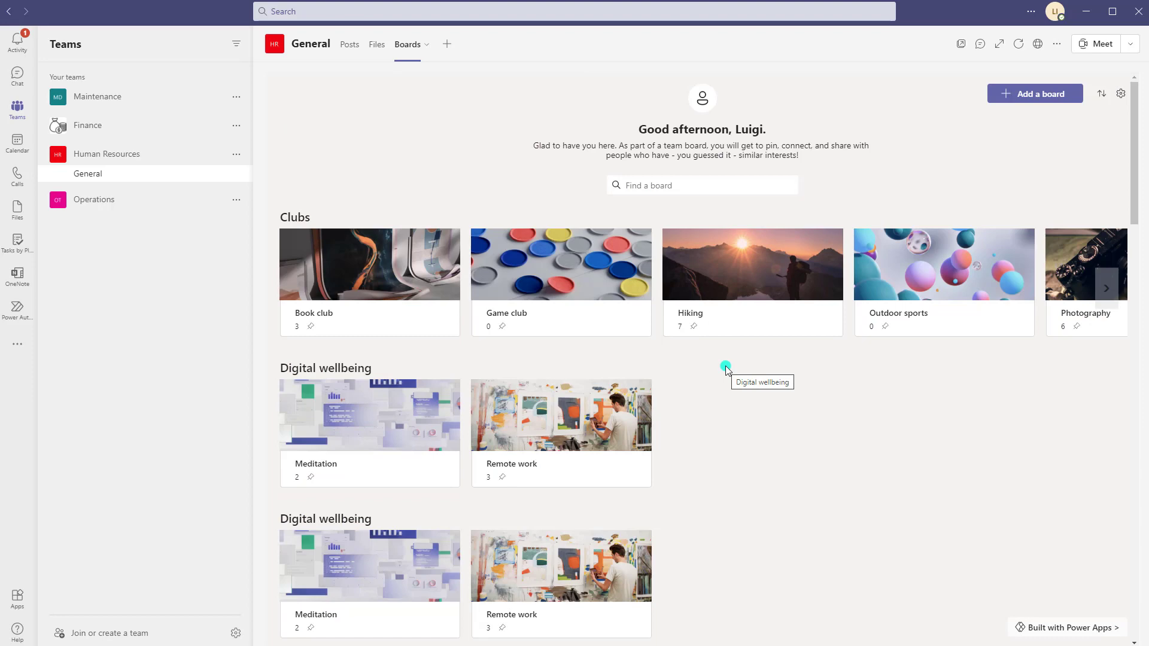
scroll("down", 3)
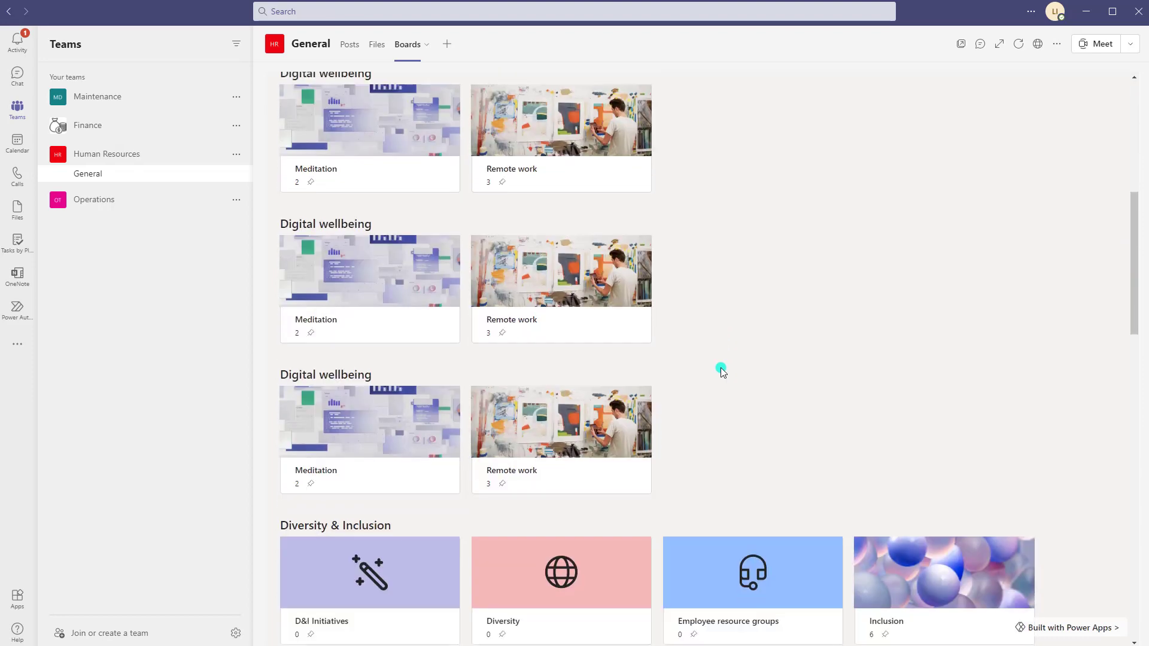
scroll("down", 3)
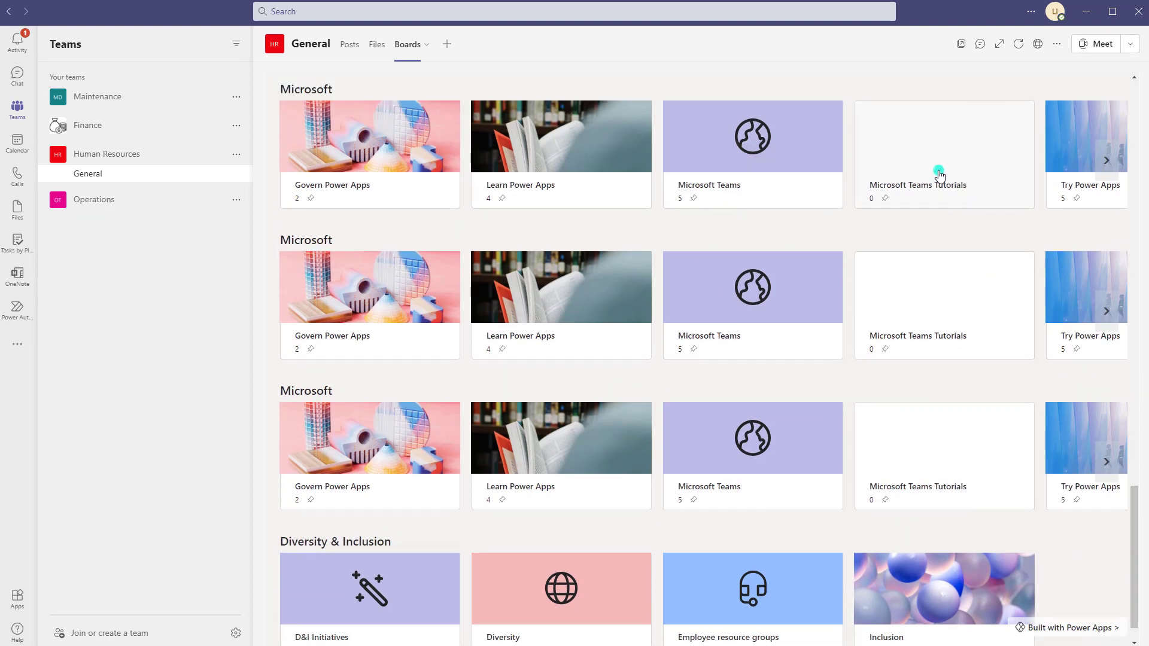
double_click(306, 89)
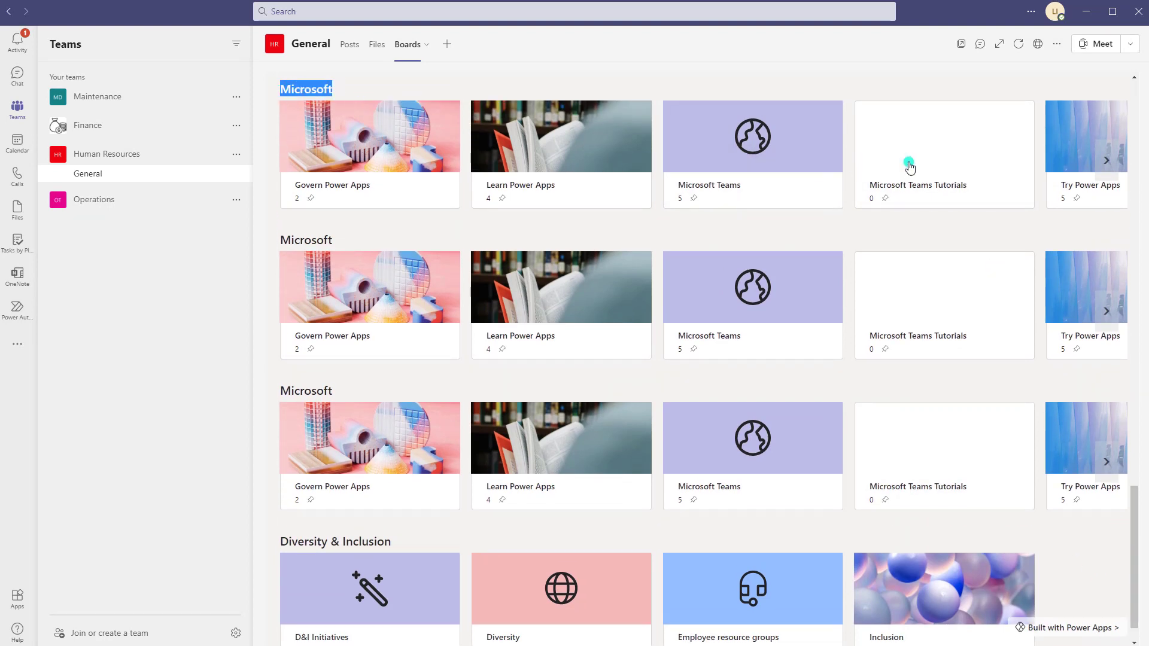
Open the Microsoft Teams Tutorials board, which shows its description and no items yet
left_click(909, 165)
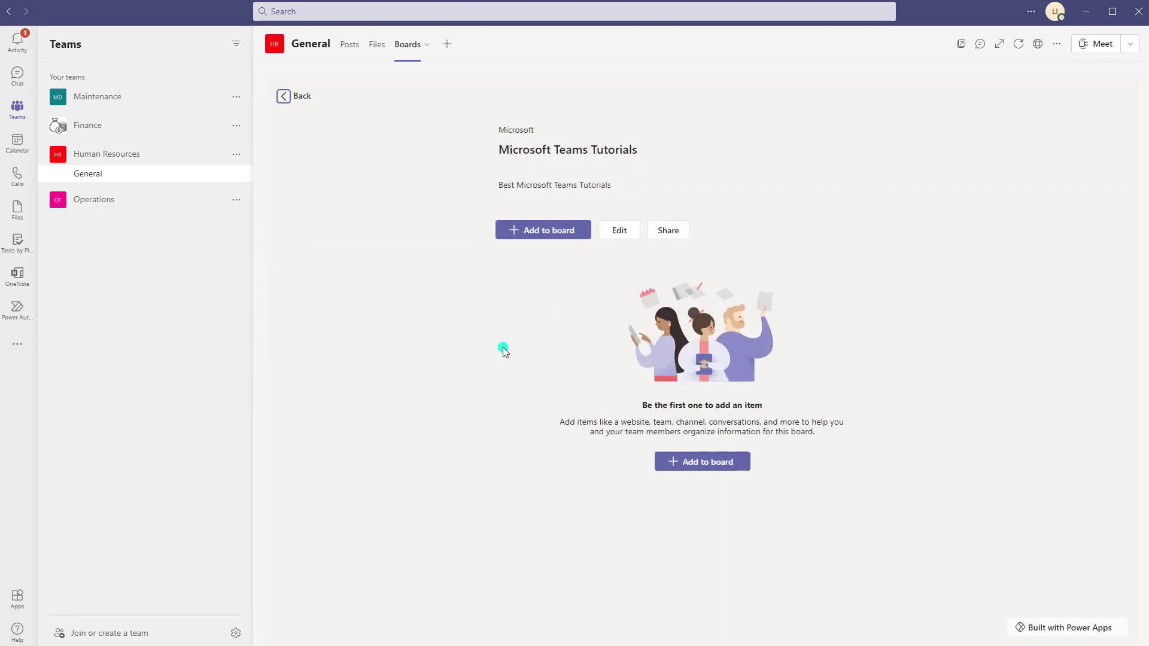
mouse_move(503, 345)
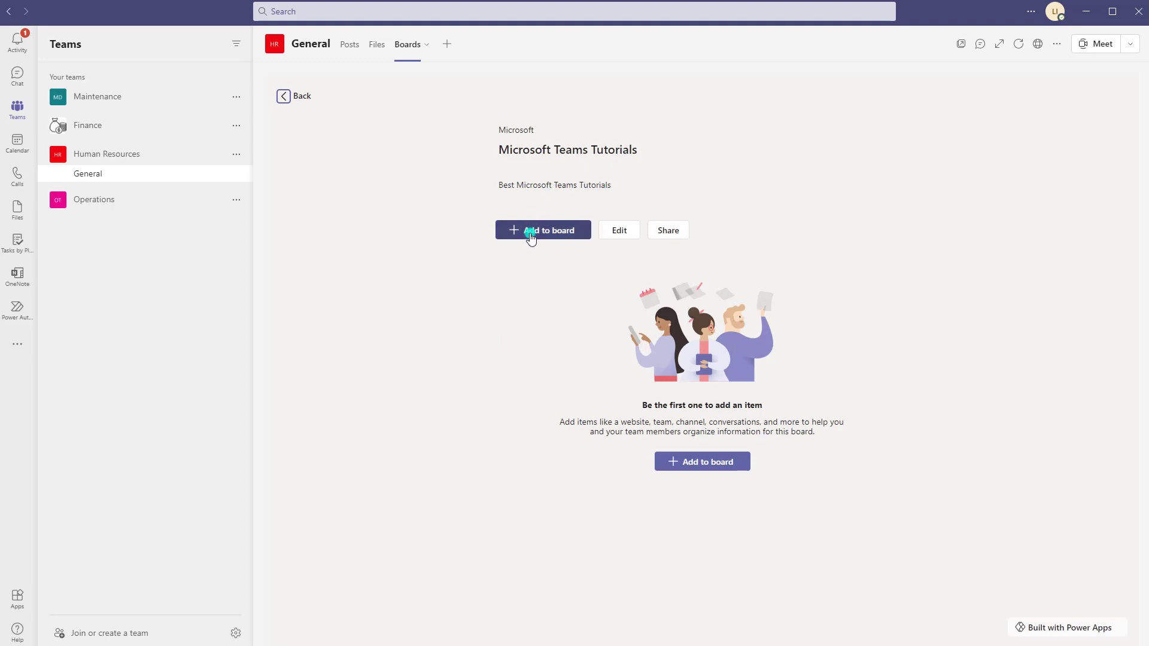
Start a new Website item on the board for the YouTube playlist link
left_click(544, 230)
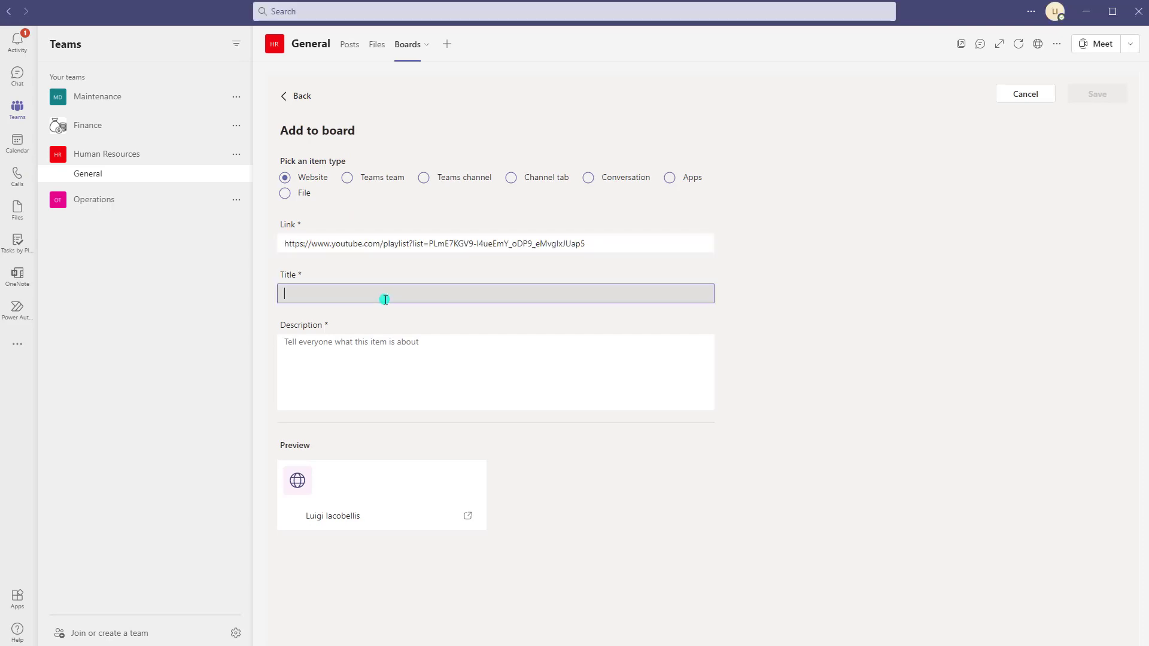
Save the item with description 'Series of tutorials' and confirm the board now holds one card
type("Series of tutorials")
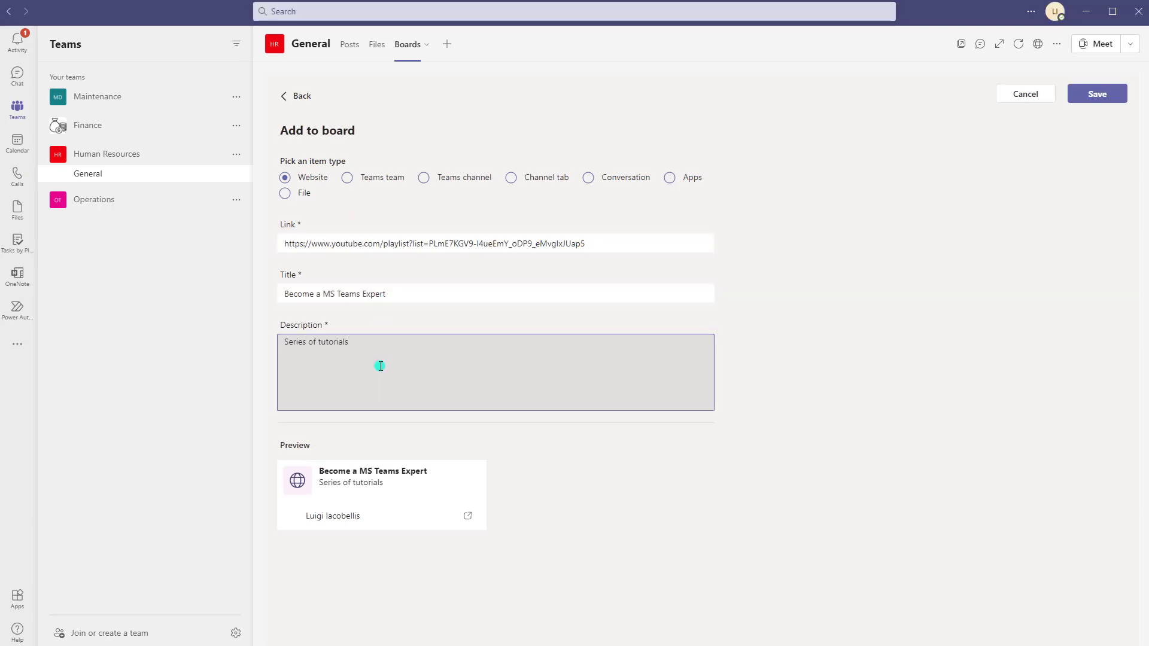
left_click(972, 271)
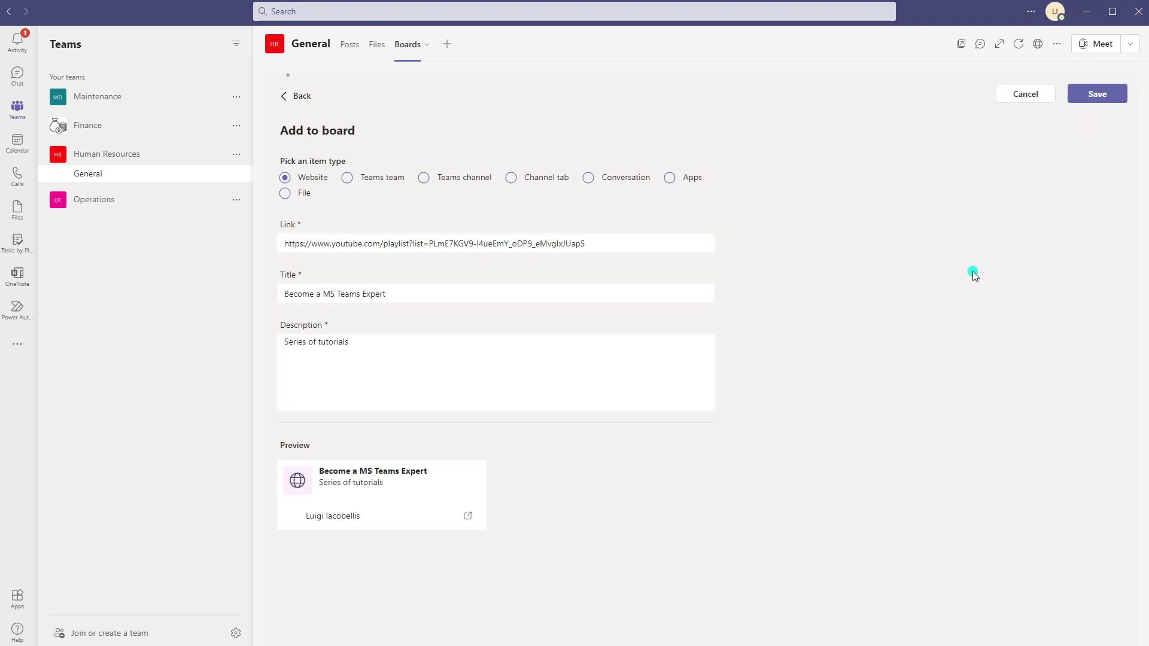
left_click(1096, 94)
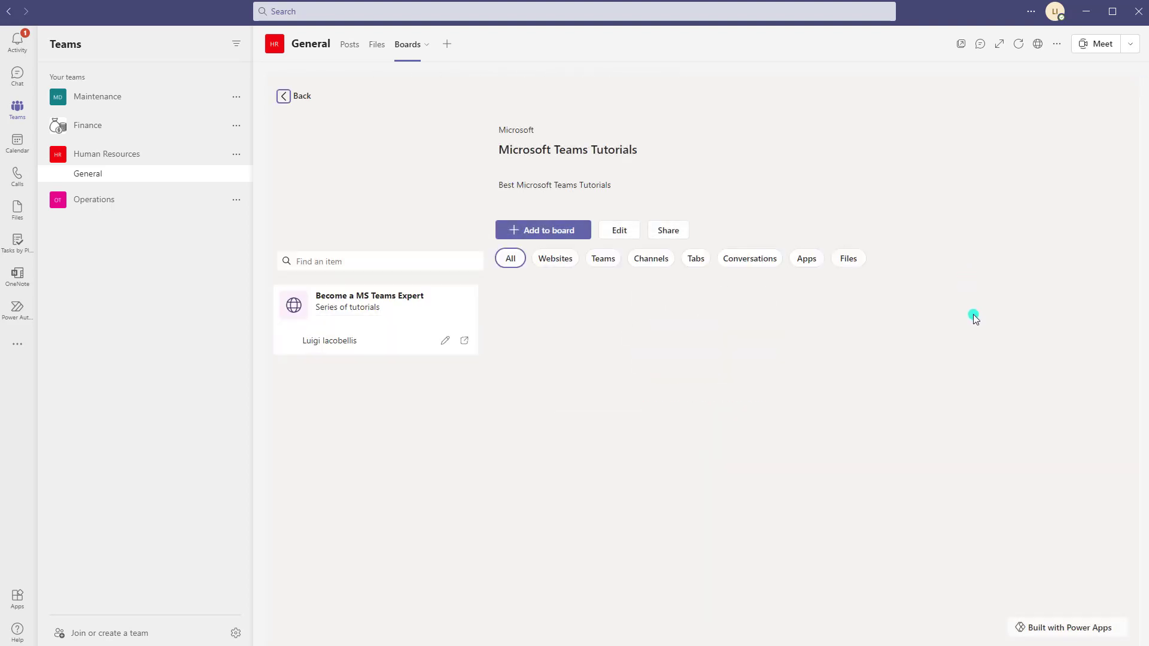
mouse_move(404, 366)
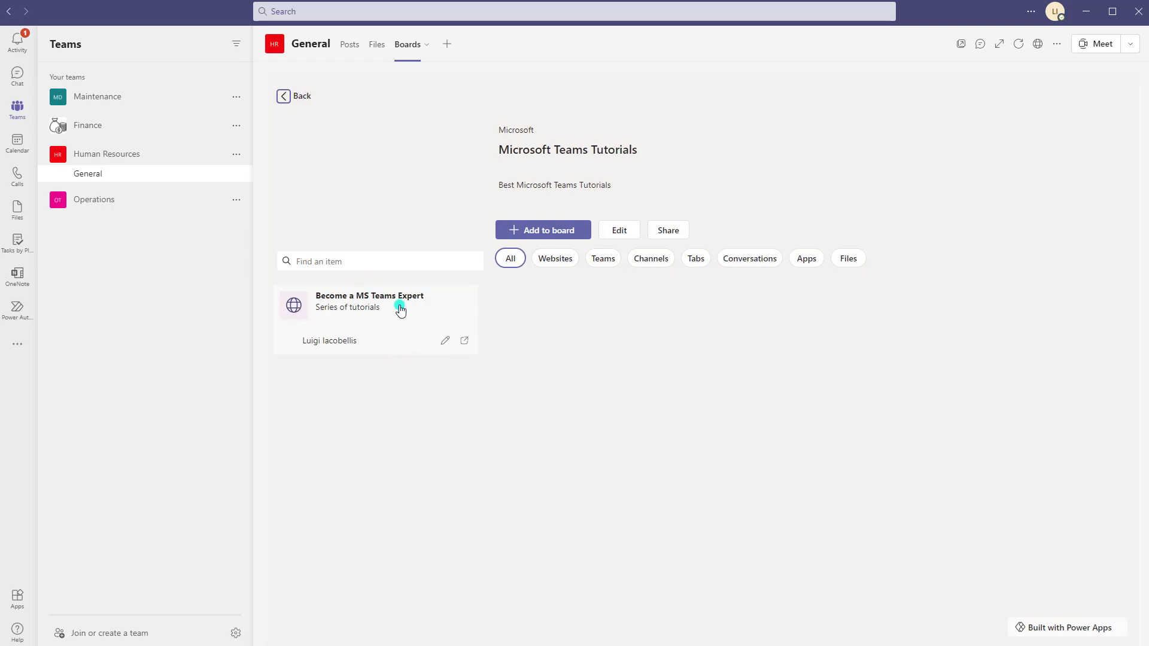
mouse_move(389, 316)
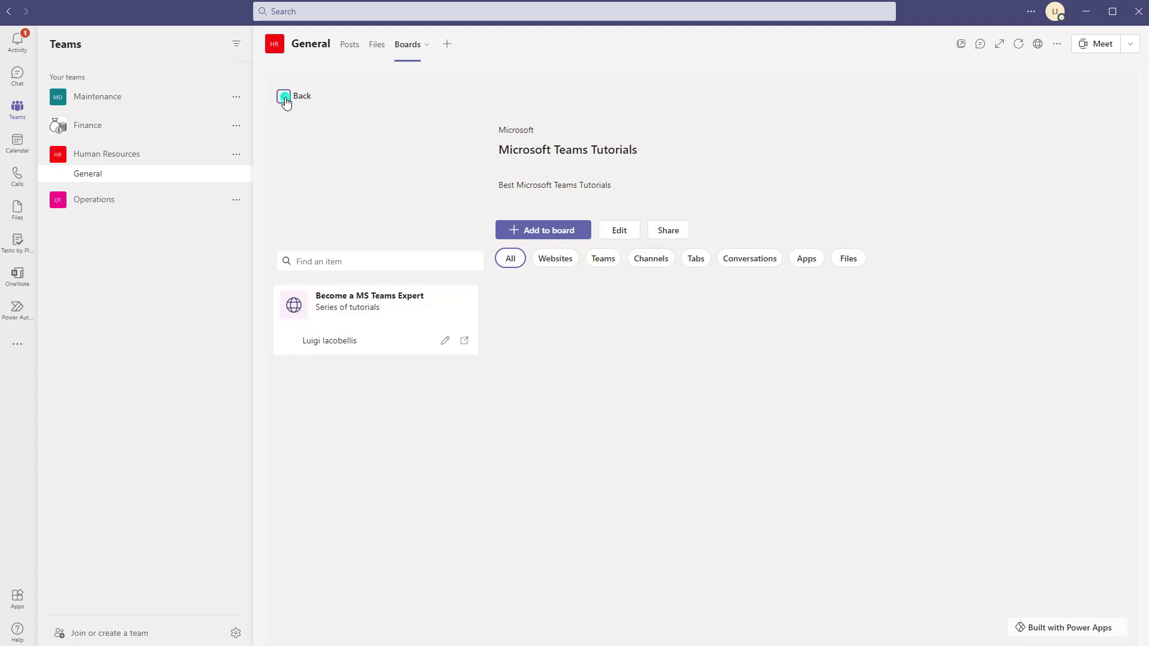
left_click(285, 96)
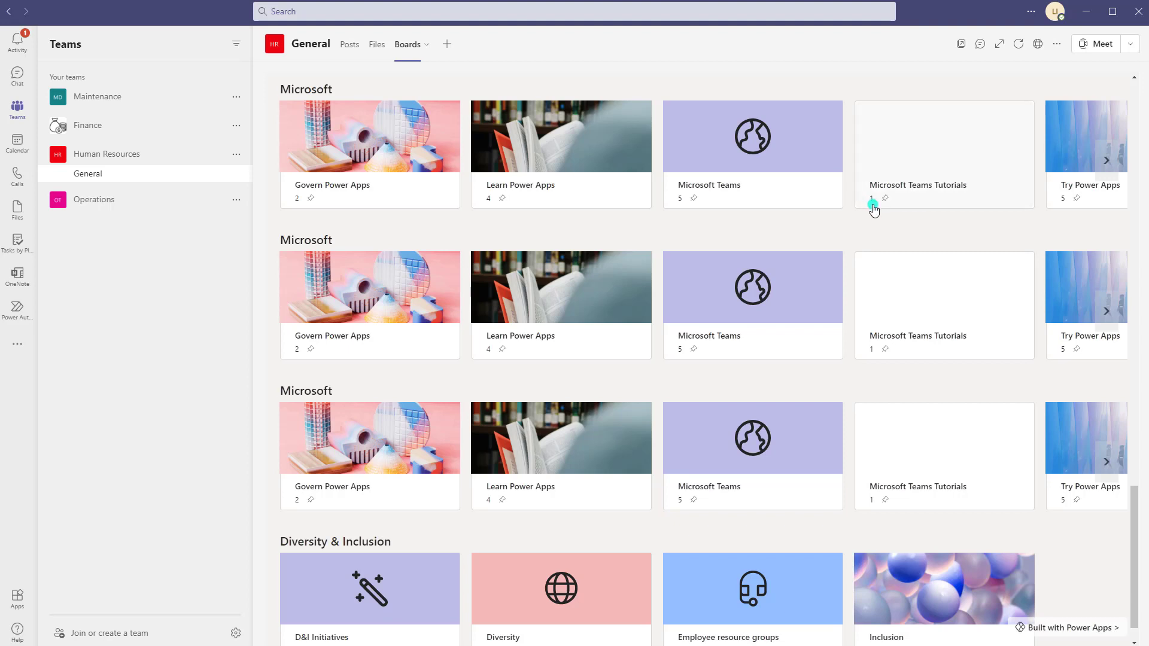
mouse_move(877, 205)
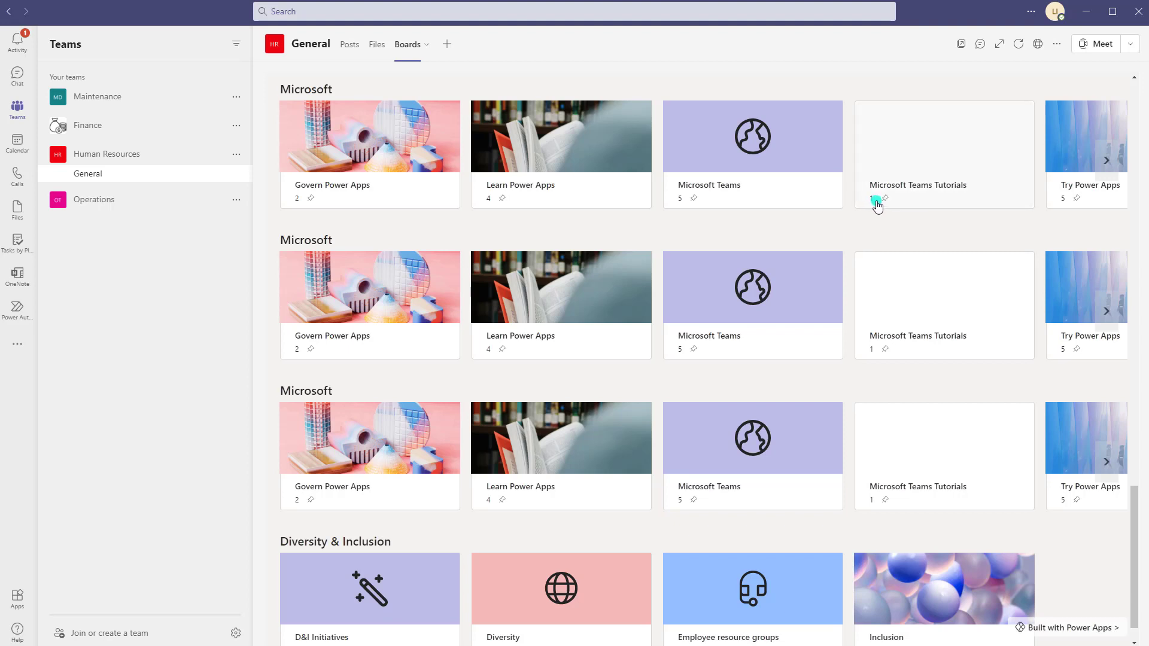
left_click(944, 155)
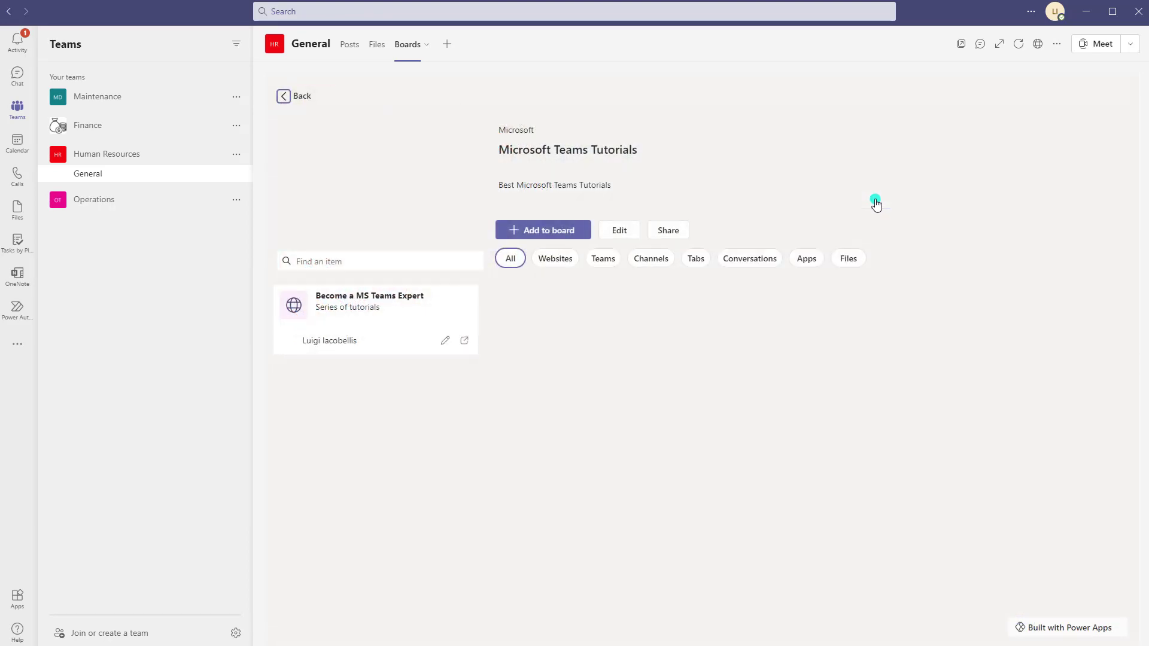
left_click(283, 96)
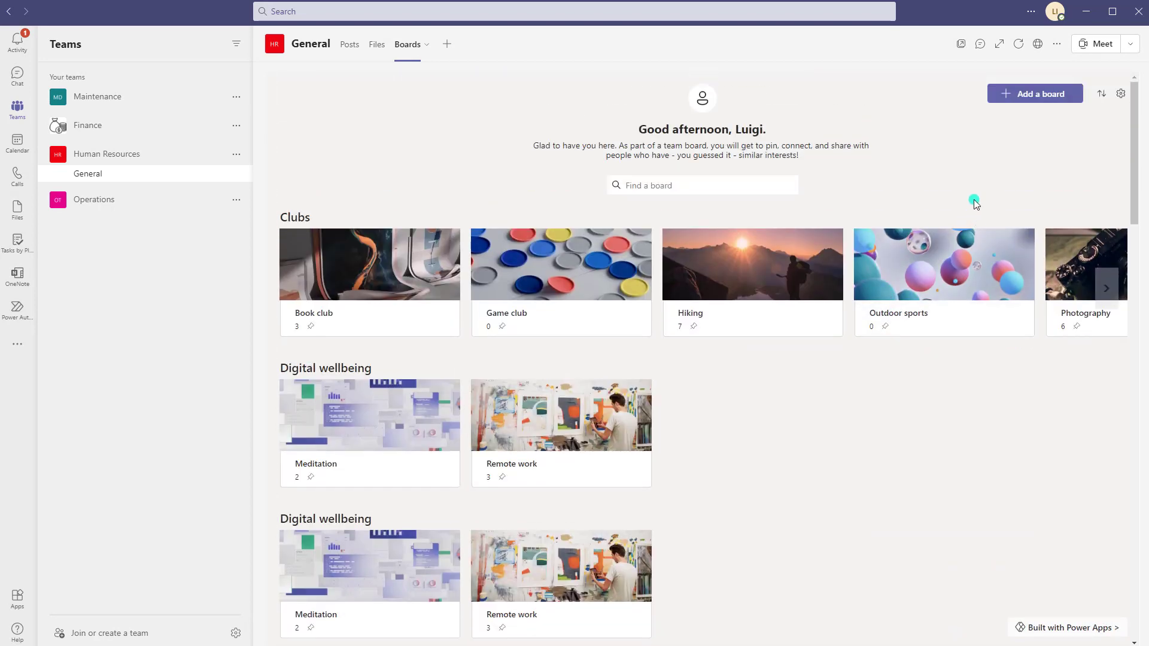
mouse_move(964, 205)
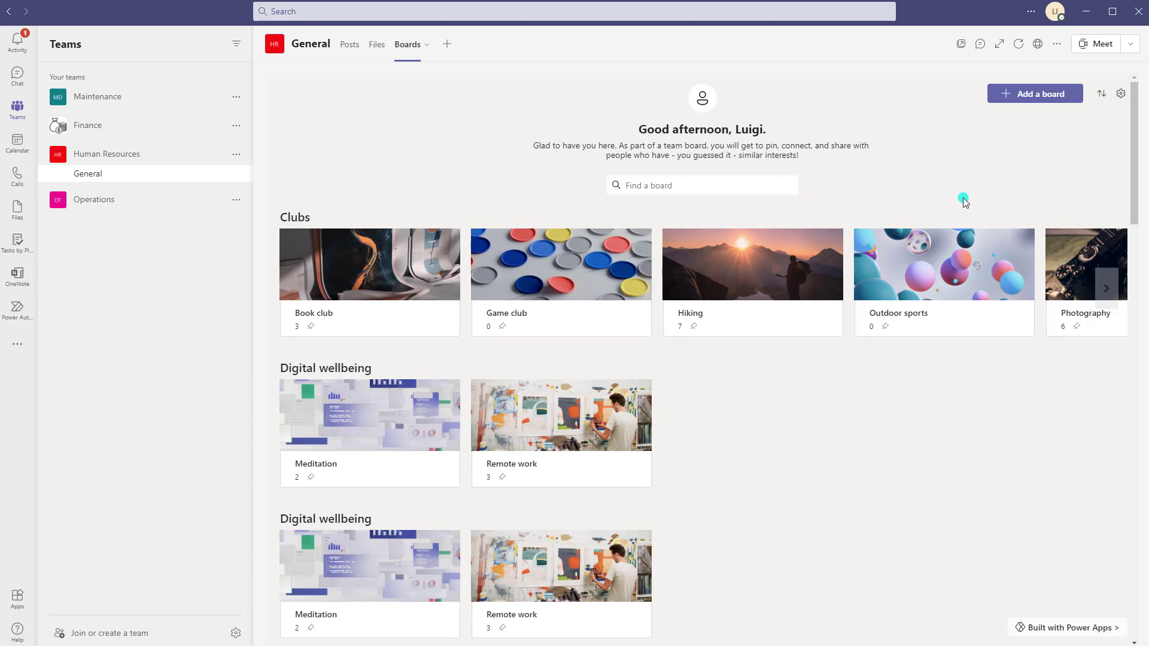
mouse_move(1084, 124)
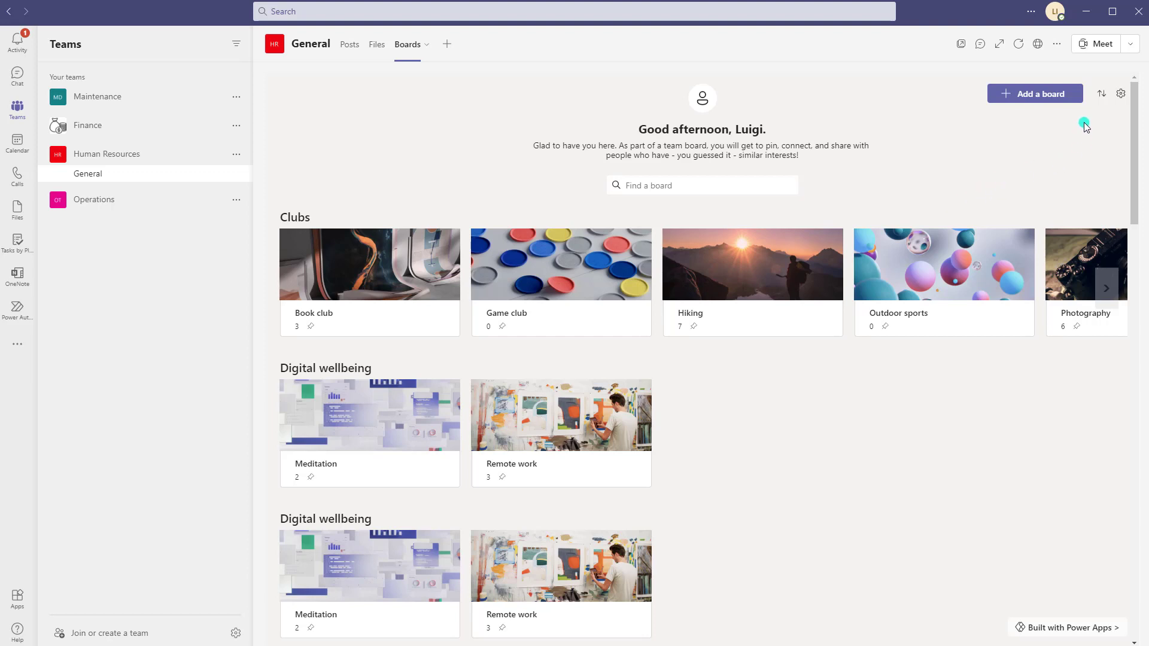
mouse_move(1101, 93)
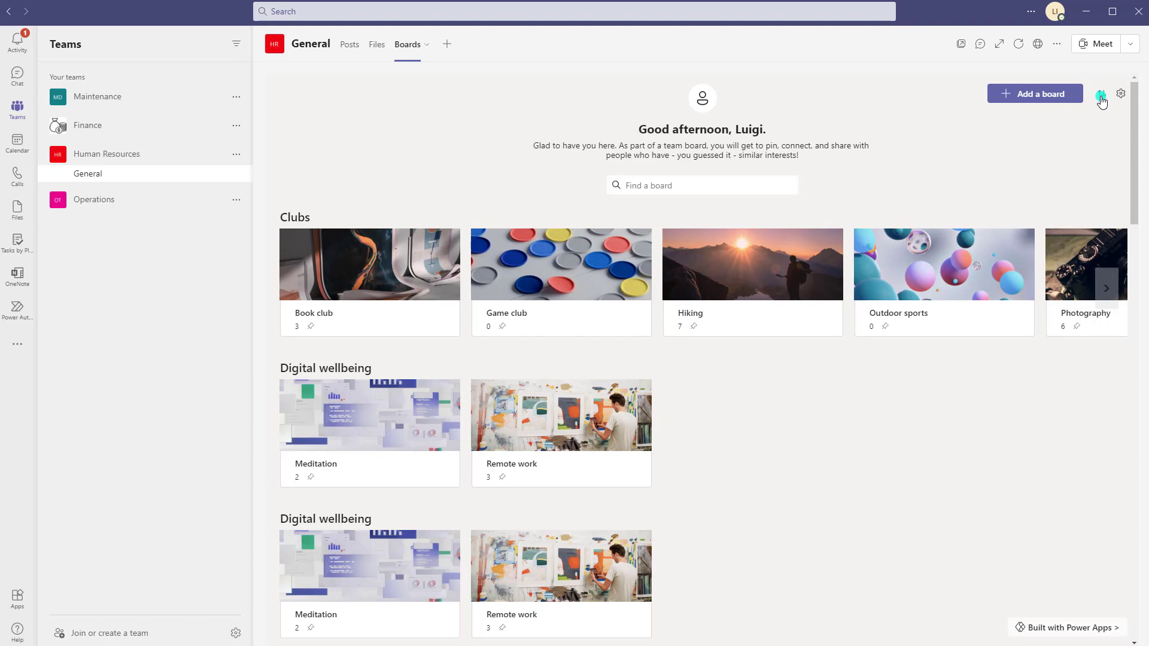
In Manage categories, hide Clubs so the boards page starts with Digital wellbeing
left_click(1101, 93)
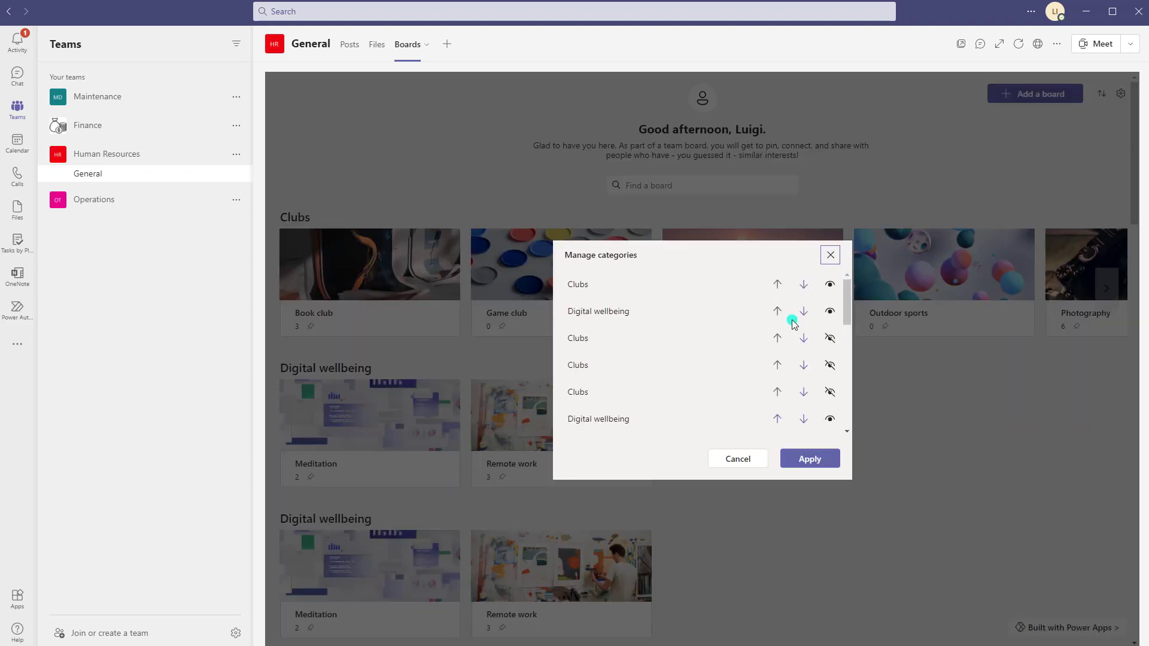
left_click(803, 311)
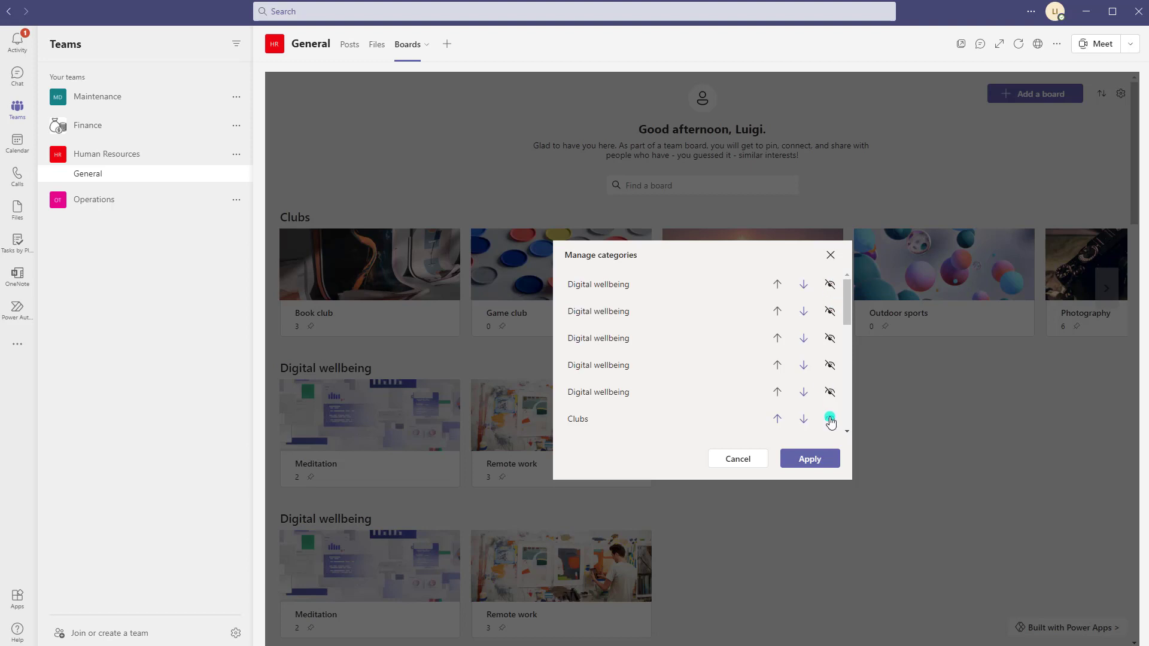
left_click(809, 458)
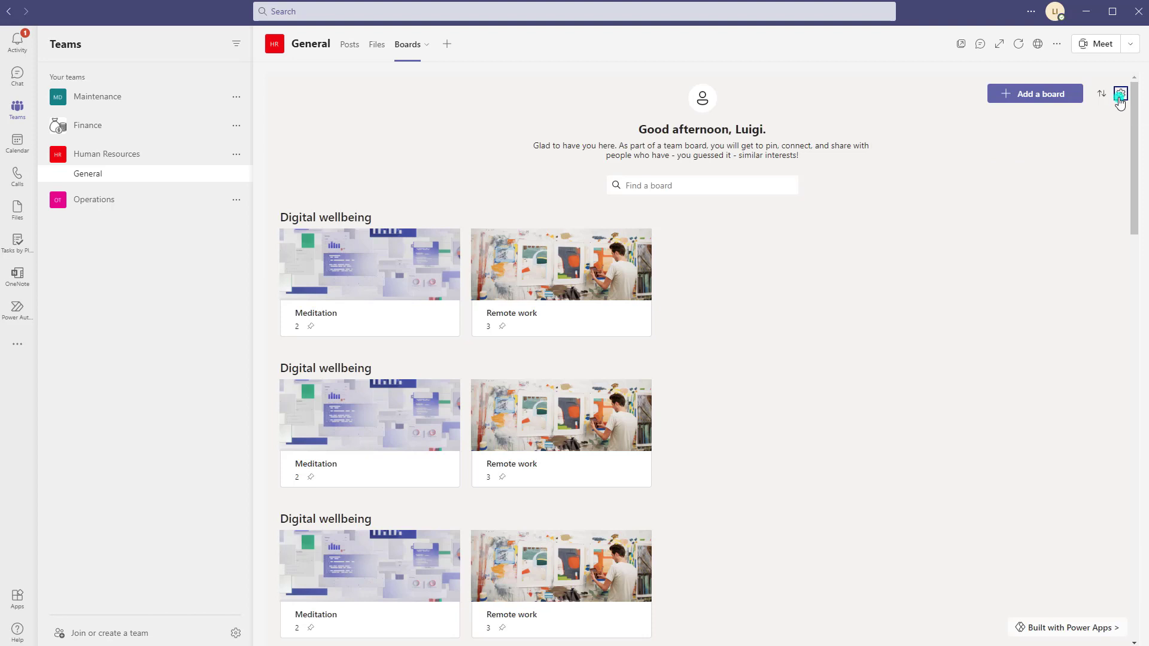
Delete the Clubs category in settings and save, leaving Digital wellbeing, Diversity & Inclusion and Microsoft
left_click(1120, 93)
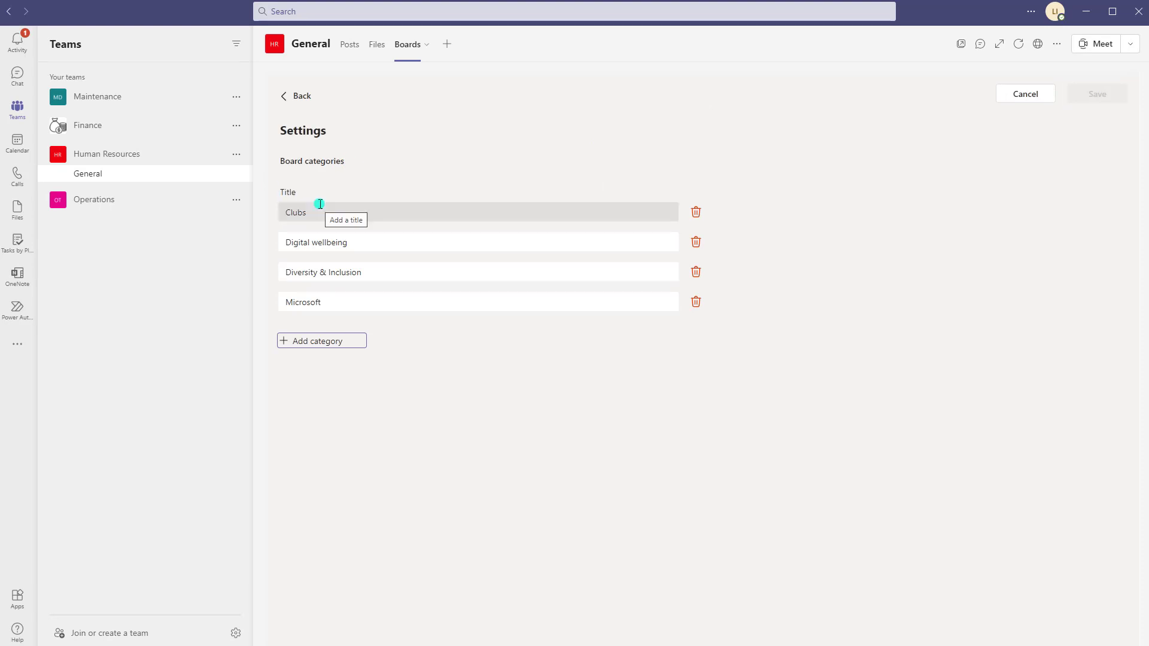
mouse_move(363, 206)
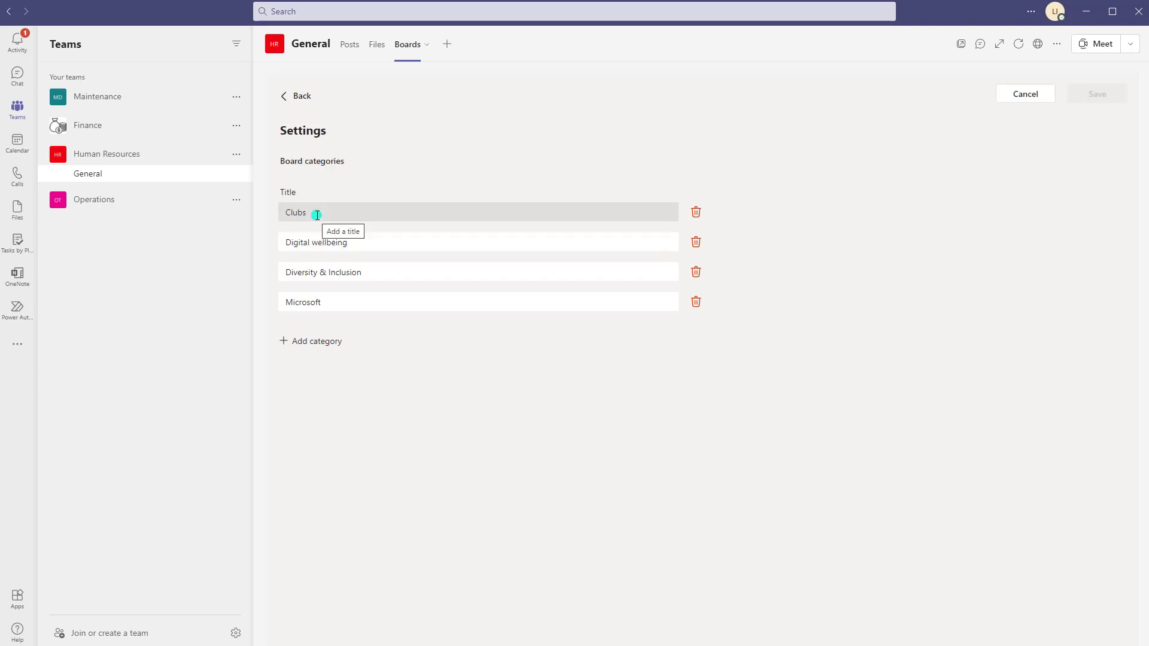
mouse_move(333, 213)
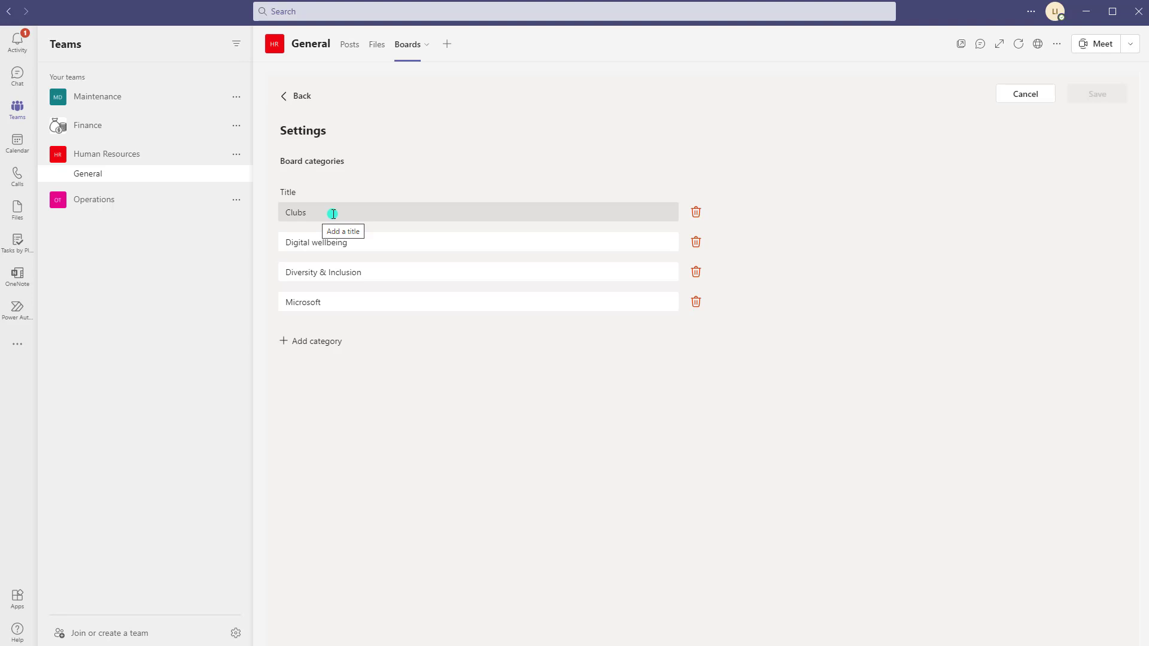
mouse_move(378, 265)
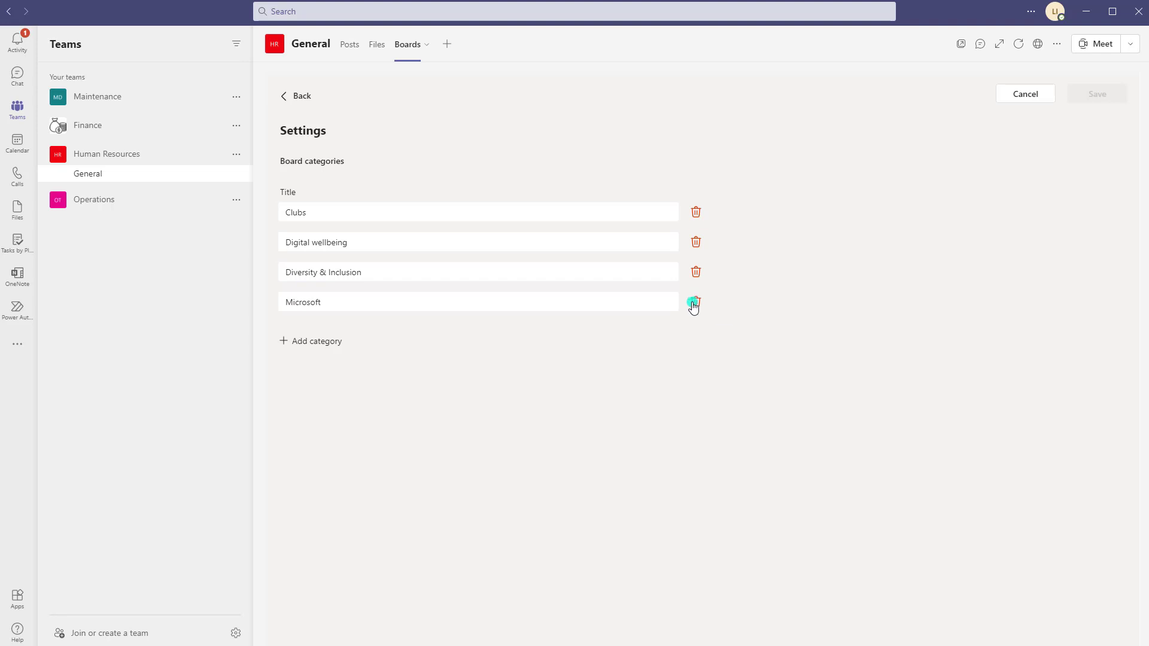
left_click(695, 302)
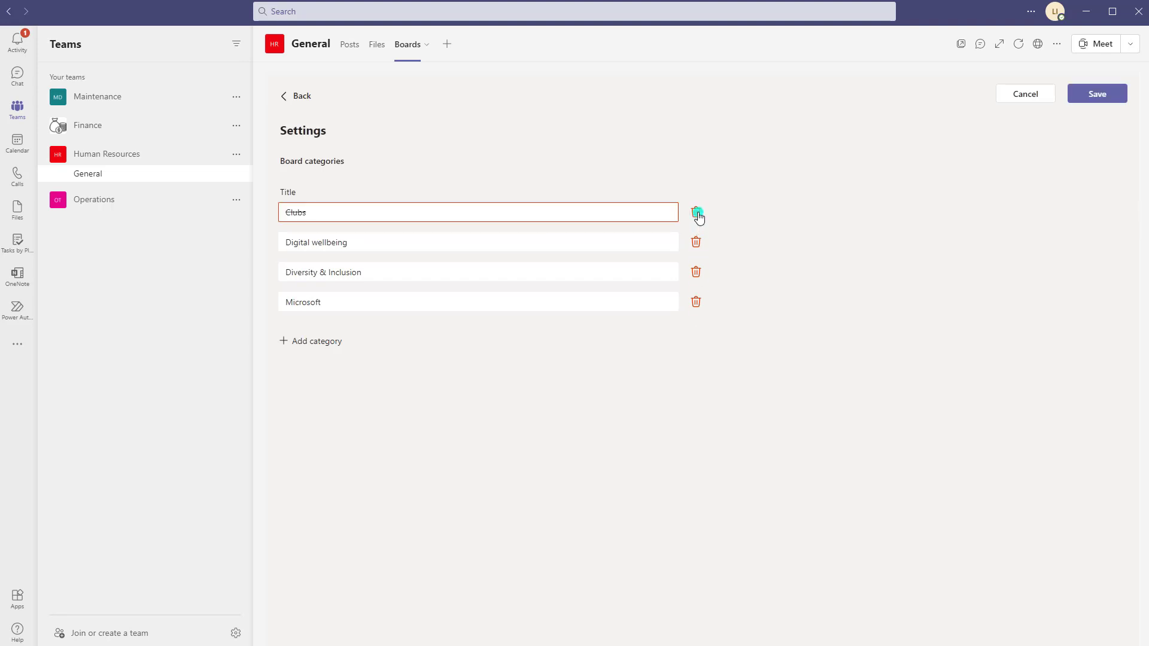
left_click(696, 213)
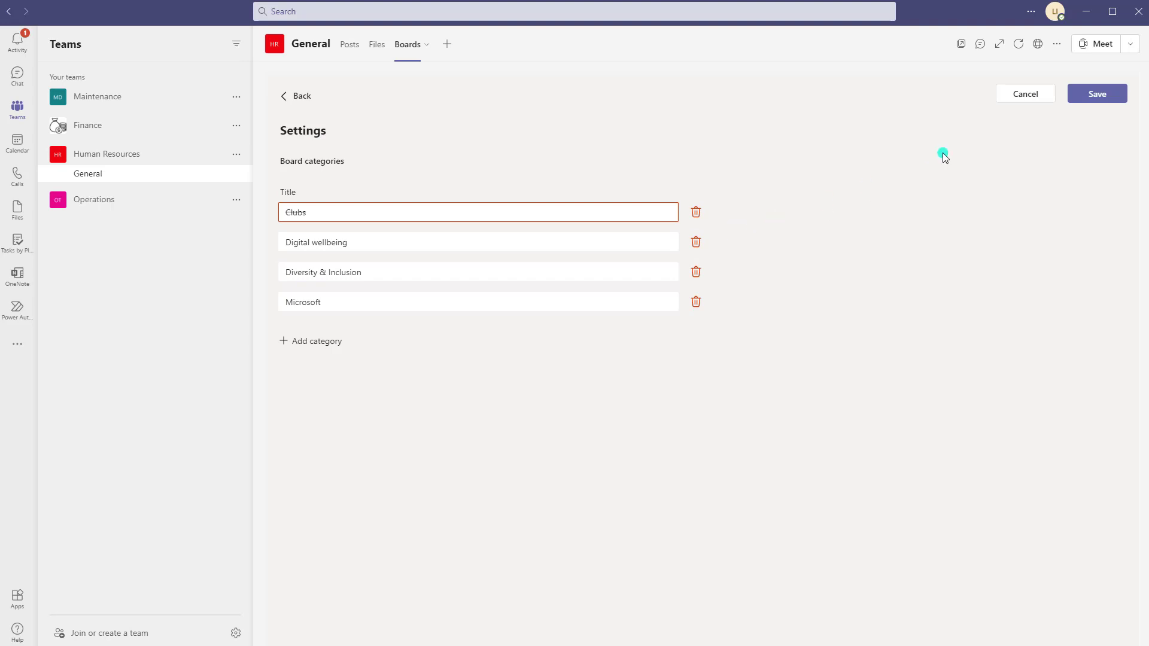
left_click(1096, 93)
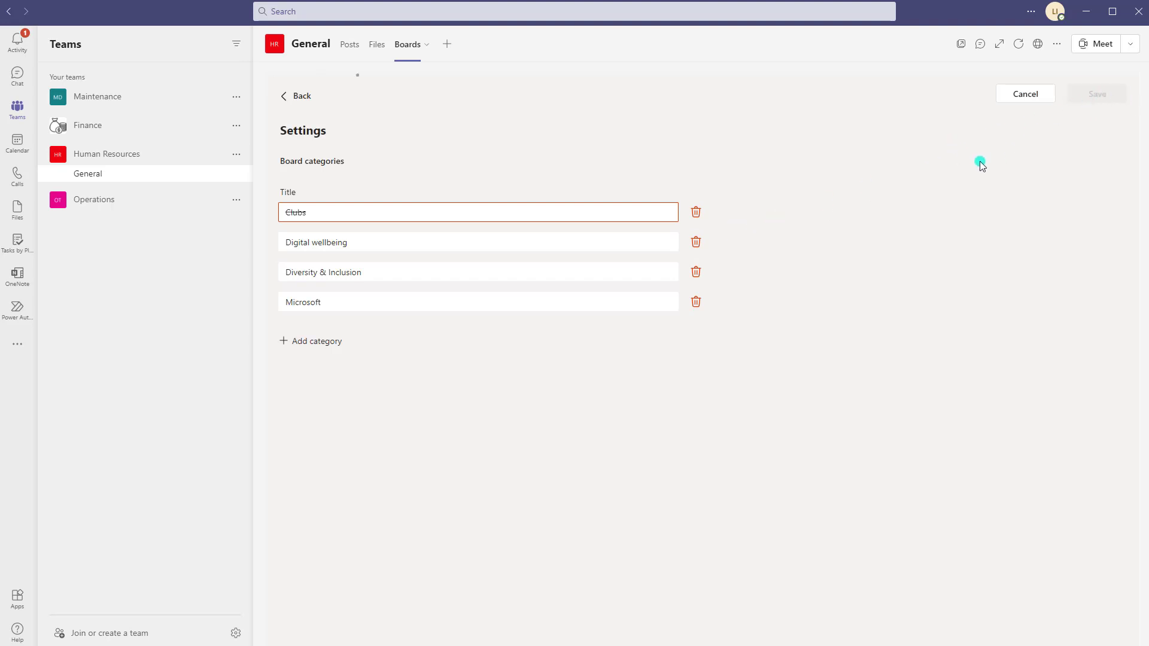
left_click(695, 211)
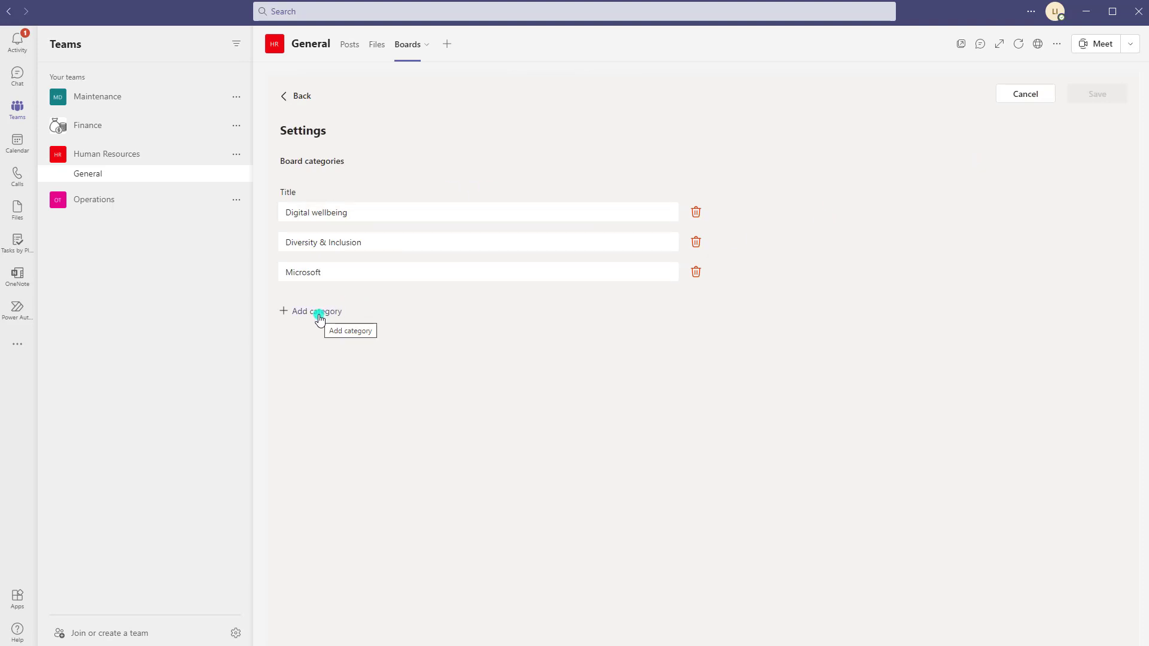
Add a category titled 'MS Teams', save it, and return to the boards overview
left_click(316, 311)
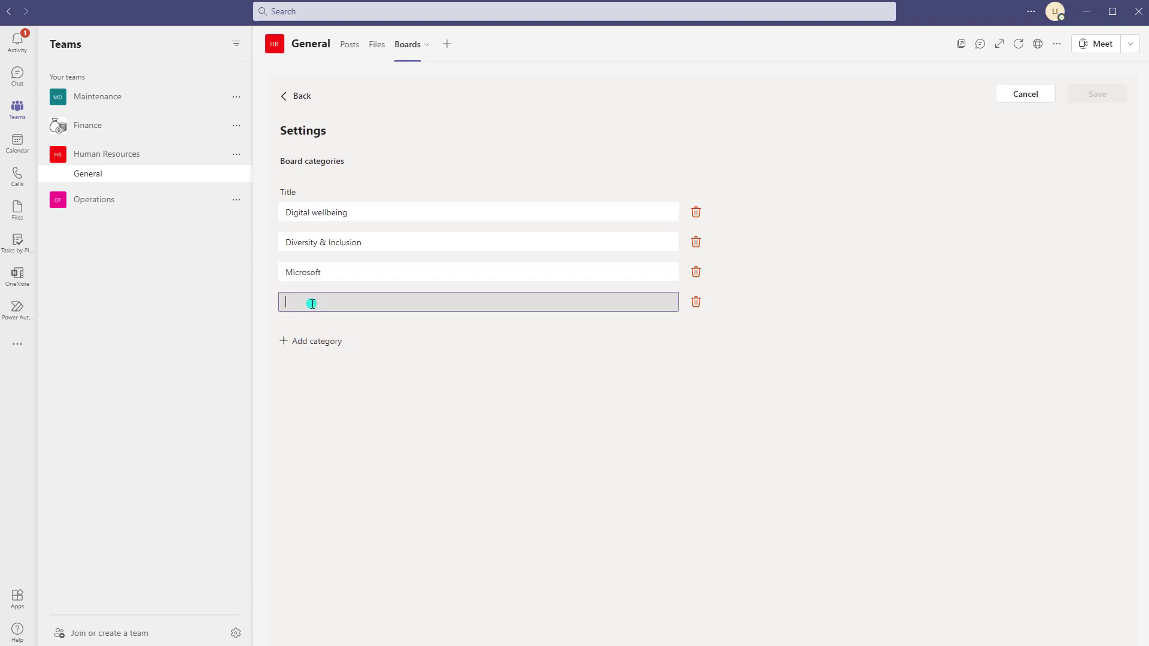
type("M")
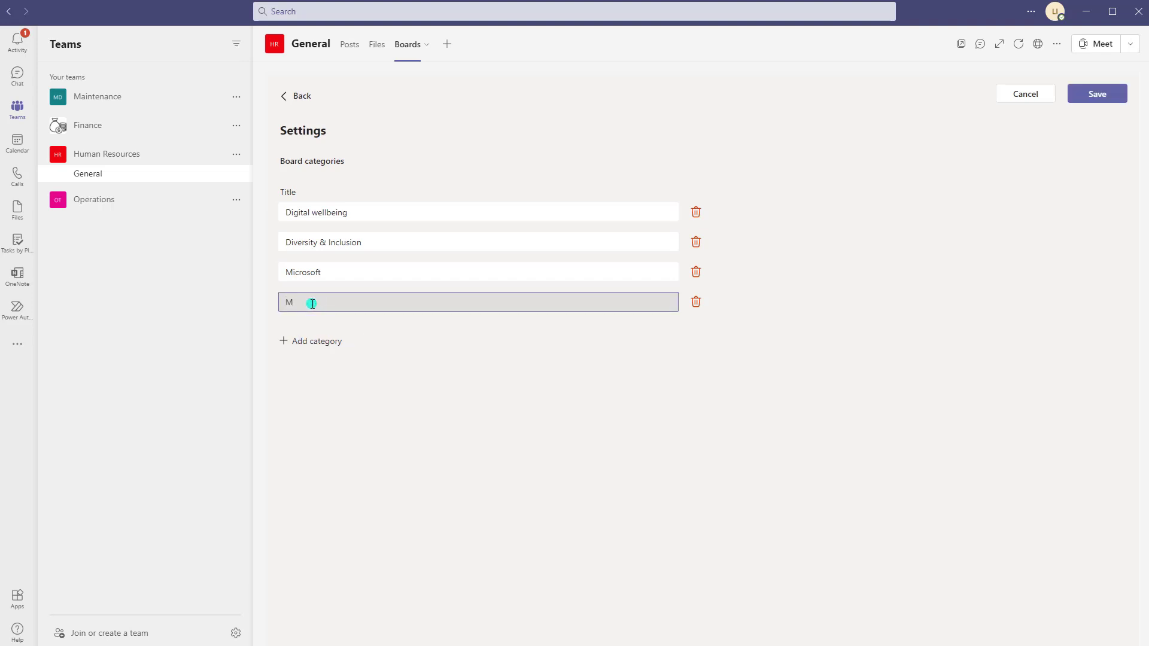
type("S Teams")
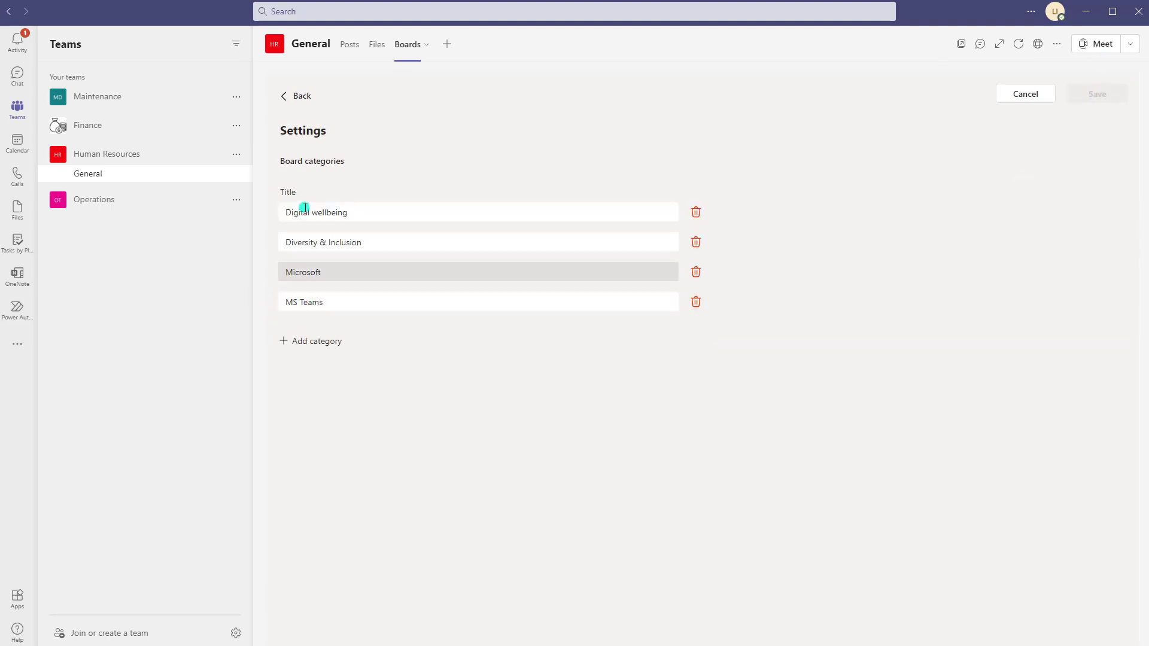
left_click(288, 96)
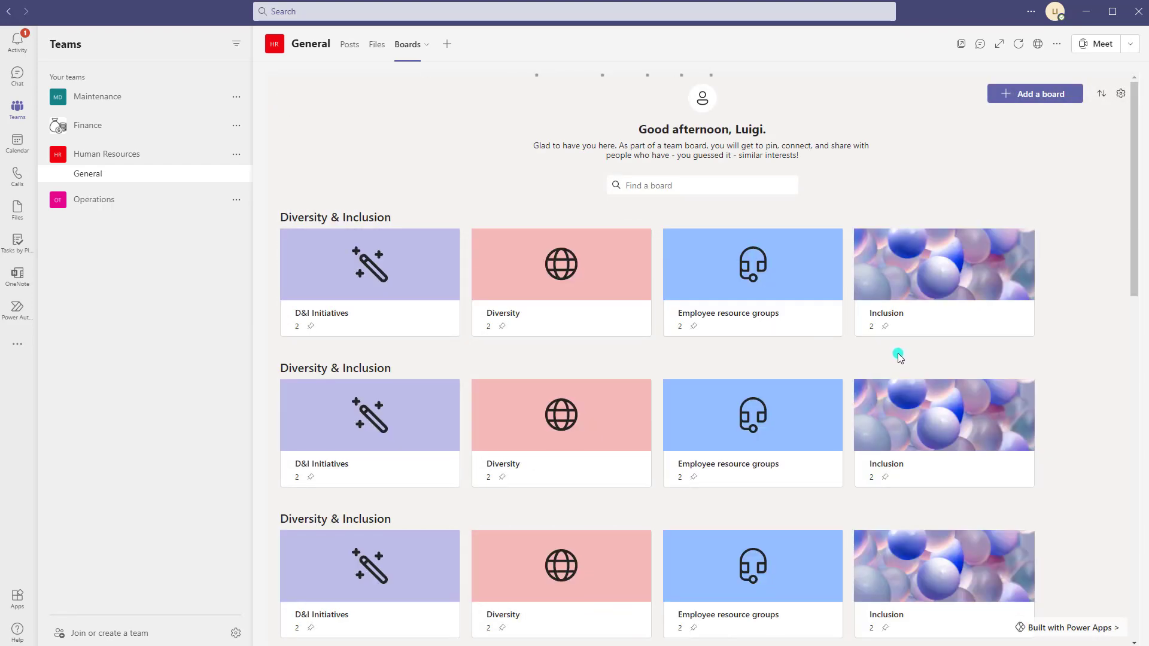
scroll("down", 3)
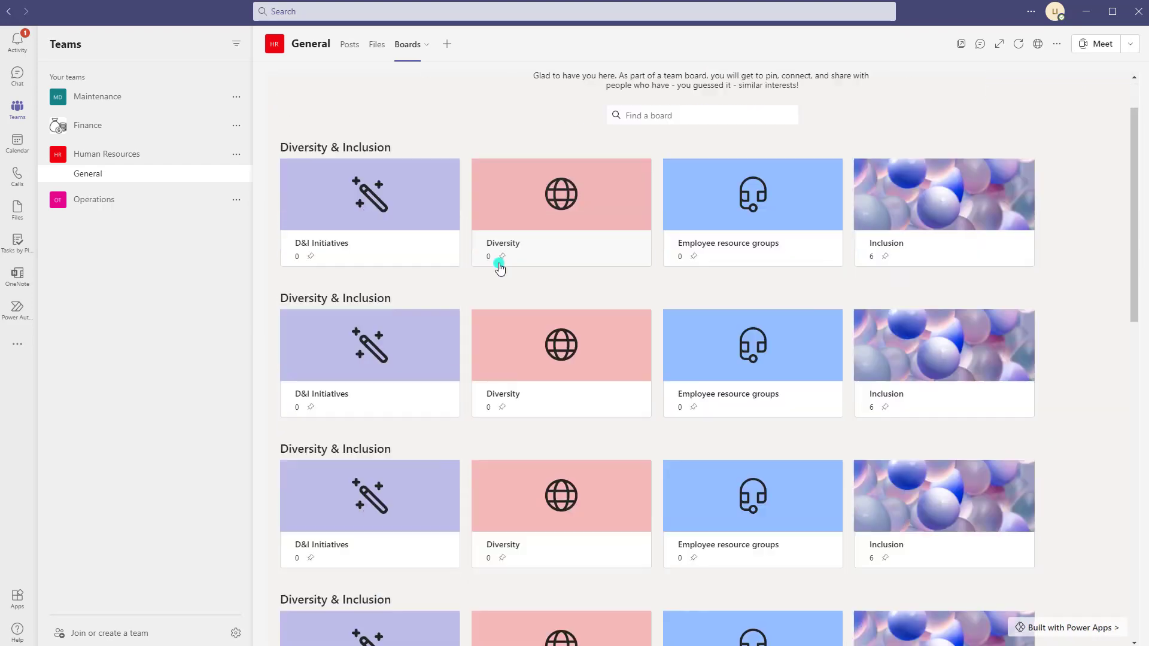
scroll("up", 3)
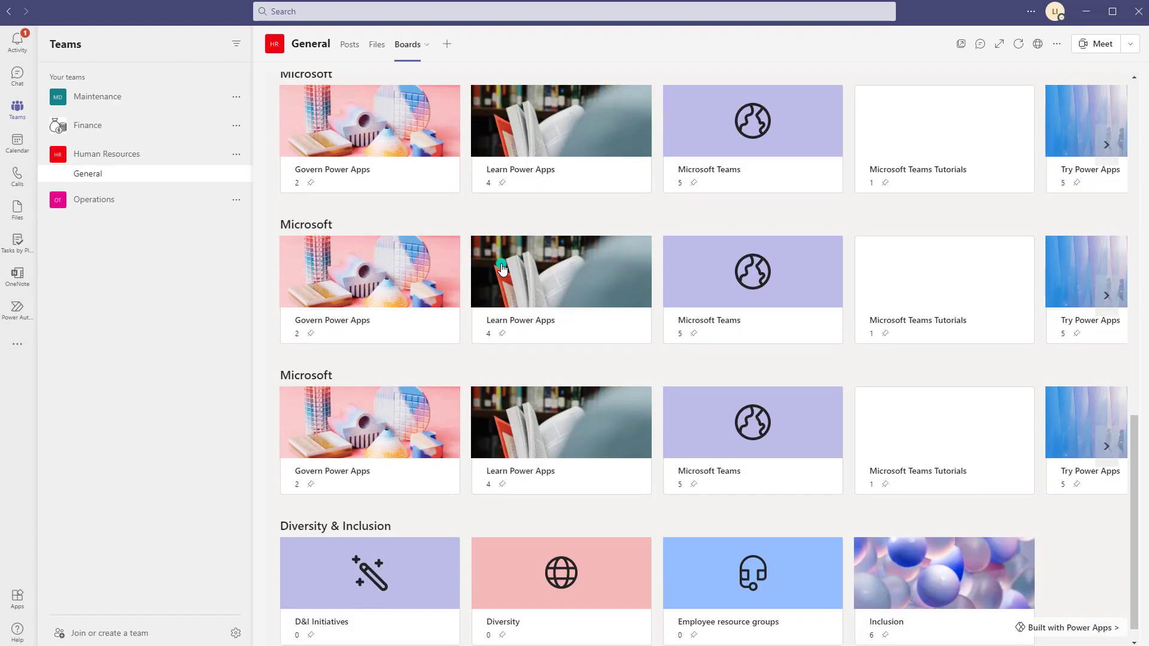
scroll("down", 3)
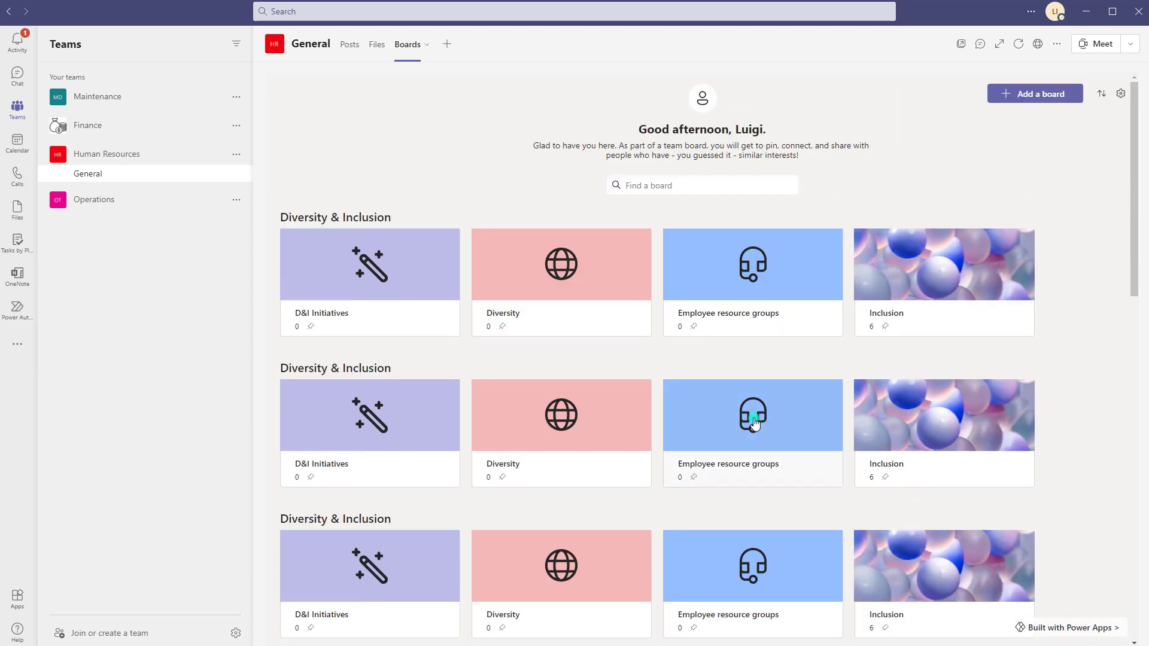
scroll("down", 3)
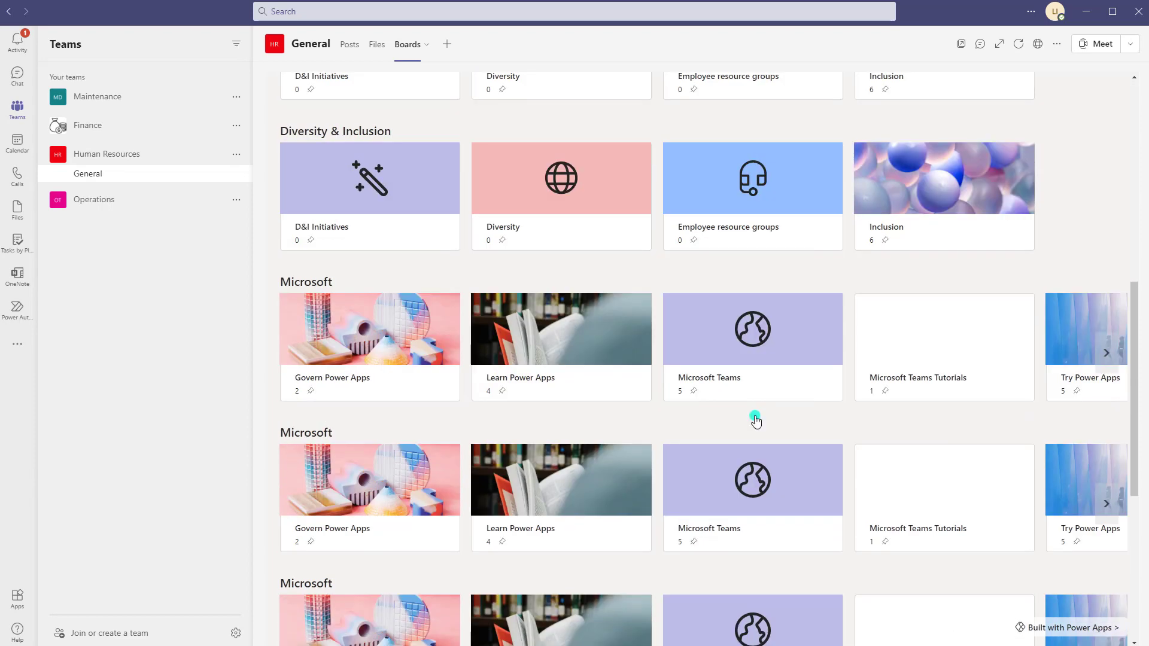
scroll("down", 3)
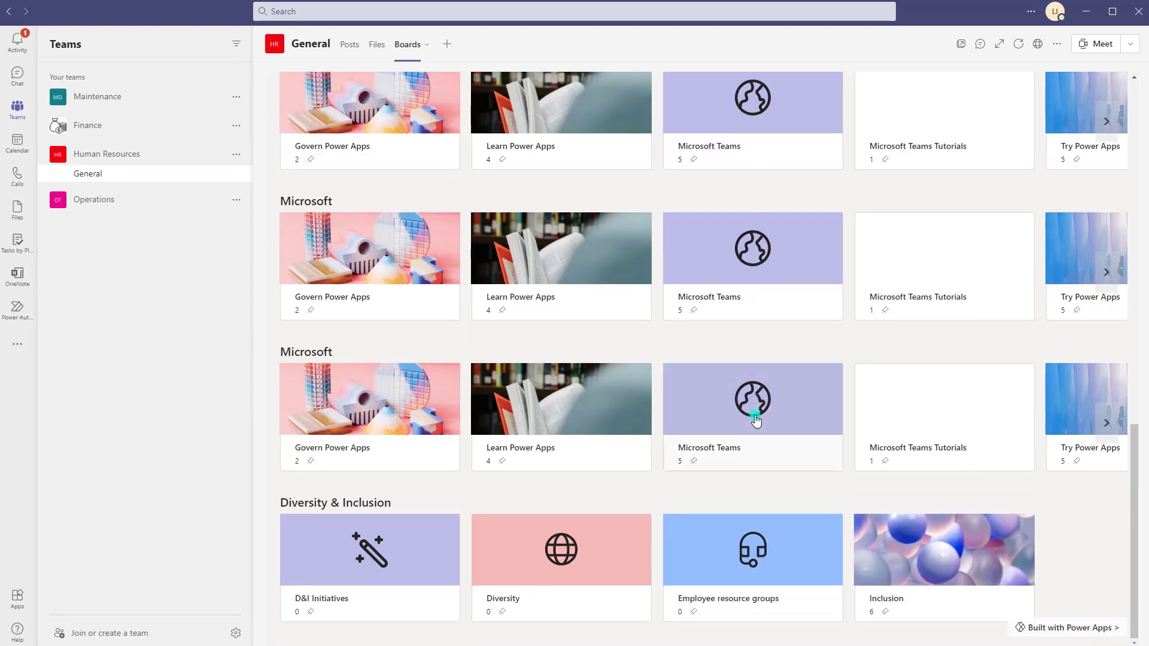
mouse_move(764, 409)
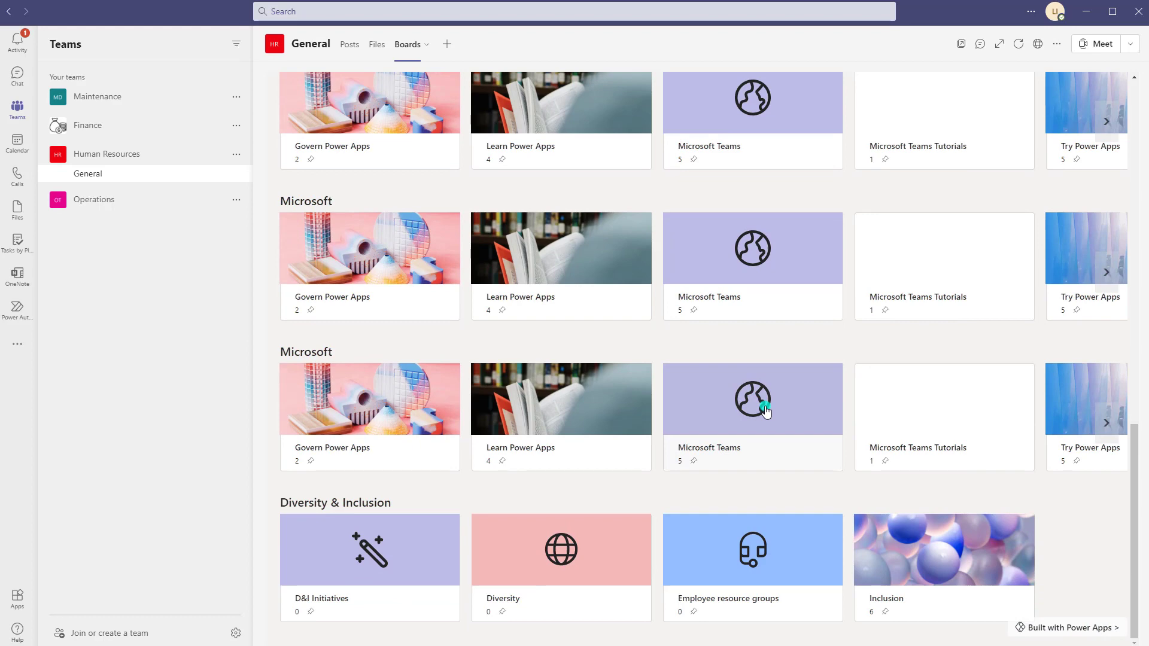
scroll("down", 3)
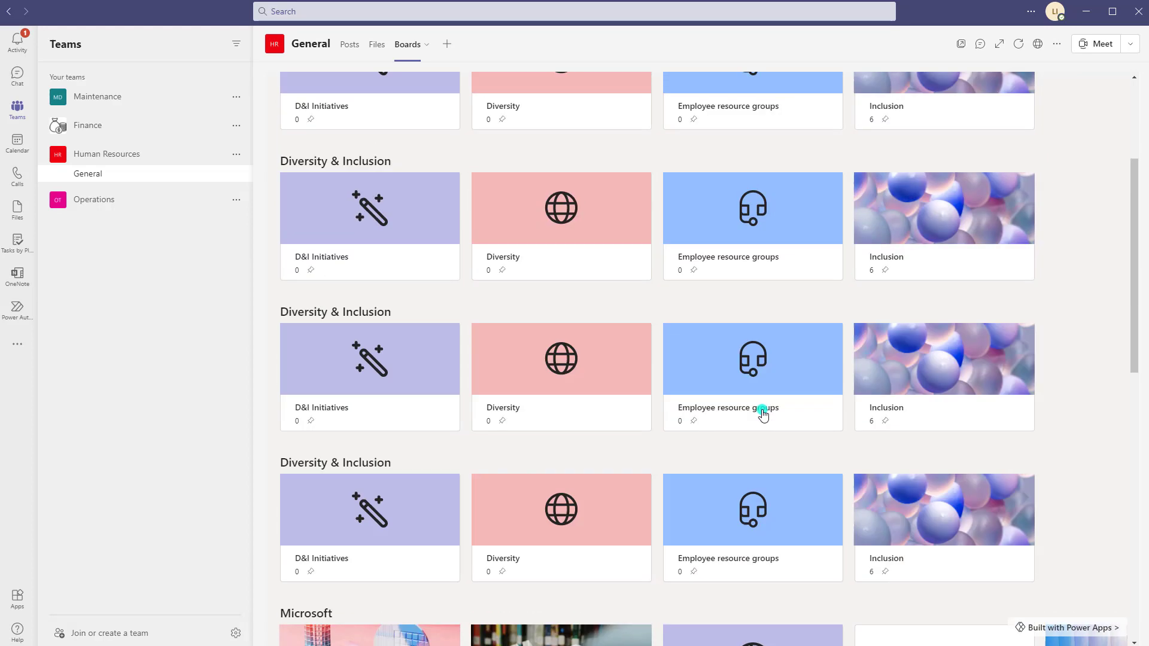